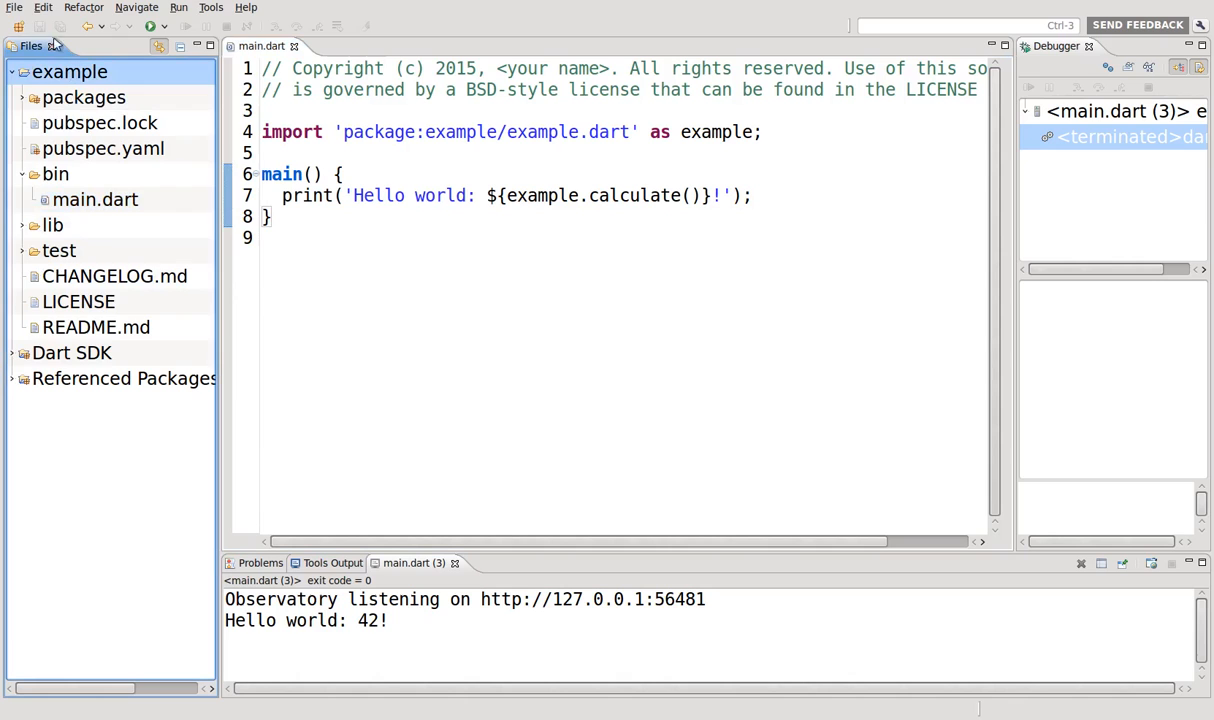
- Start a new project from the File menu twice, cancelling the setup both times
click(14, 7)
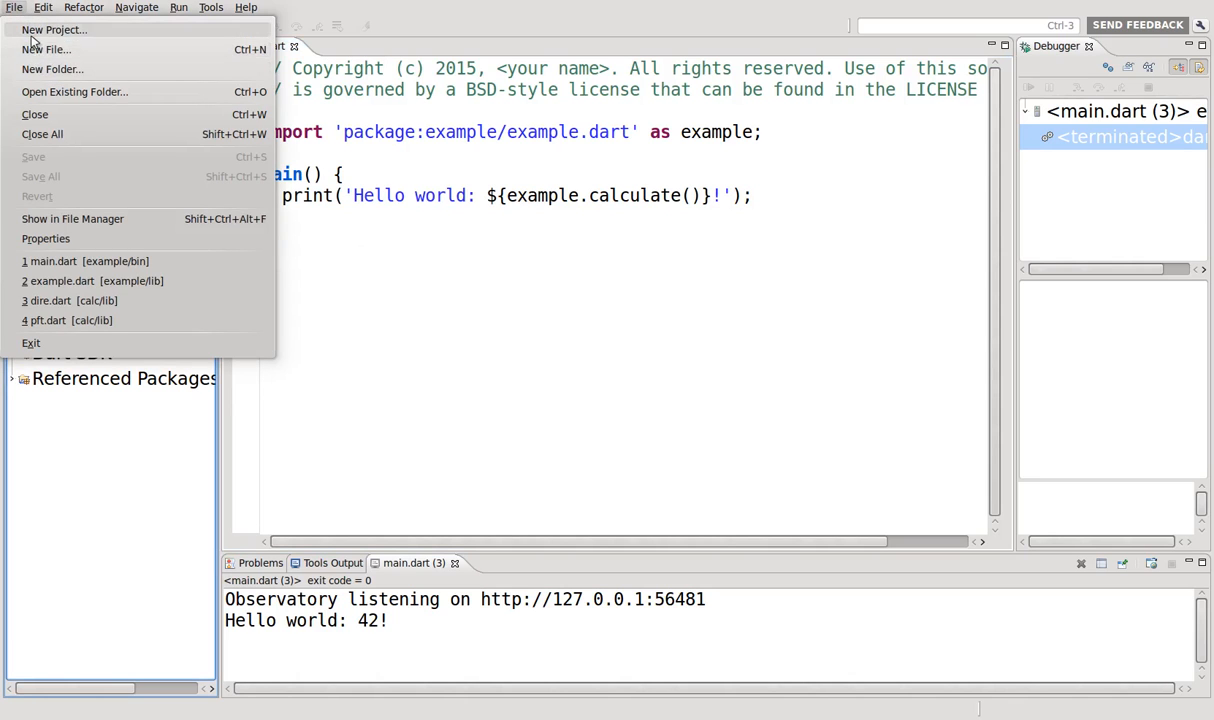
click(55, 29)
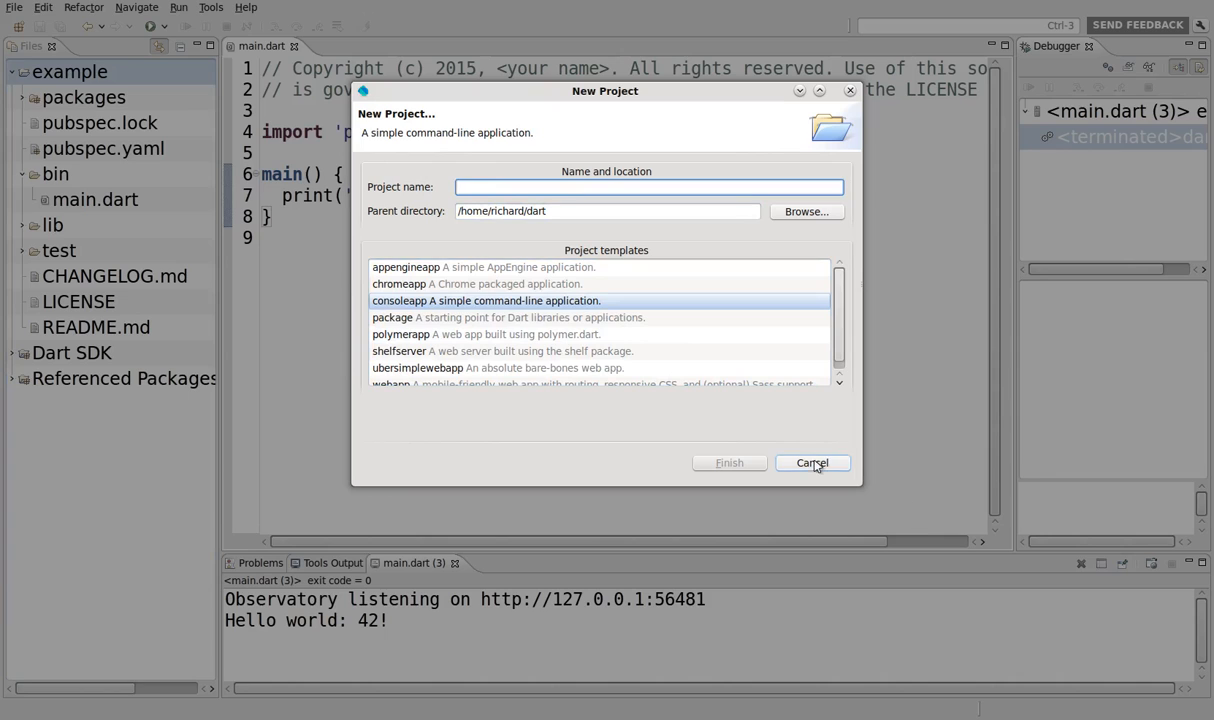
click(811, 462)
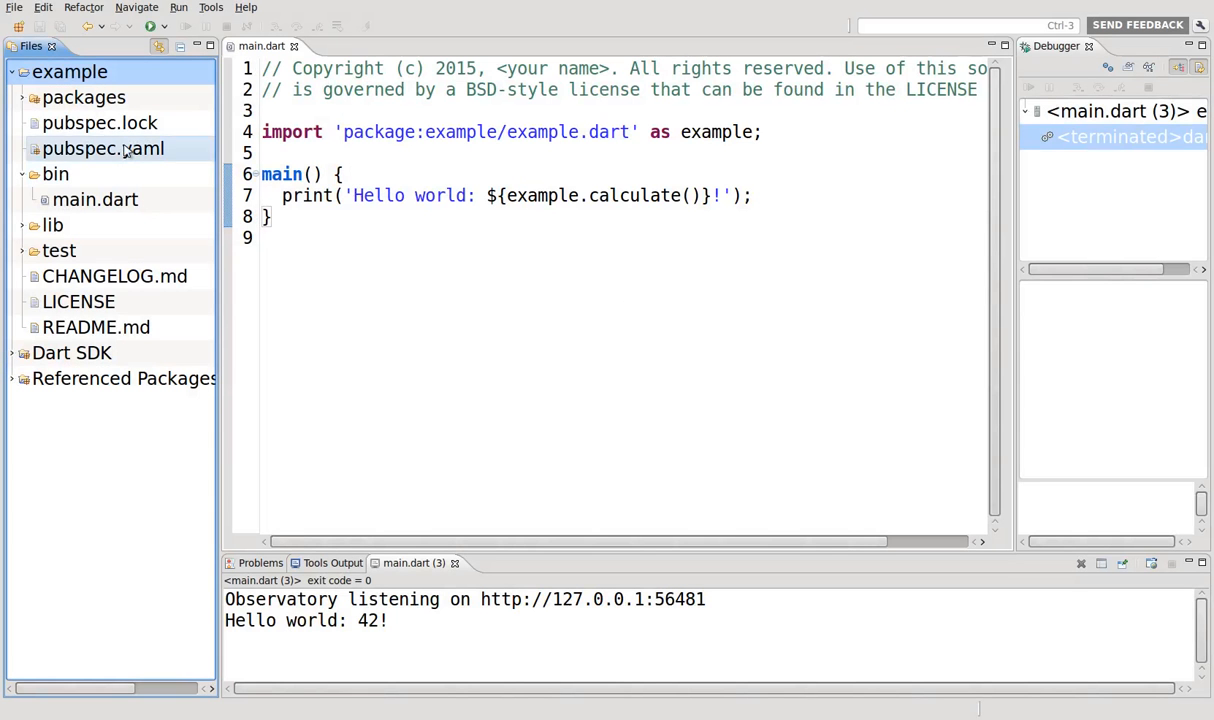
click(14, 7)
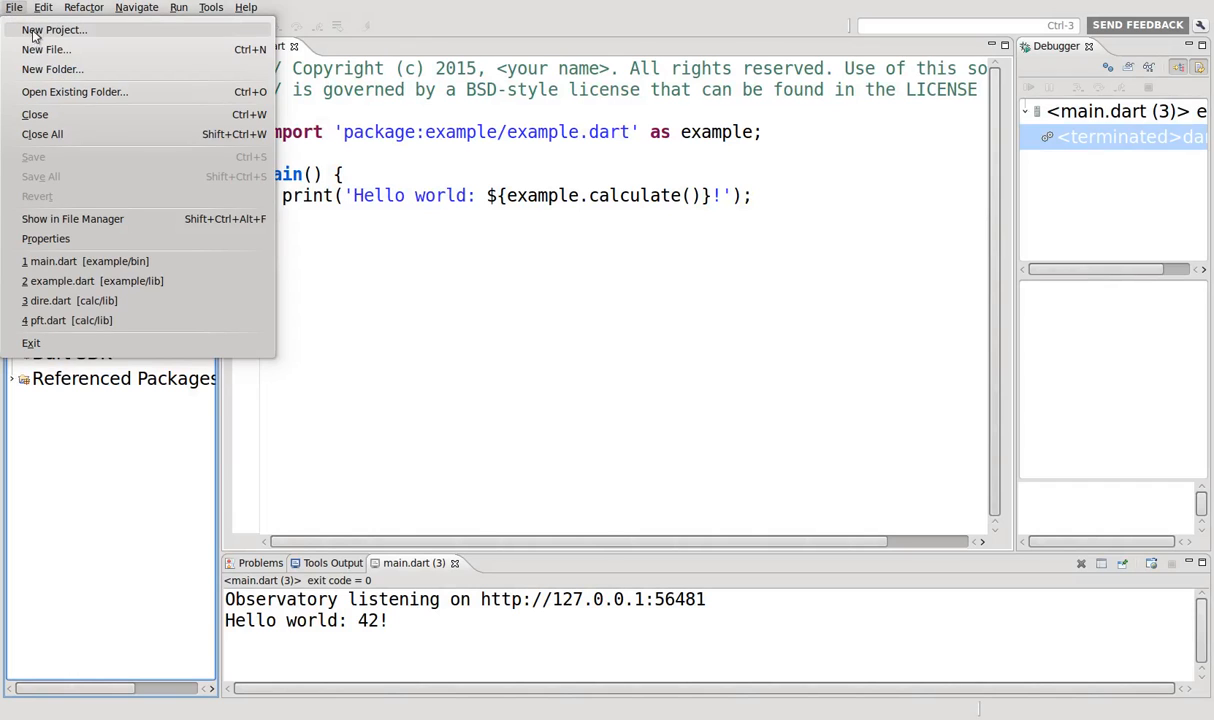
click(54, 30)
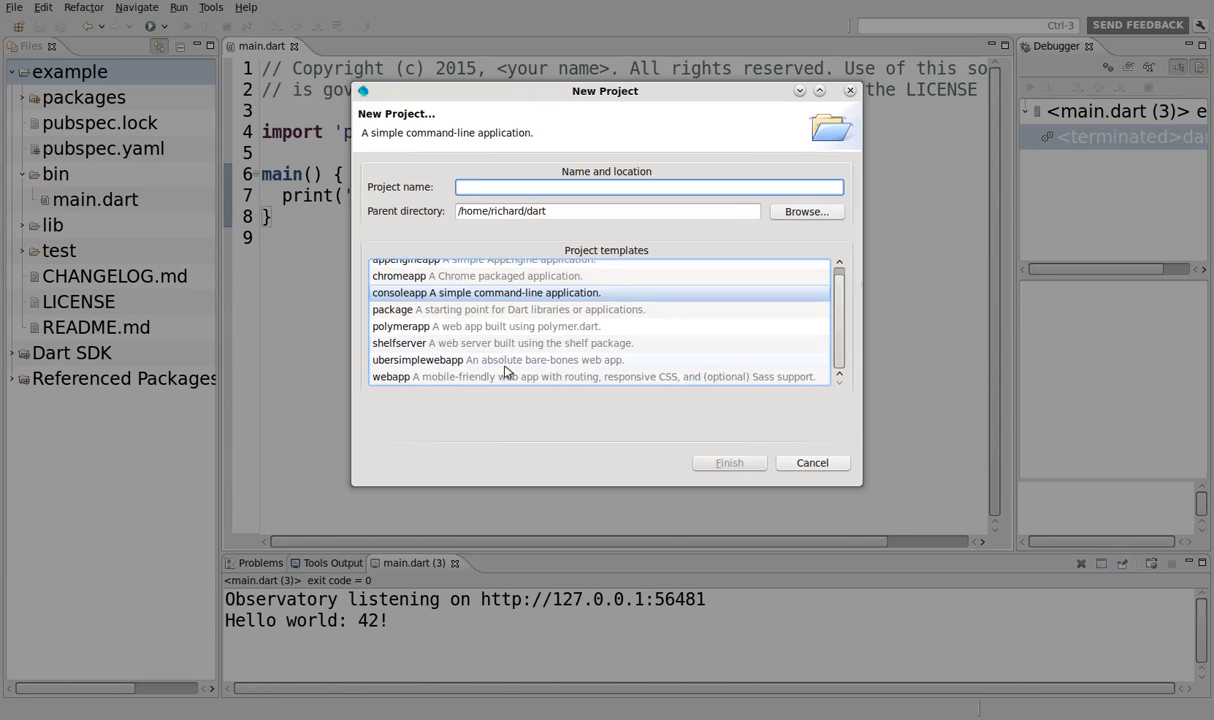
click(811, 462)
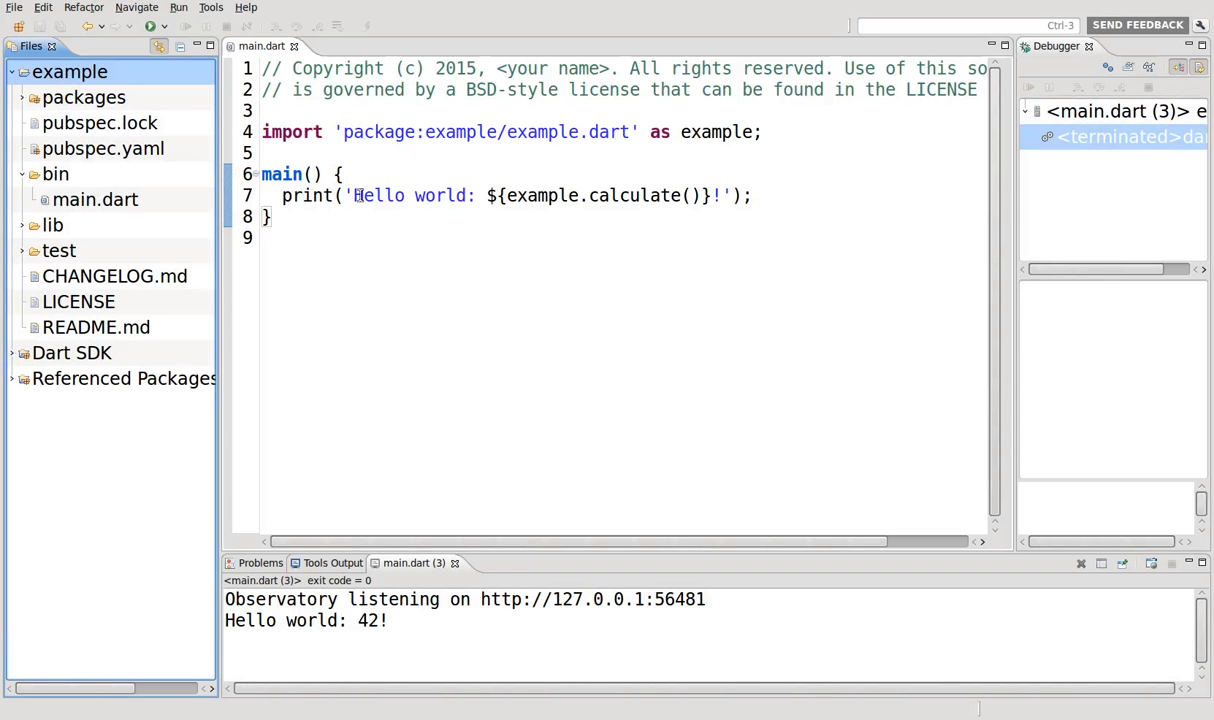
- Expand lib and packages, open pubspec.yaml, return to main.dart, then select lib
click(53, 224)
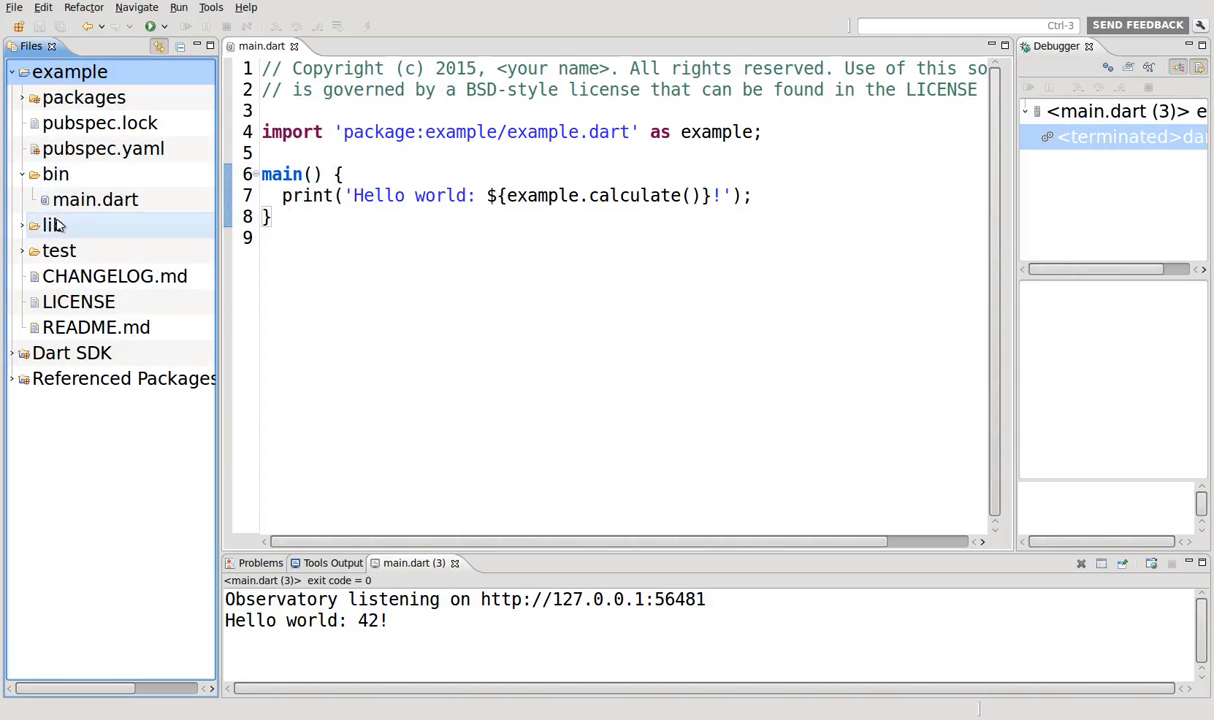
click(54, 225)
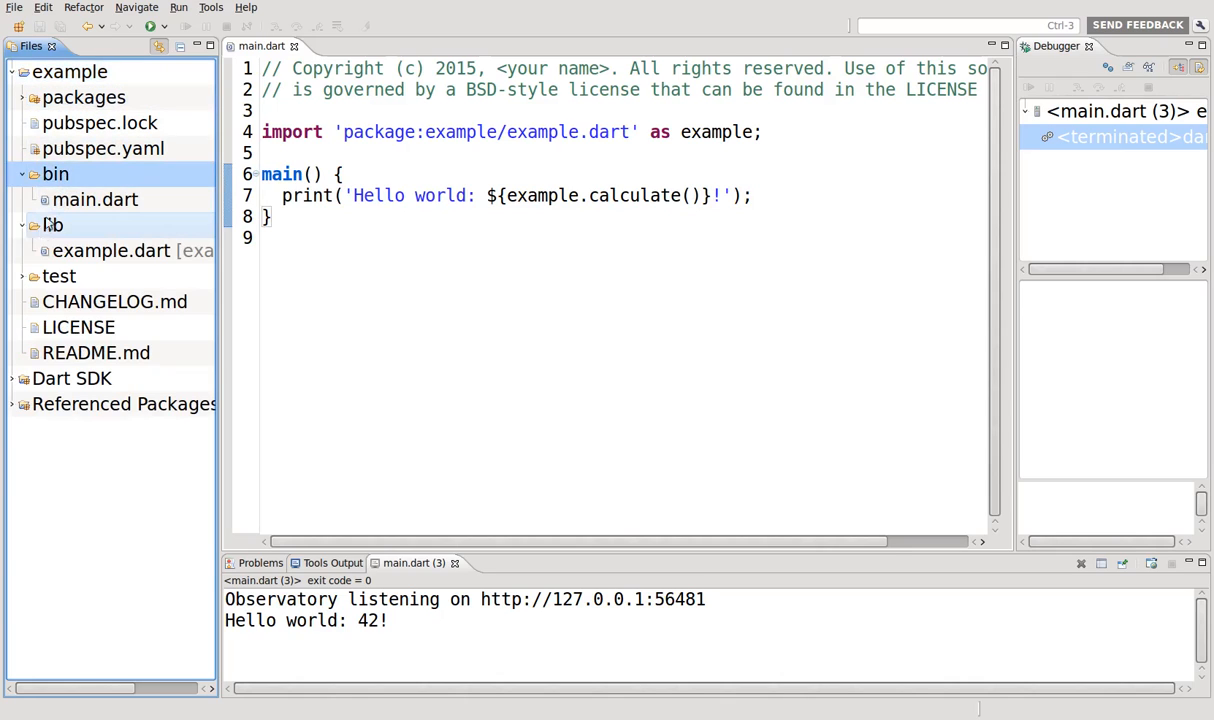
click(53, 225)
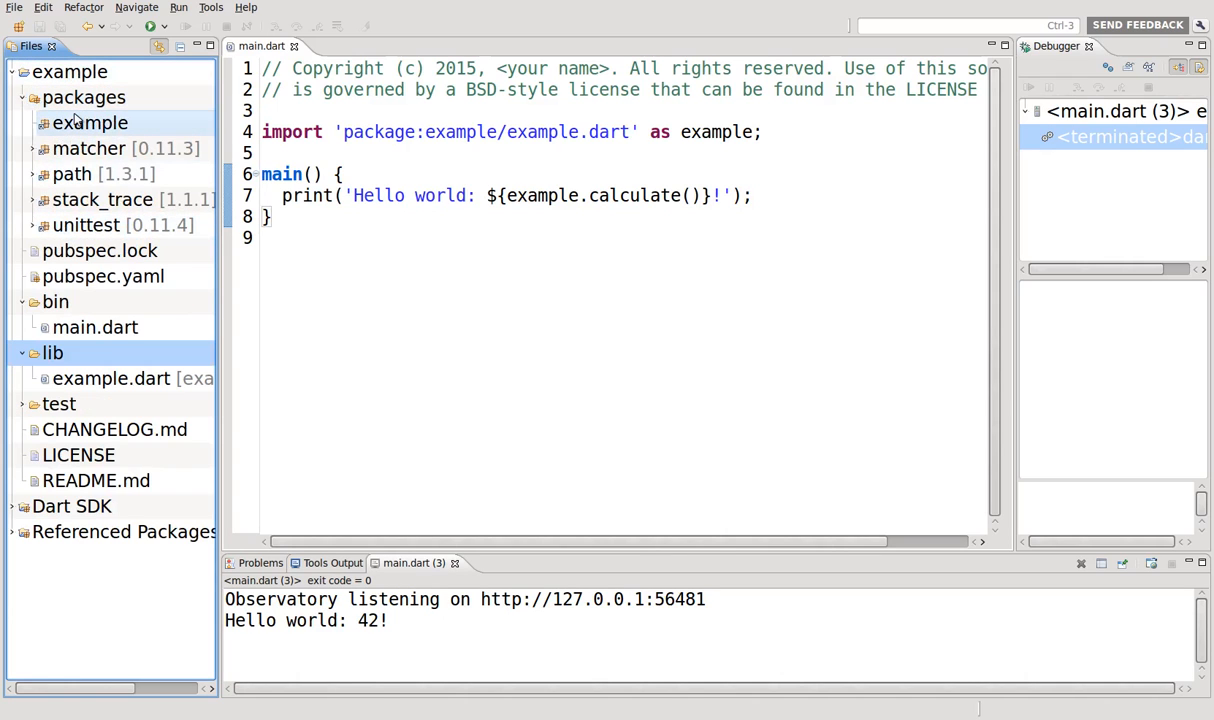
click(103, 276)
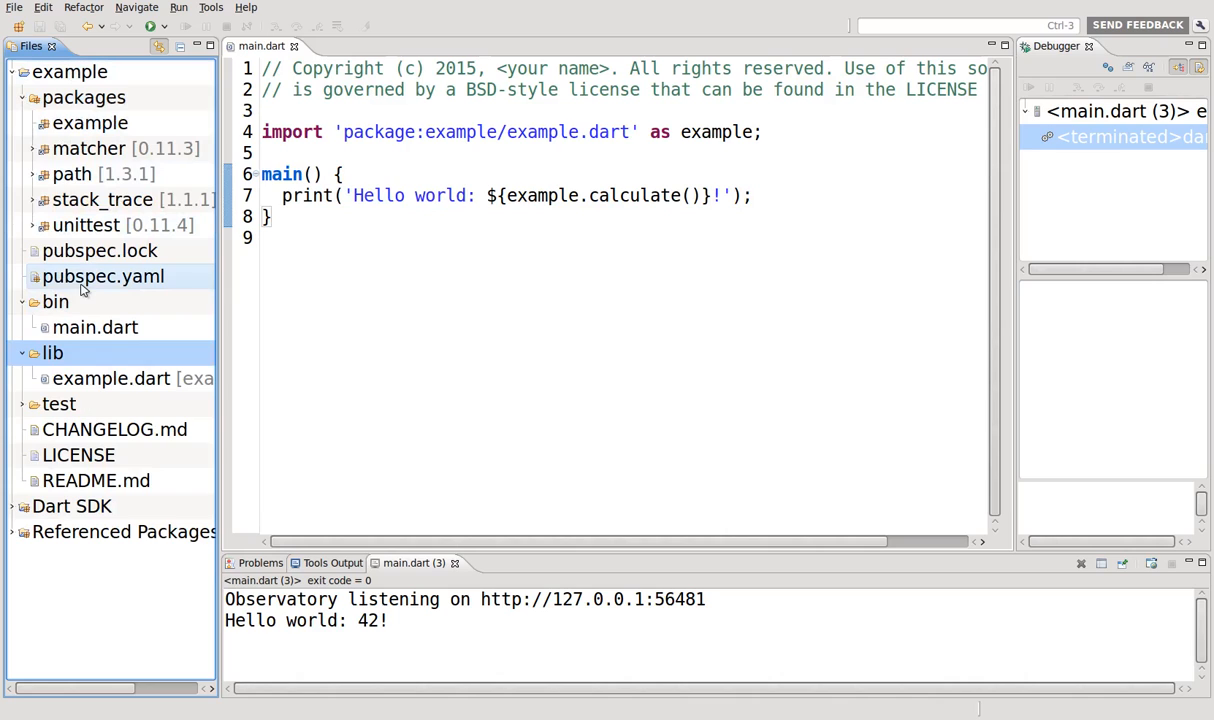
right_click(103, 276)
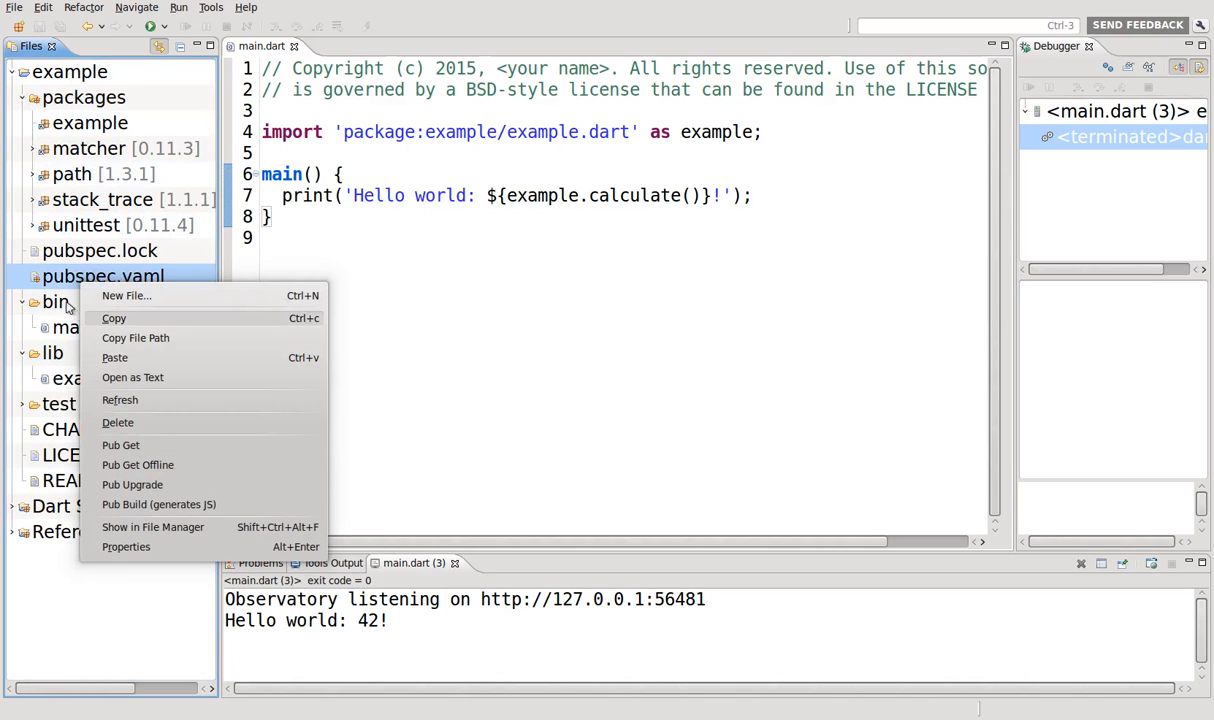
double_click(103, 276)
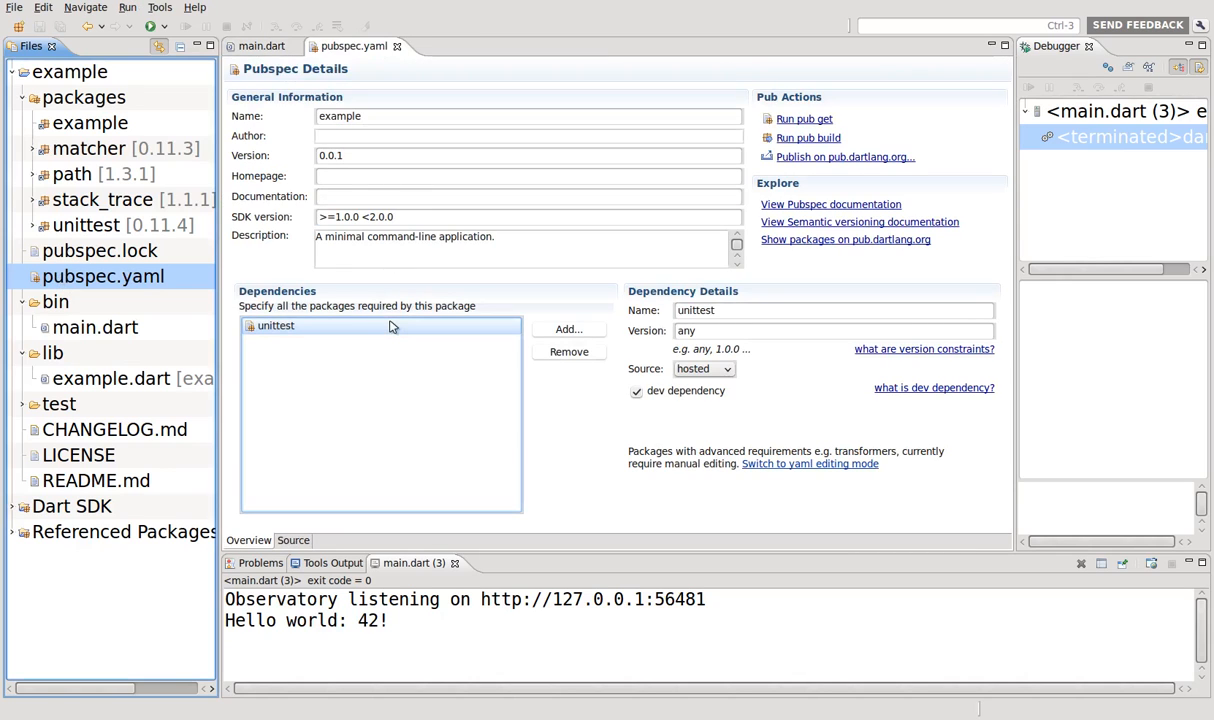
click(71, 173)
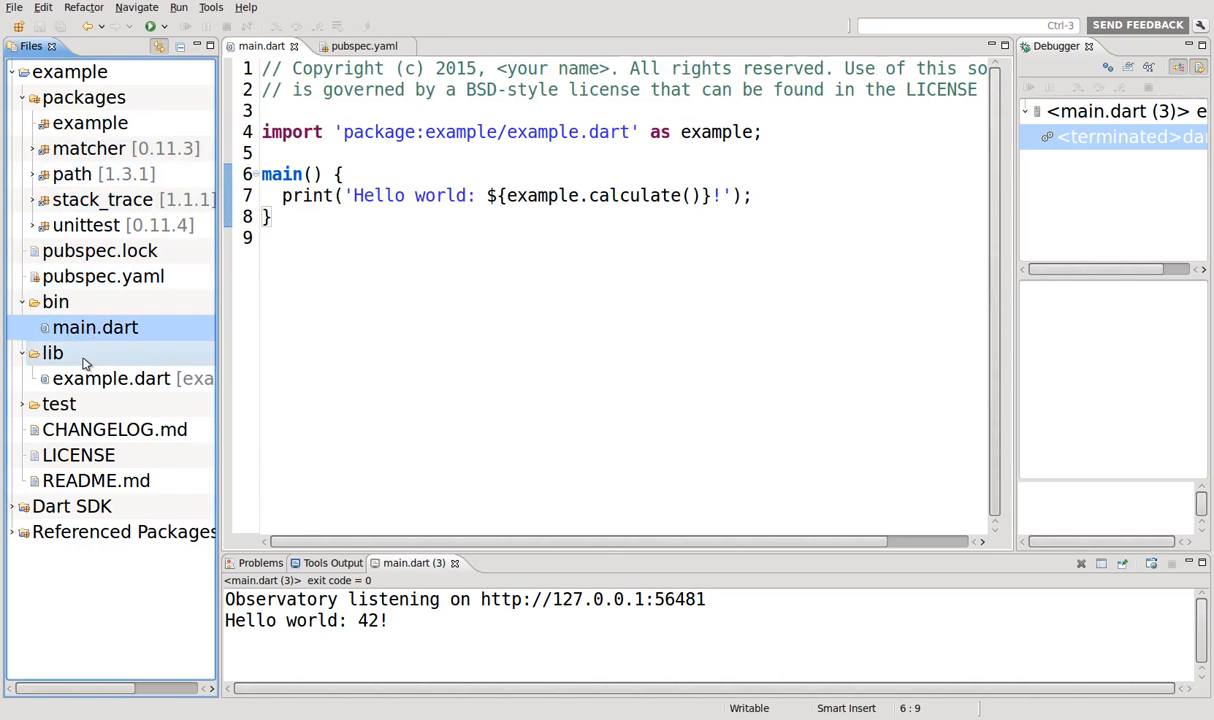
click(111, 378)
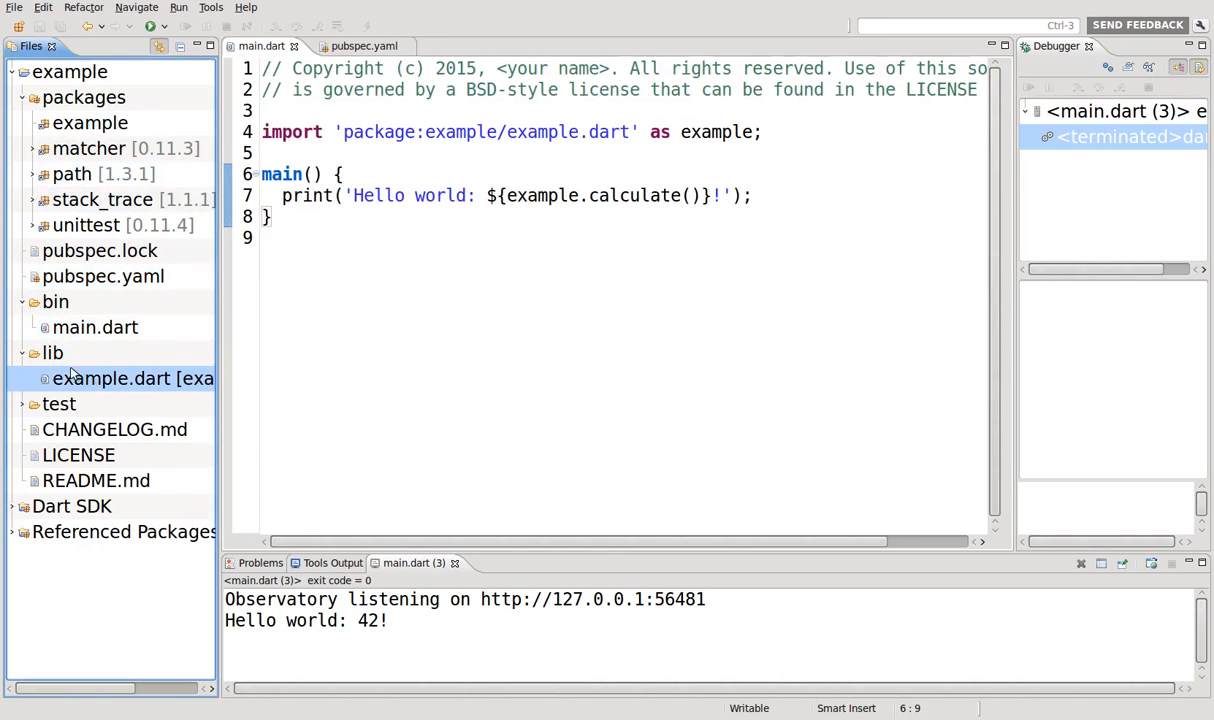
click(52, 352)
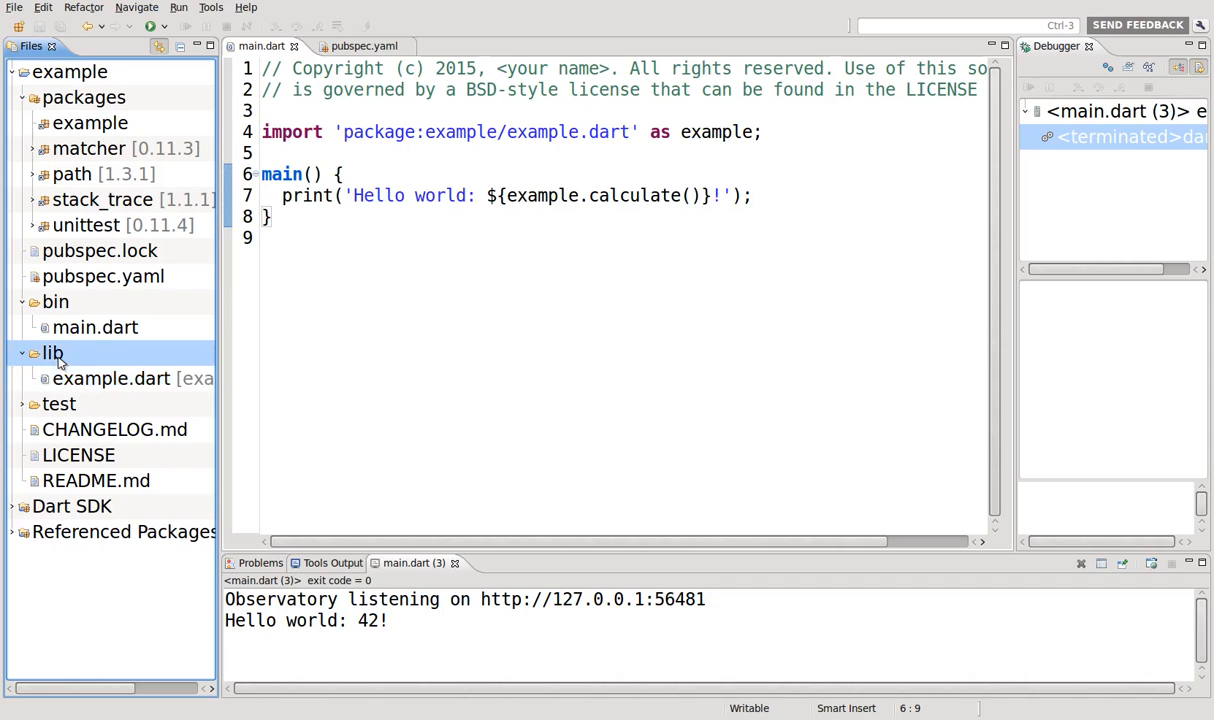
- Add a new file named first_library to the lib folder via New File
right_click(52, 352)
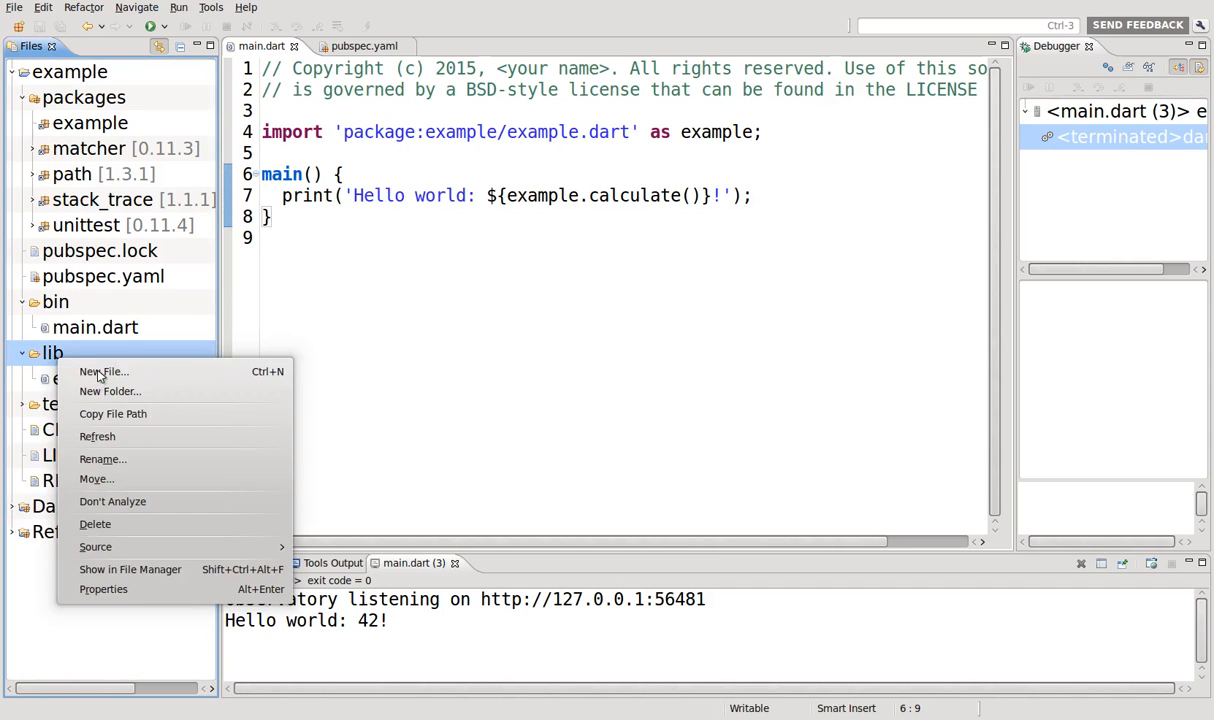
click(103, 371)
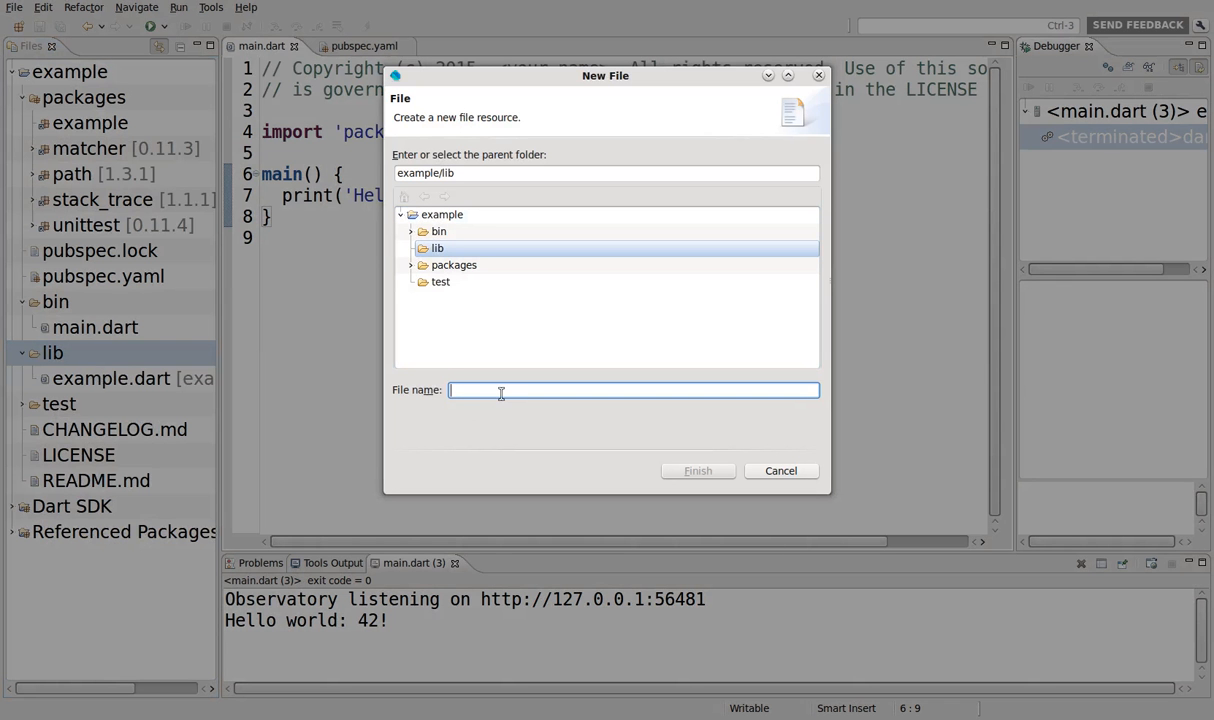
text(firs)
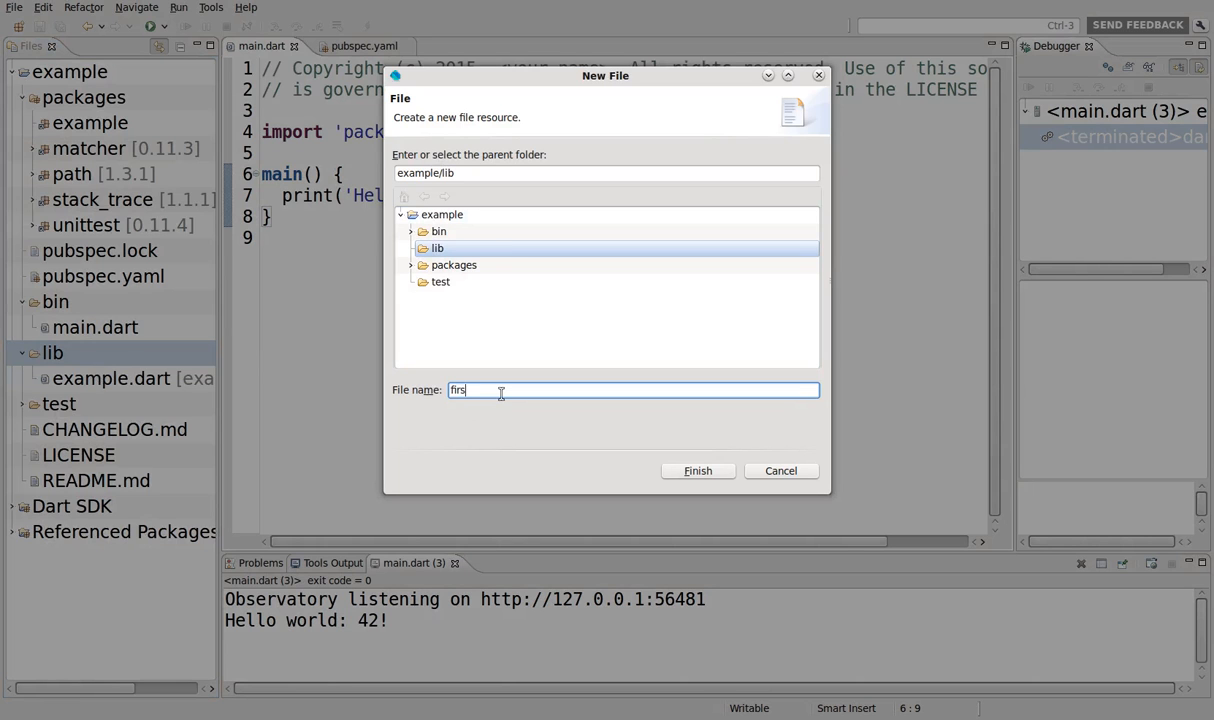
text(t_library)
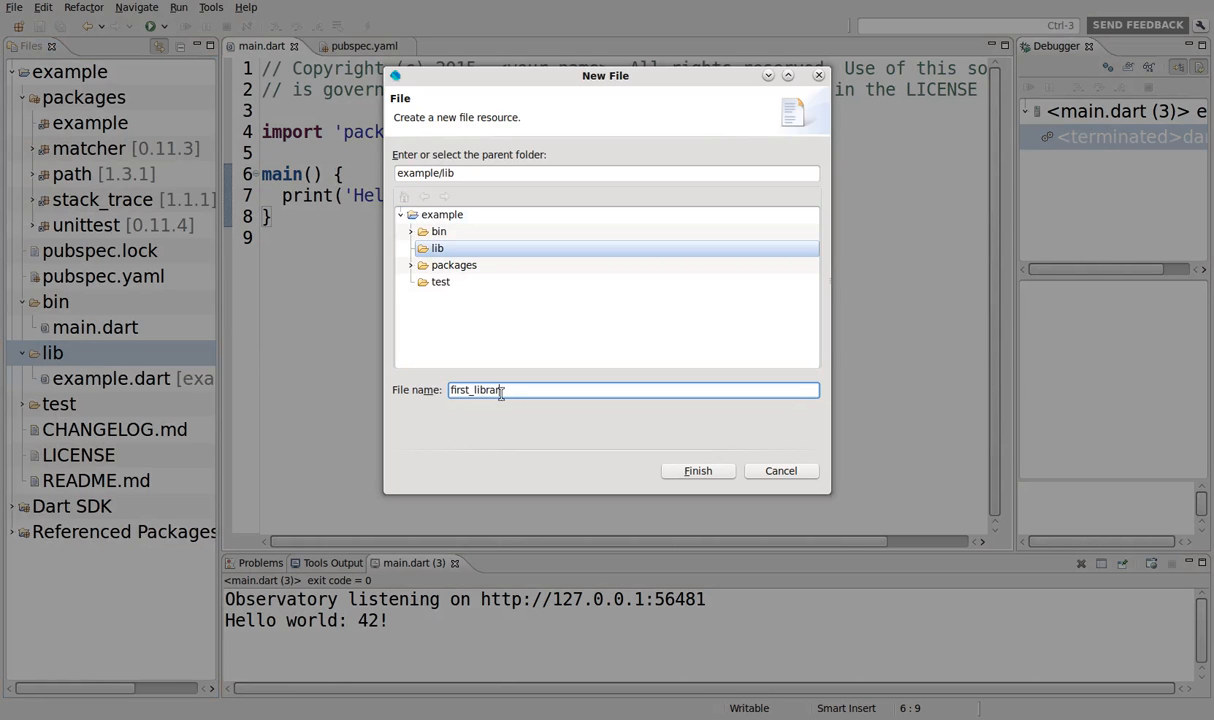
click(697, 470)
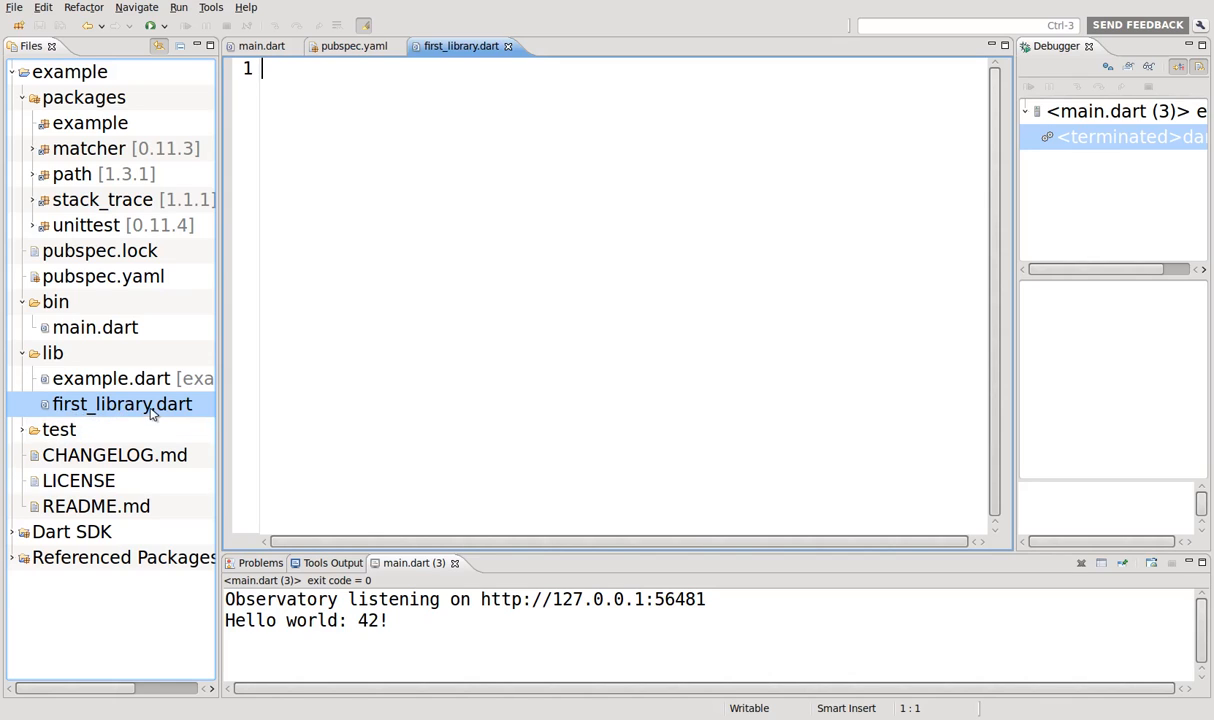
mouse_move(216, 433)
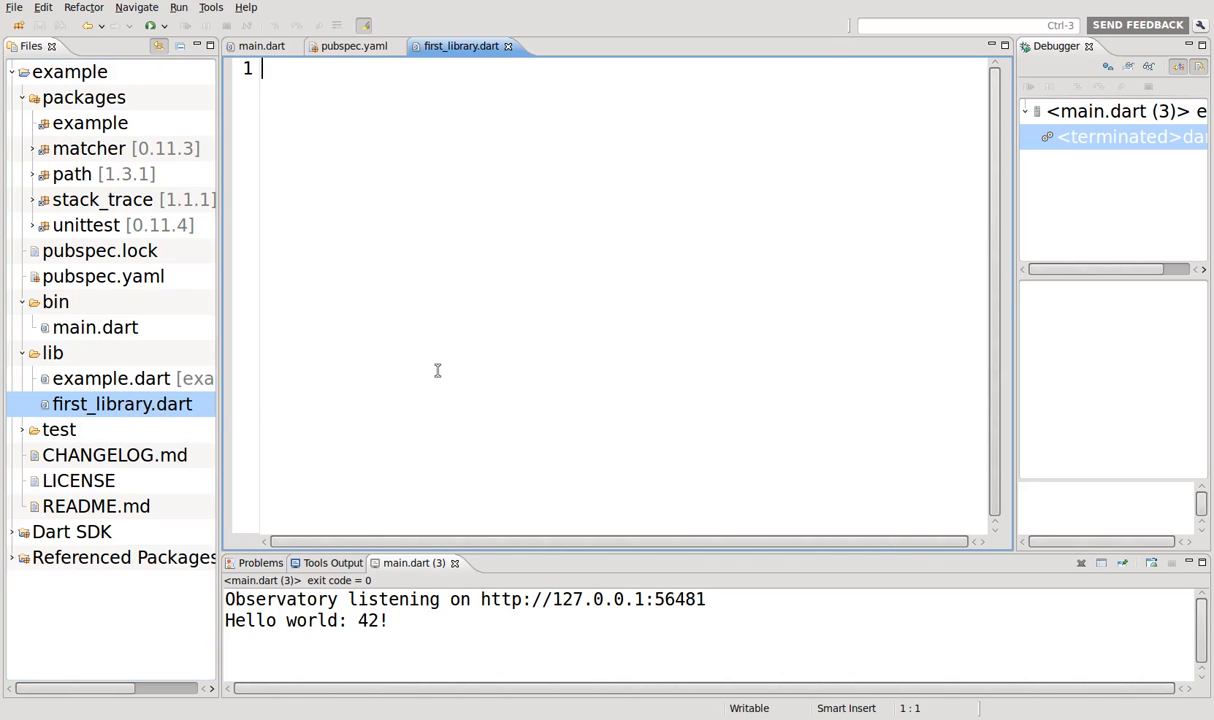
- Write 'library first_library;' and 'int a = 1;' in first_library.dart
text(library first)
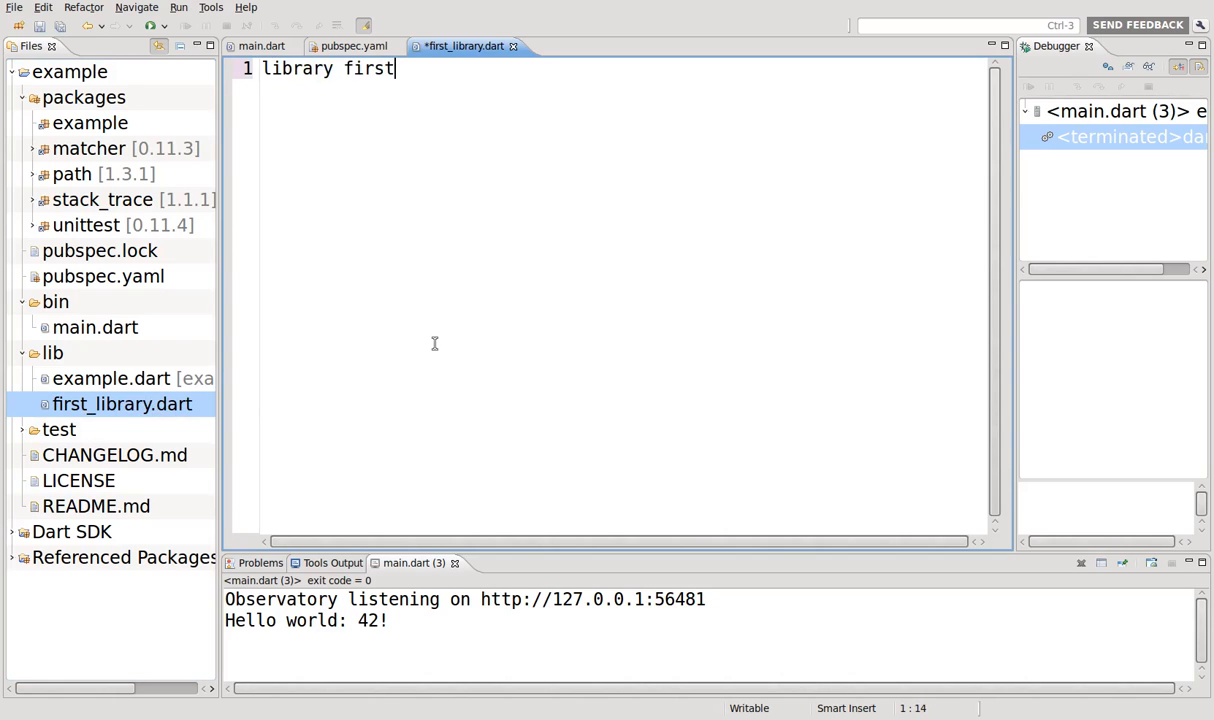
text(_library)
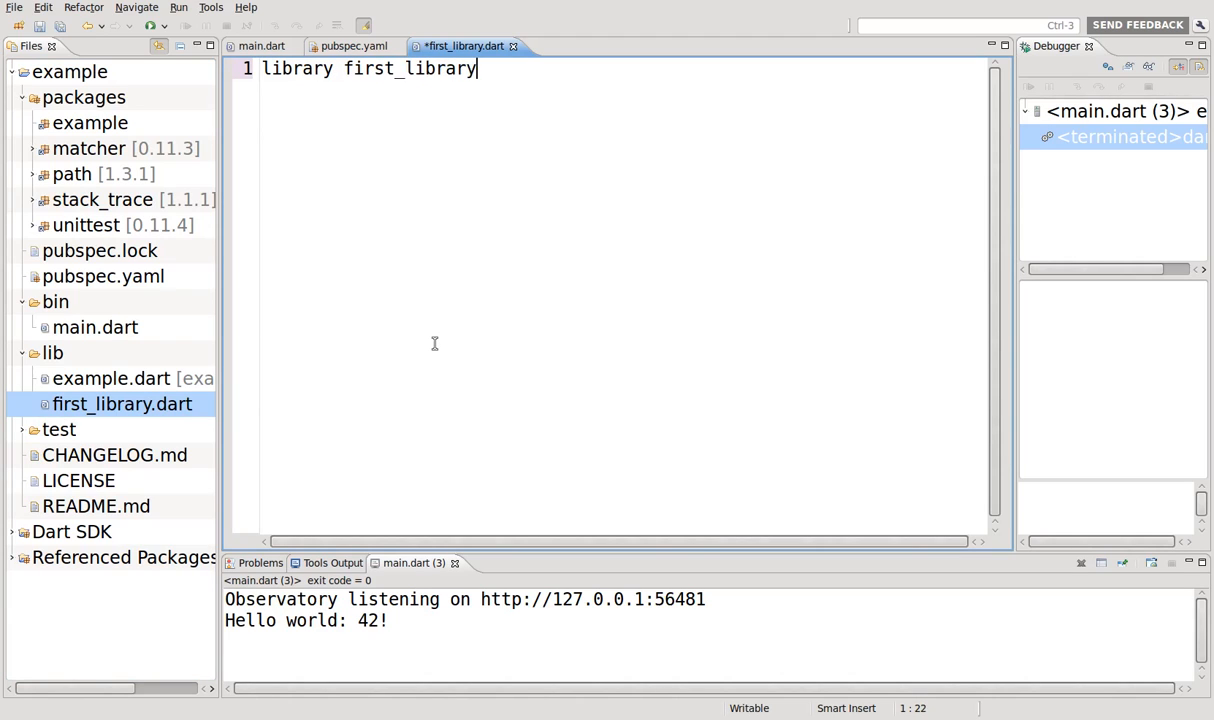
text(;)
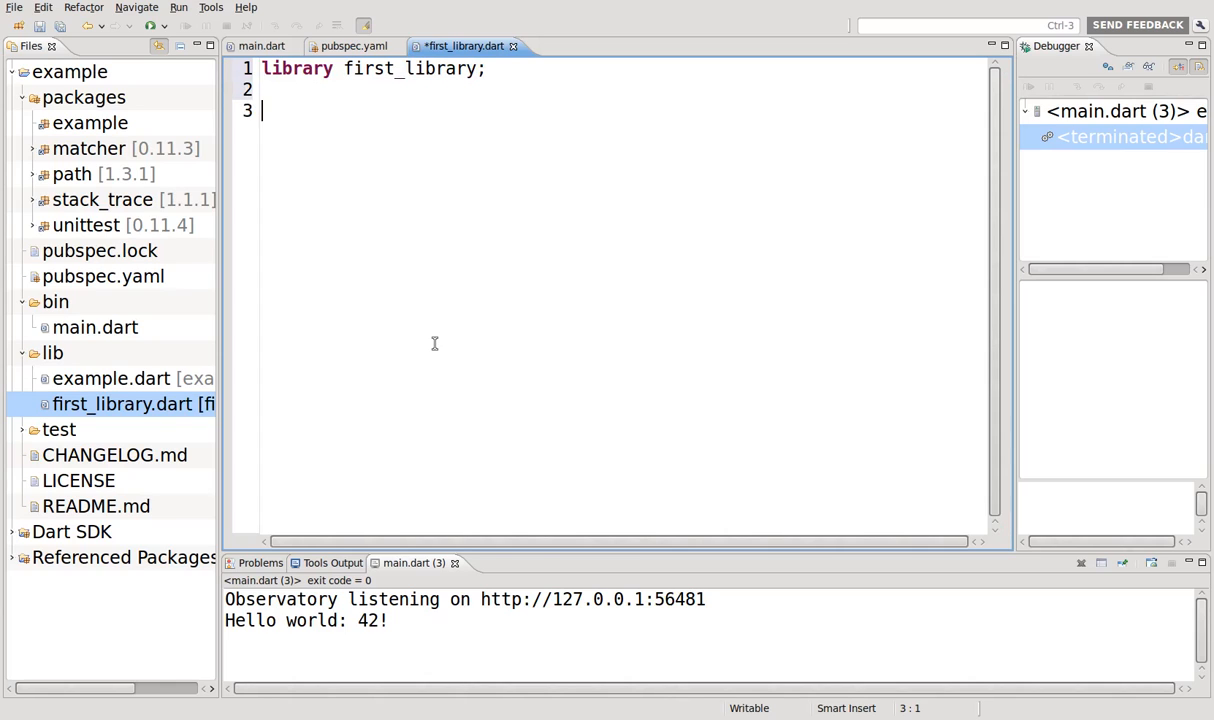
text(int a =)
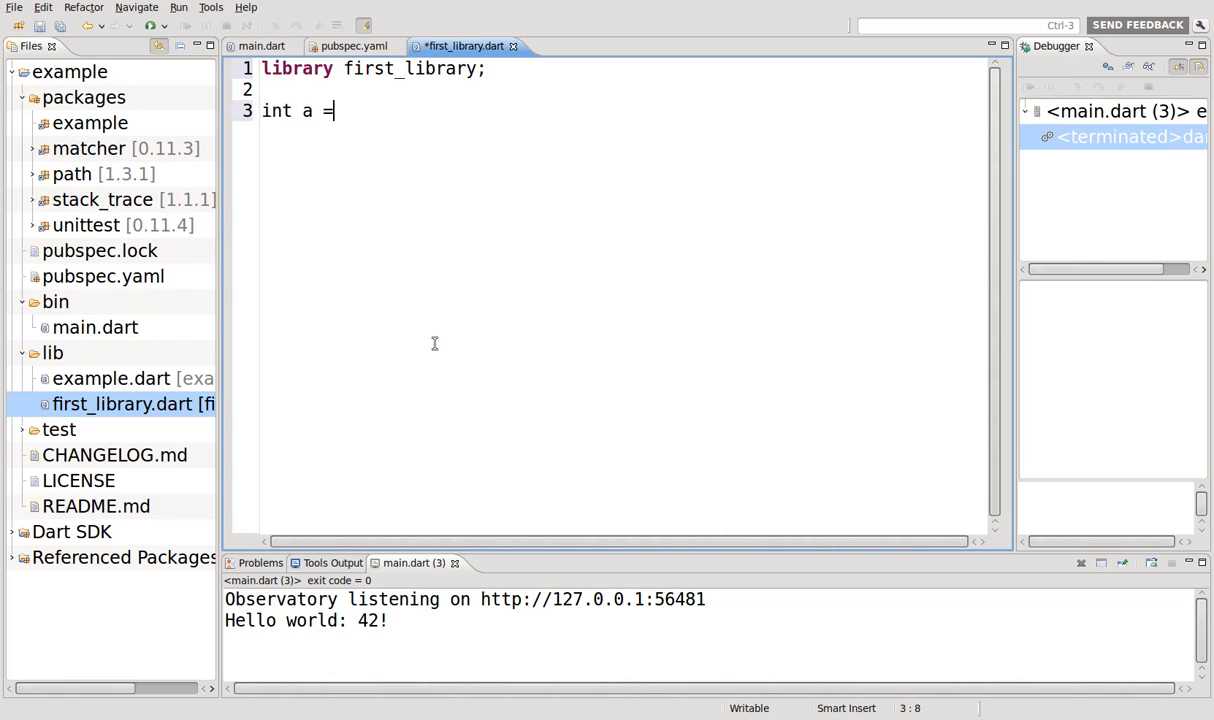
text(1;)
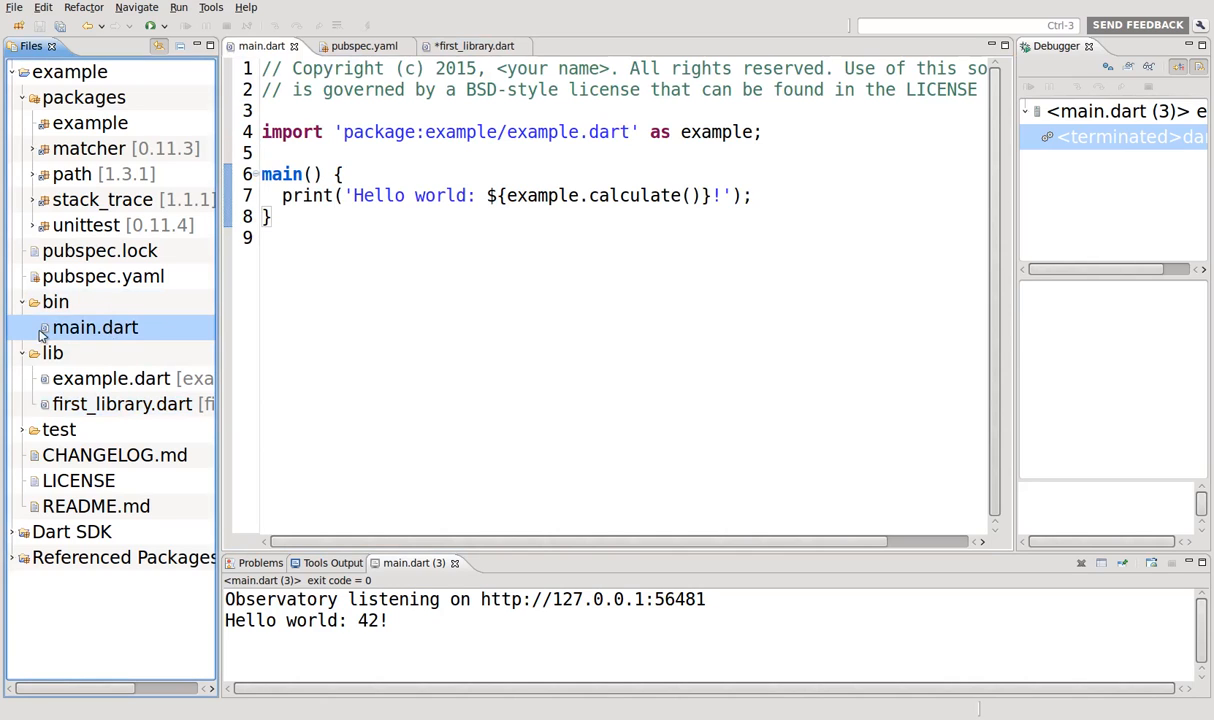
- Add import 'package:example/first_library.dart' to main.dart using autocomplete
click(262, 152)
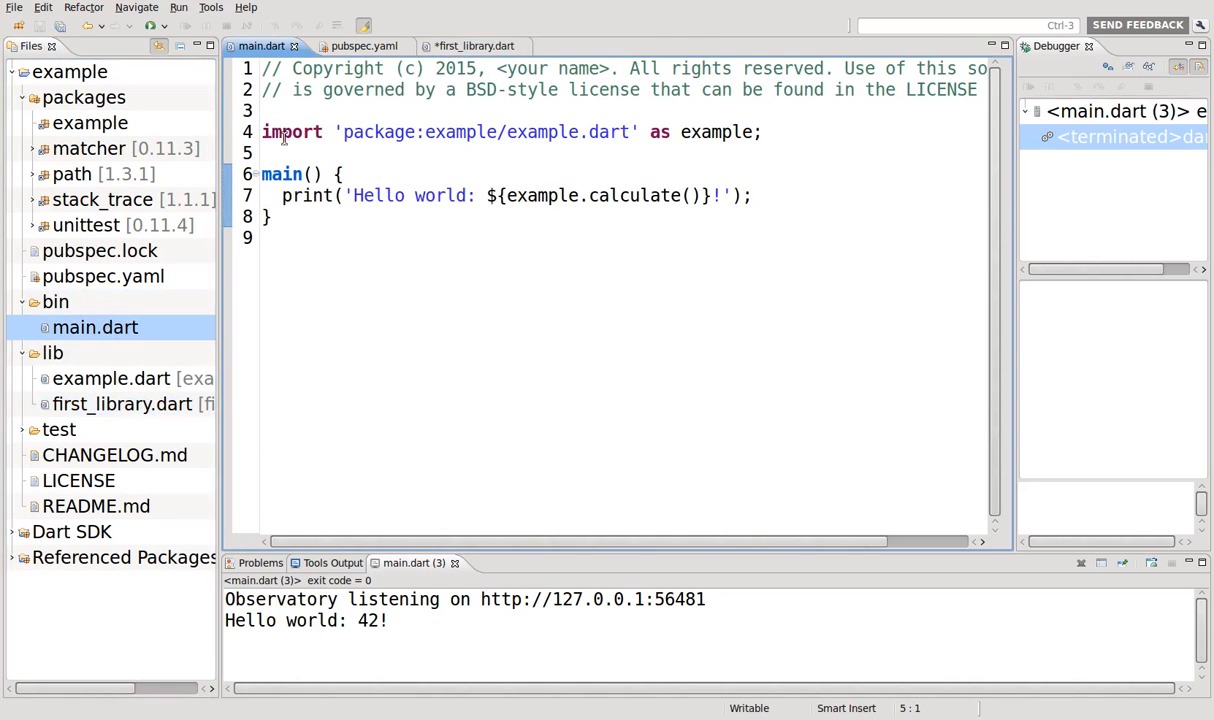
text(import '')
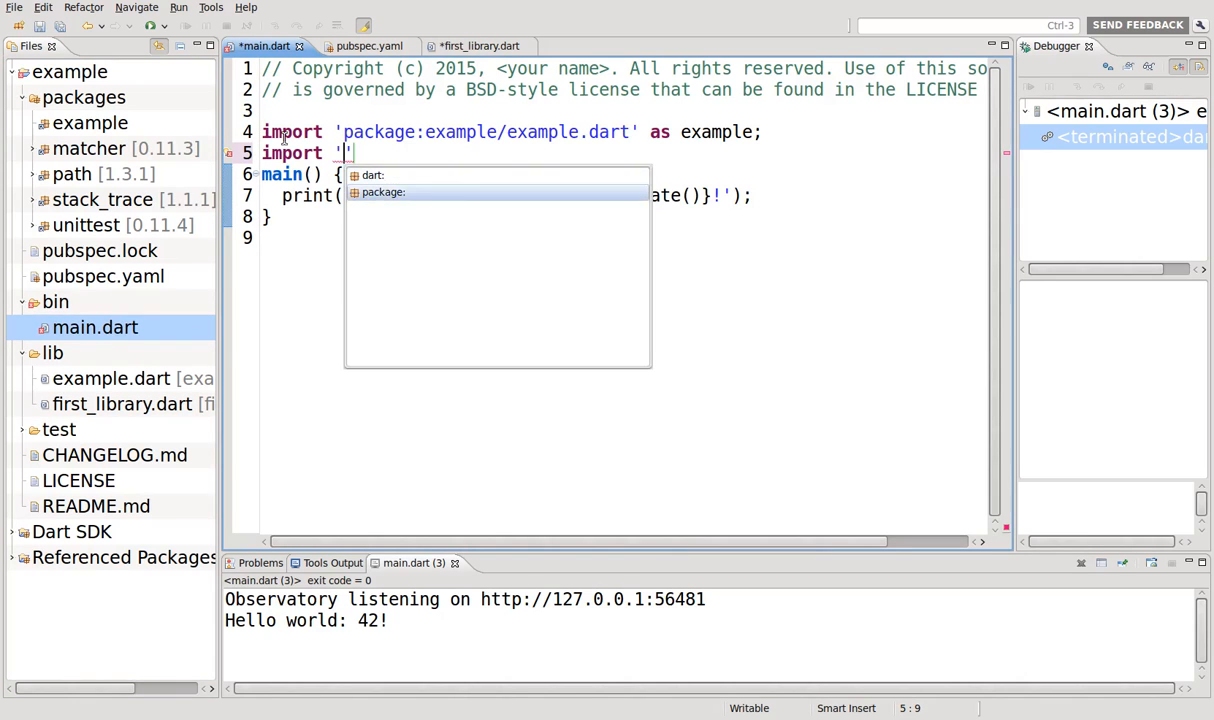
text(package:)
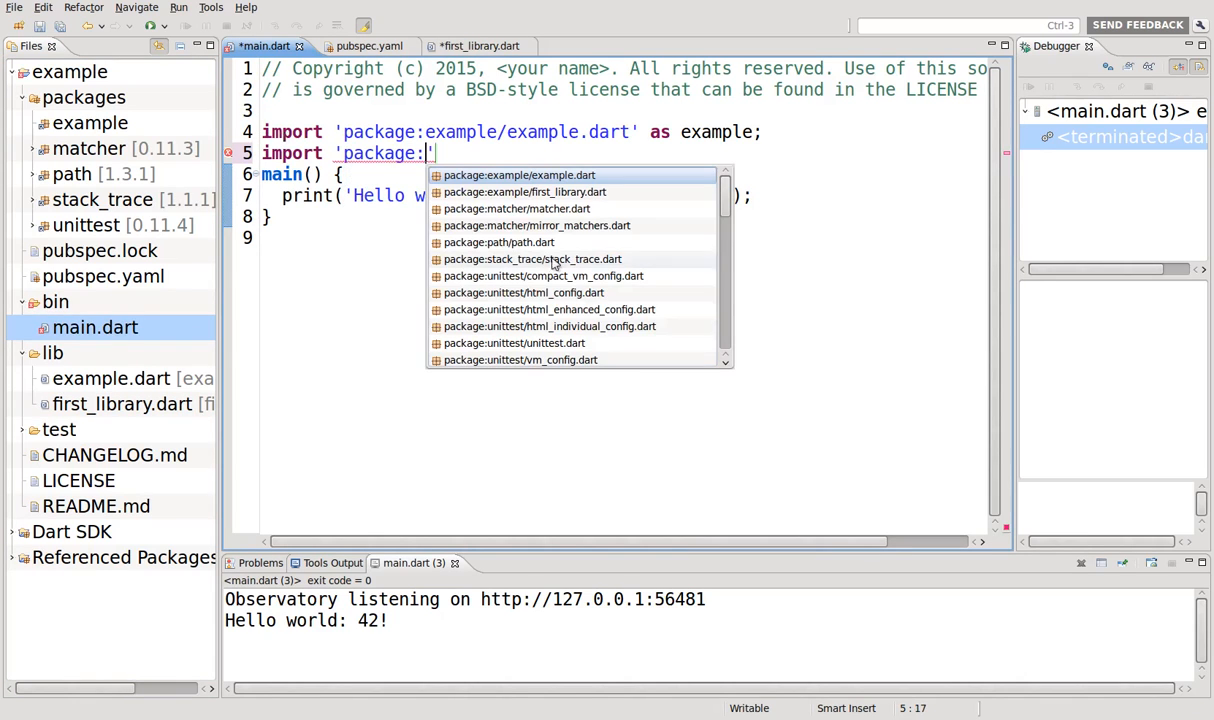
mouse_move(524, 191)
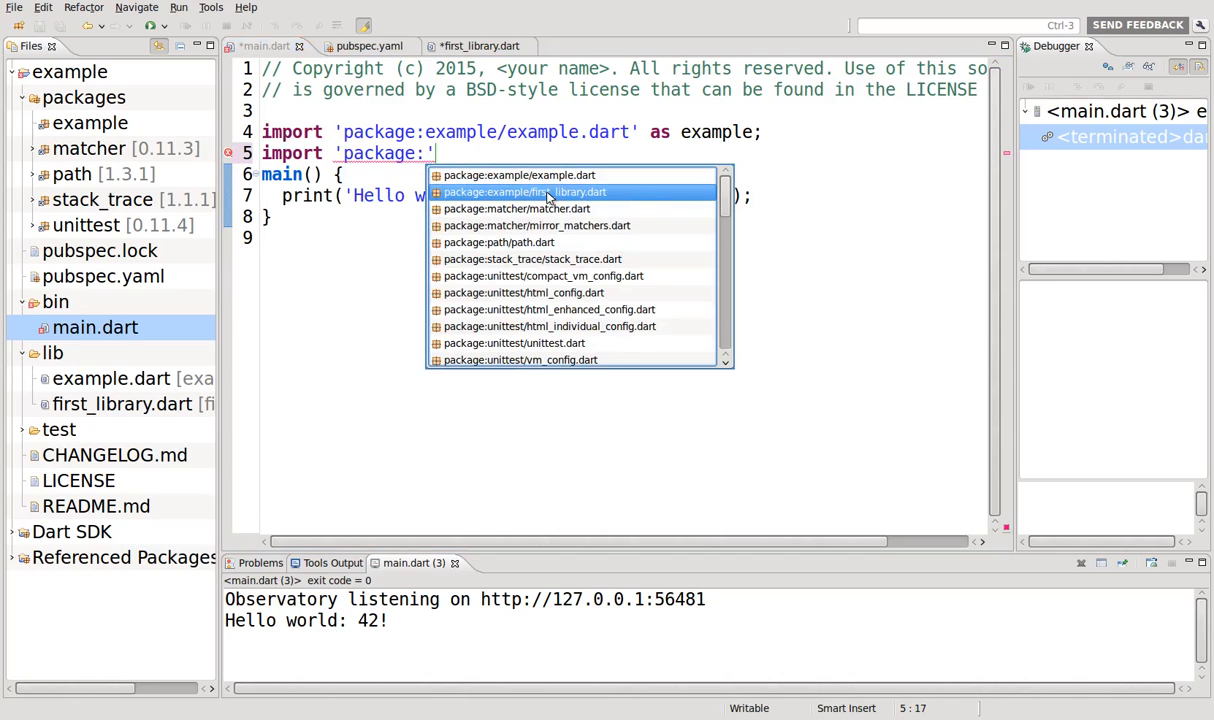
click(524, 191)
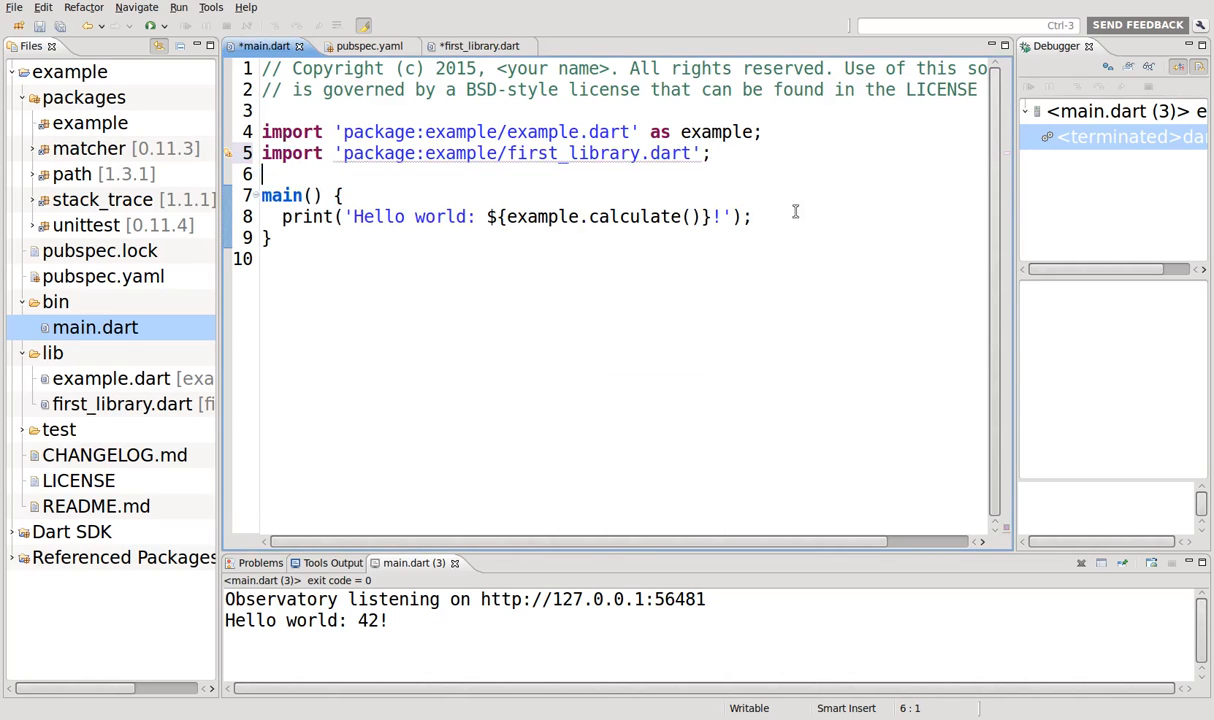
- Replace the hello-world message in print with the variable a
drag(347, 217, 733, 217)
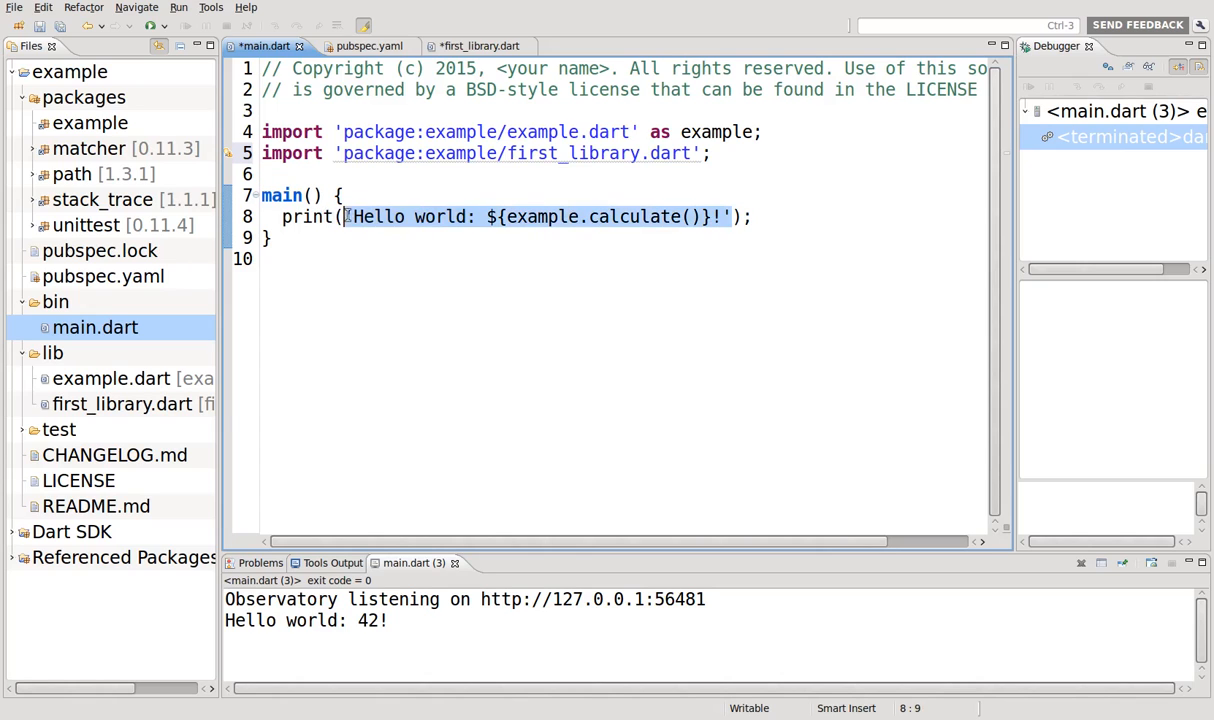
key(Delete)
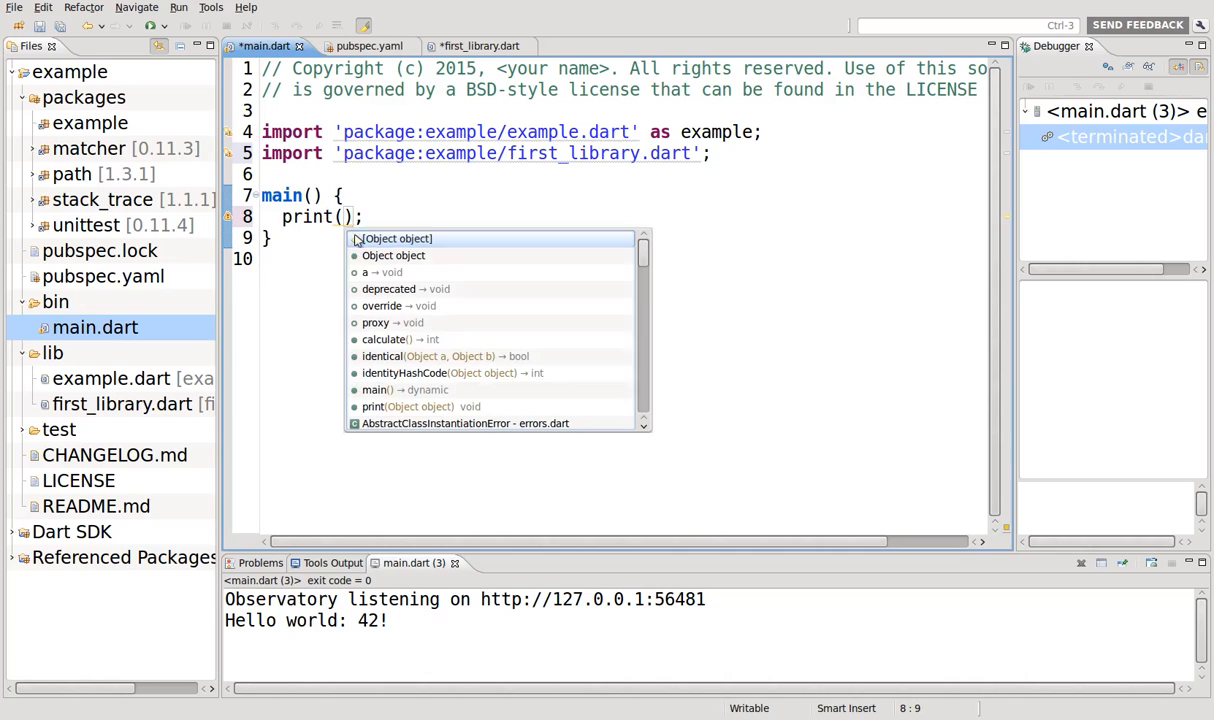
text(a)
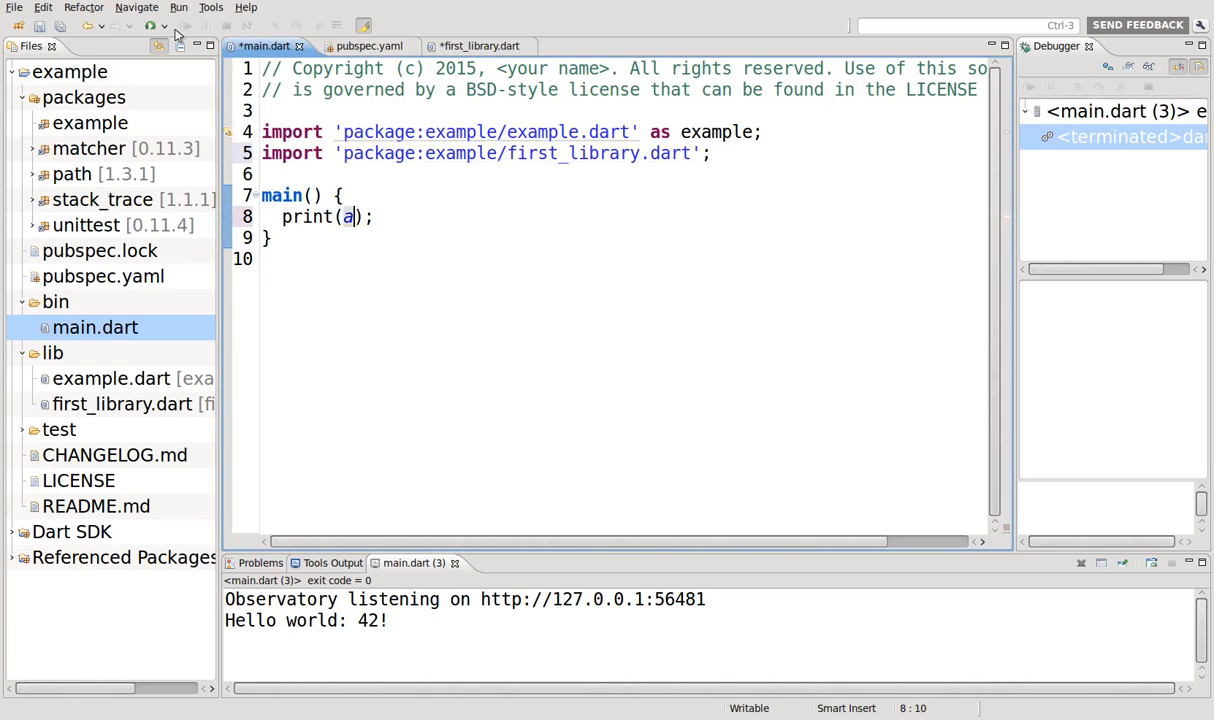
- Run main.dart, then change a in first_library.dart from 1 to 100
click(147, 25)
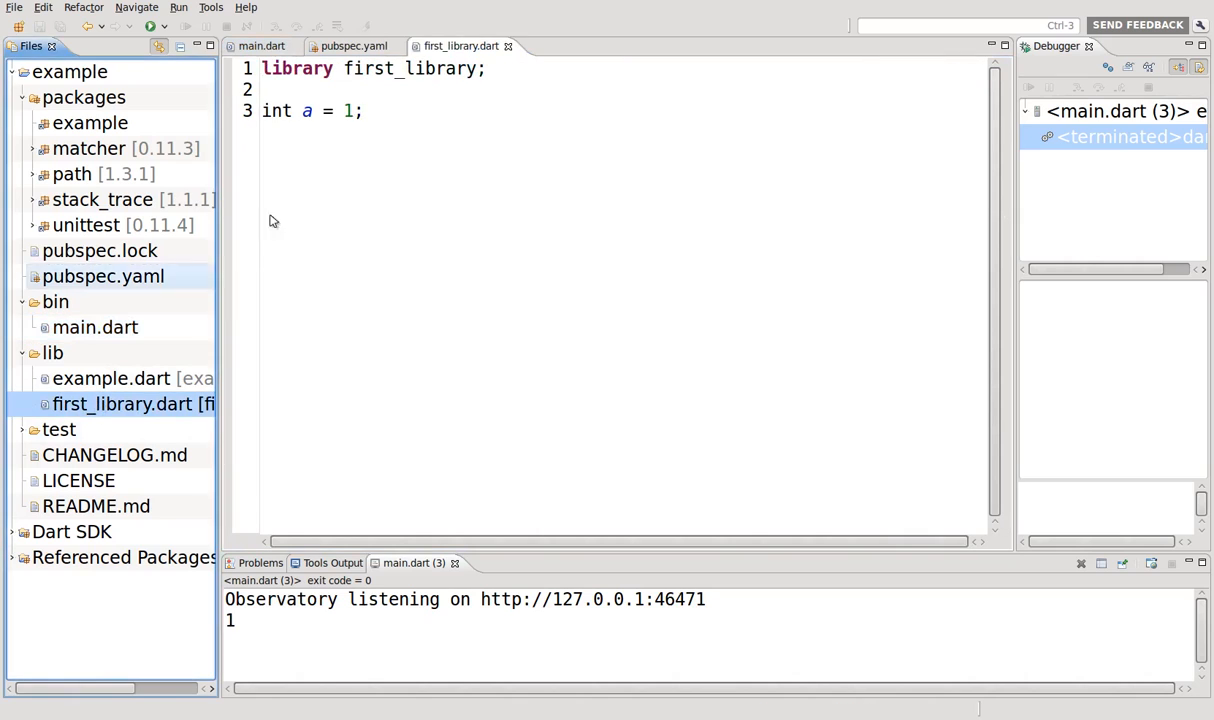
text(00)
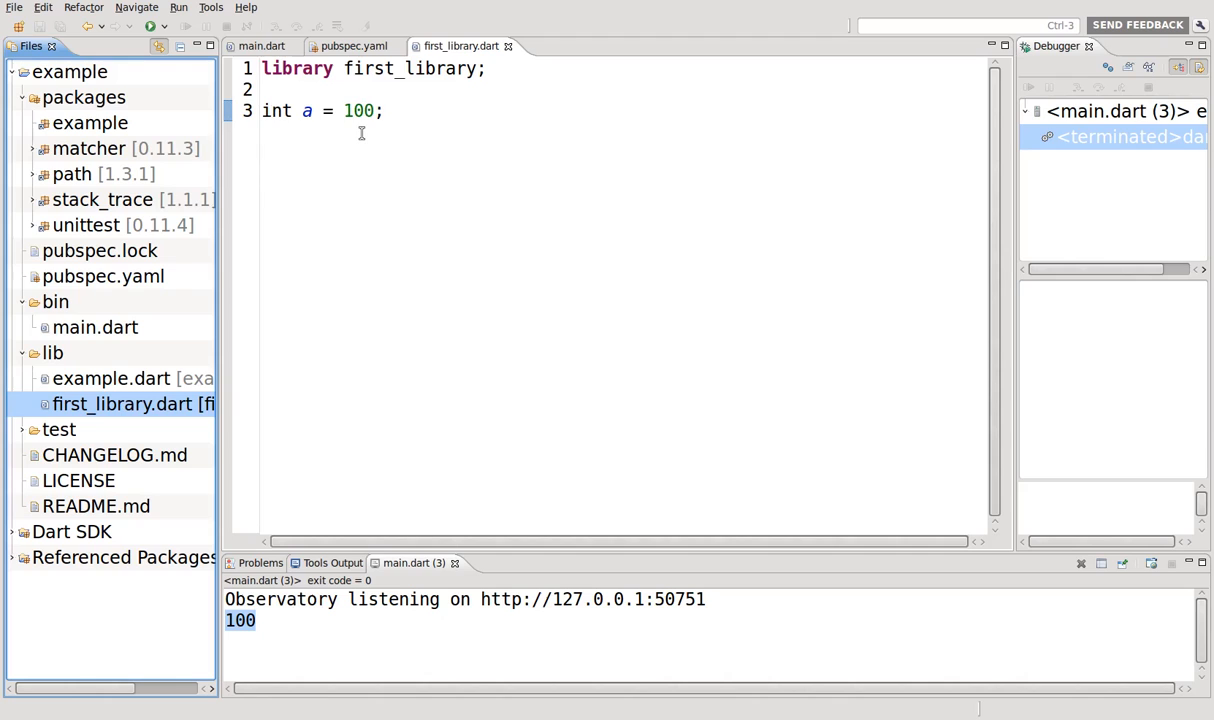
mouse_move(366, 142)
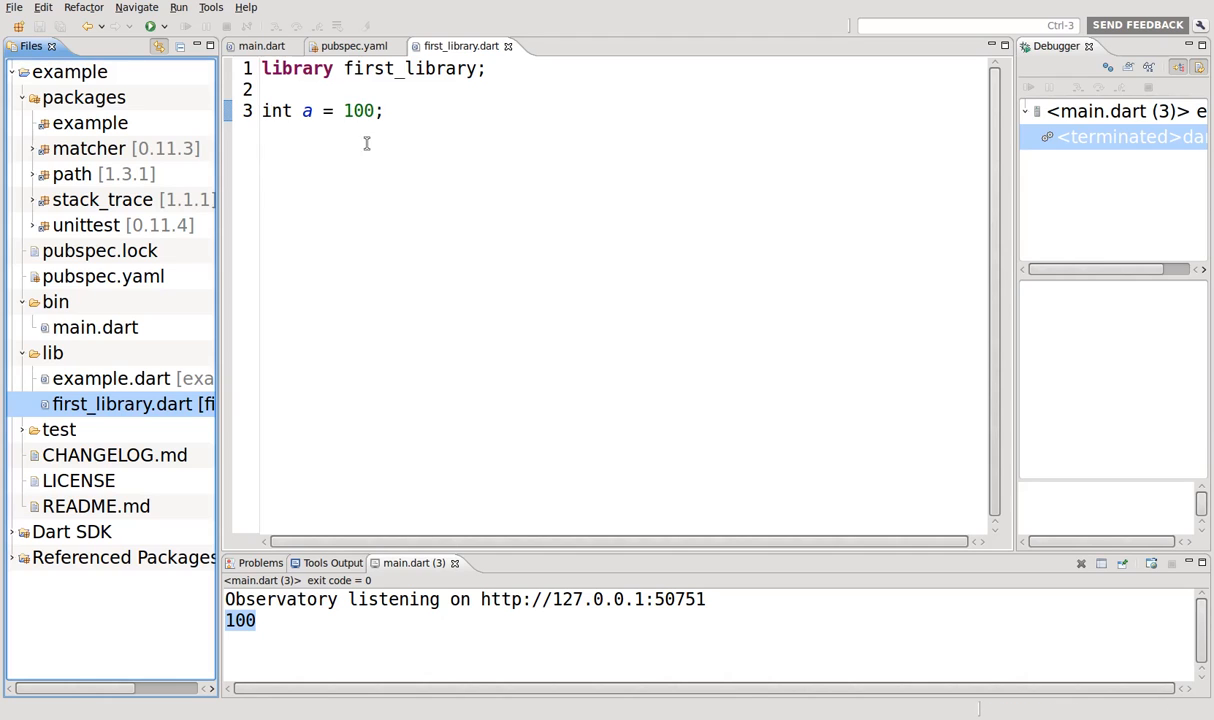
mouse_move(447, 153)
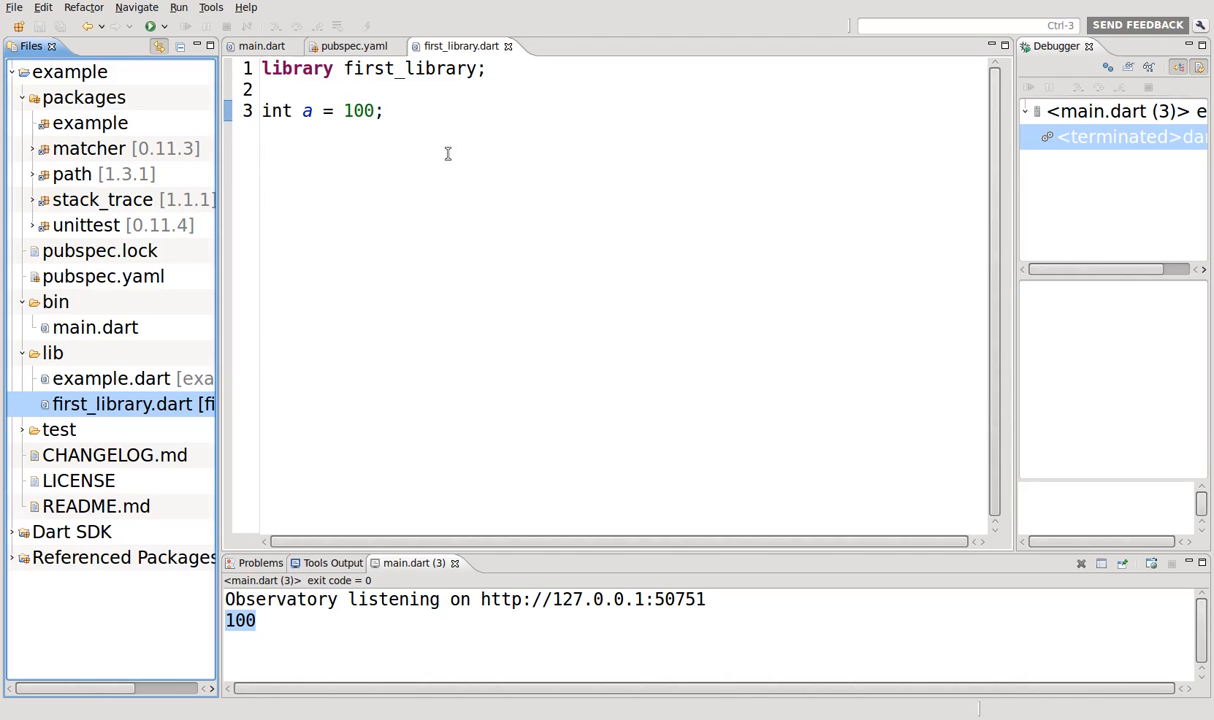
- Declare a local int a = 1; in main.dart and run it, printing 1
click(95, 327)
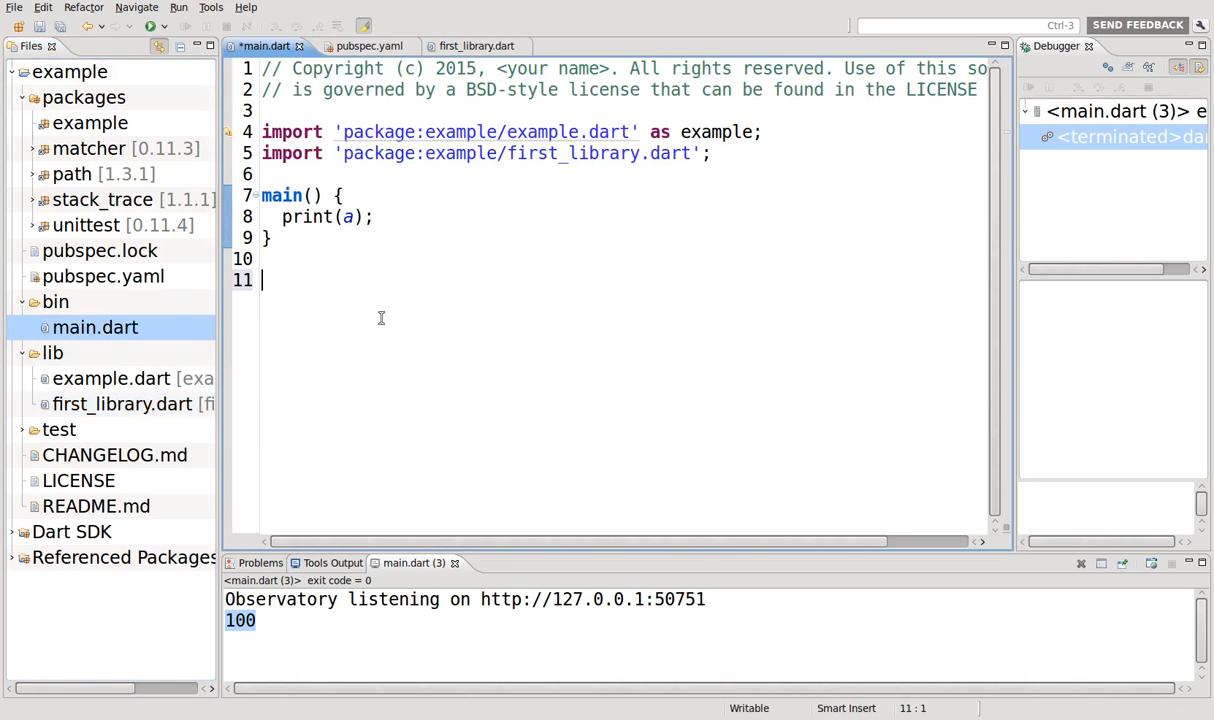
text(int a =)
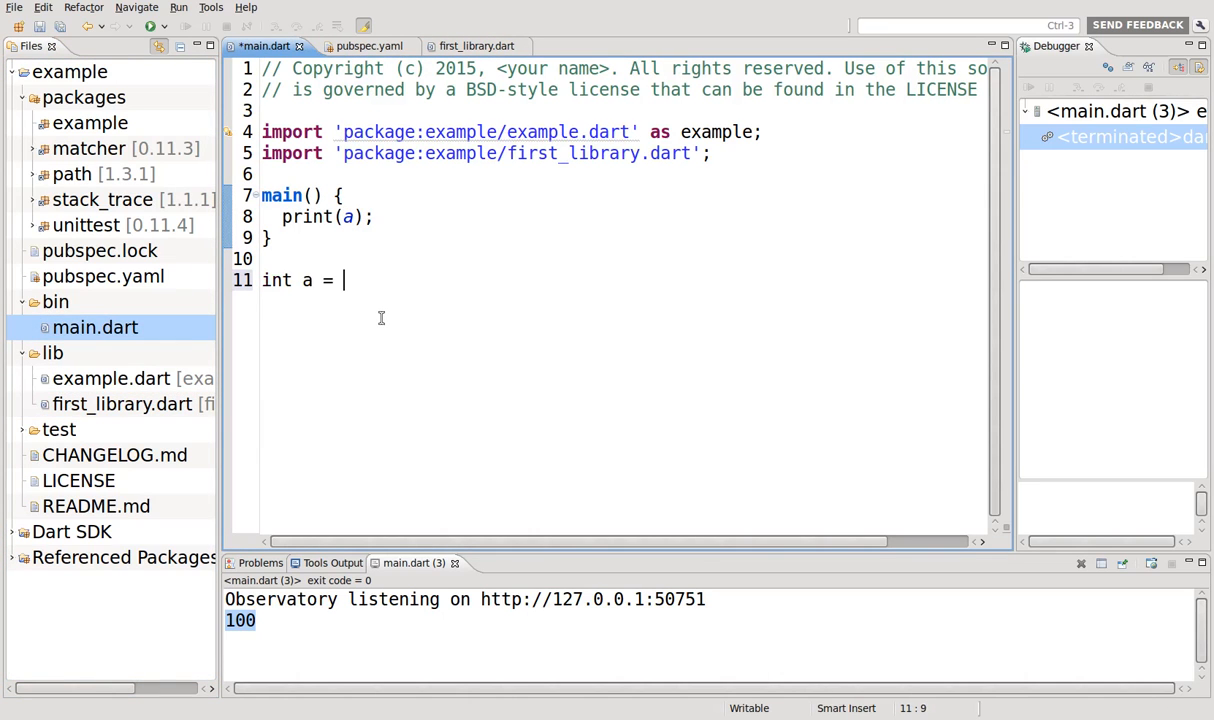
text(1;)
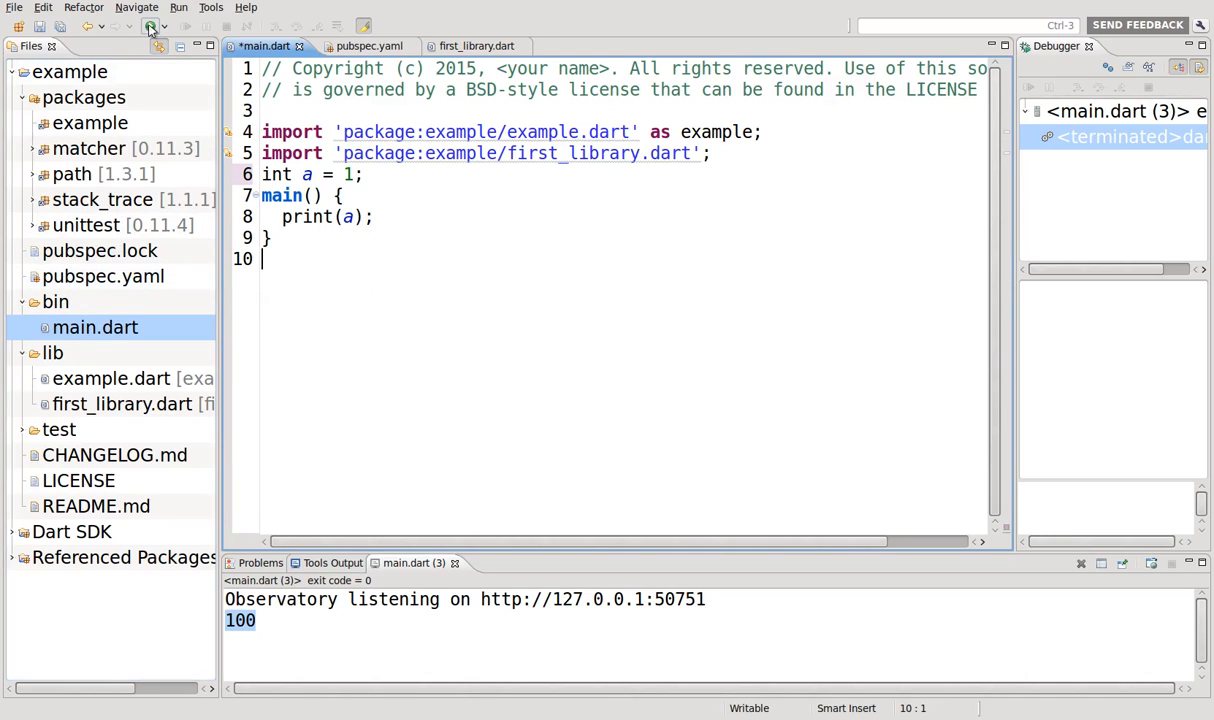
click(150, 26)
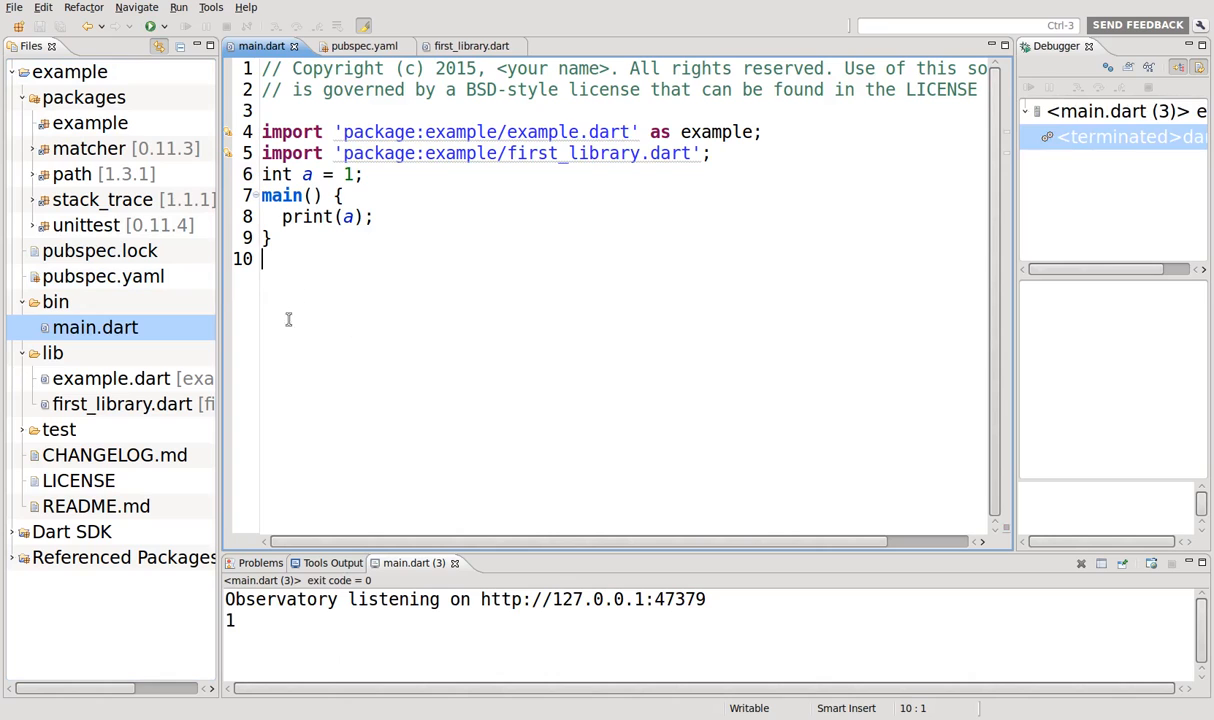
click(307, 174)
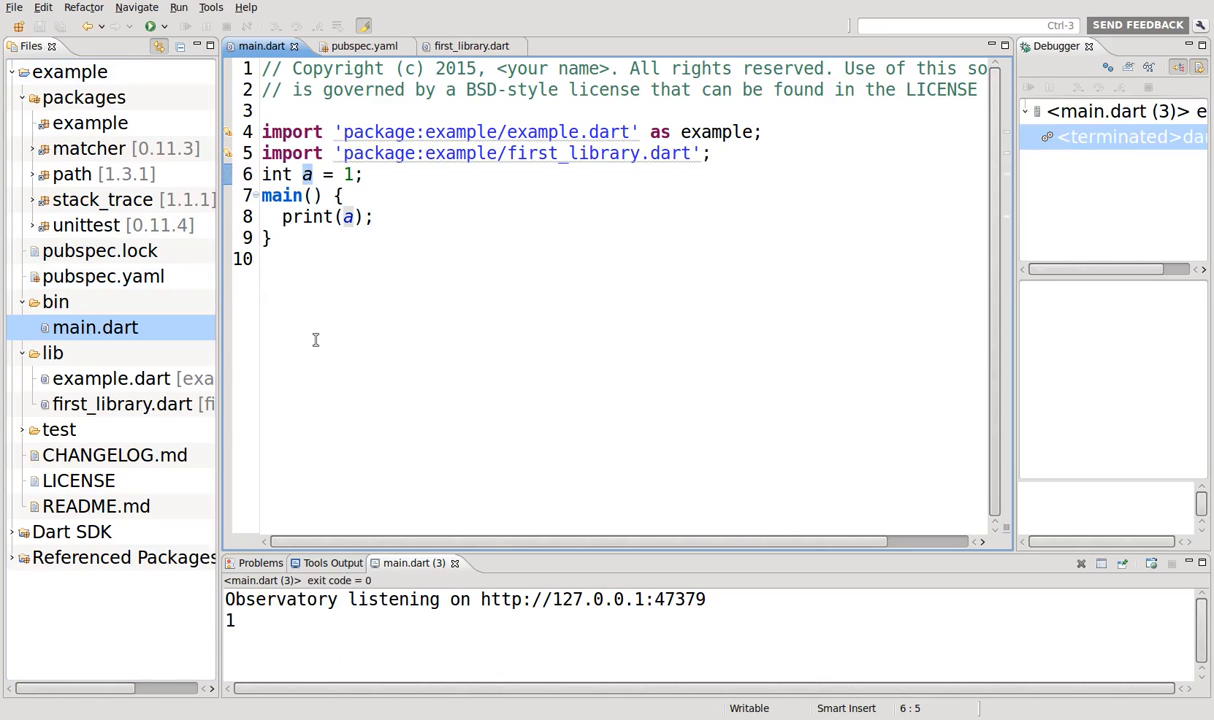
click(470, 46)
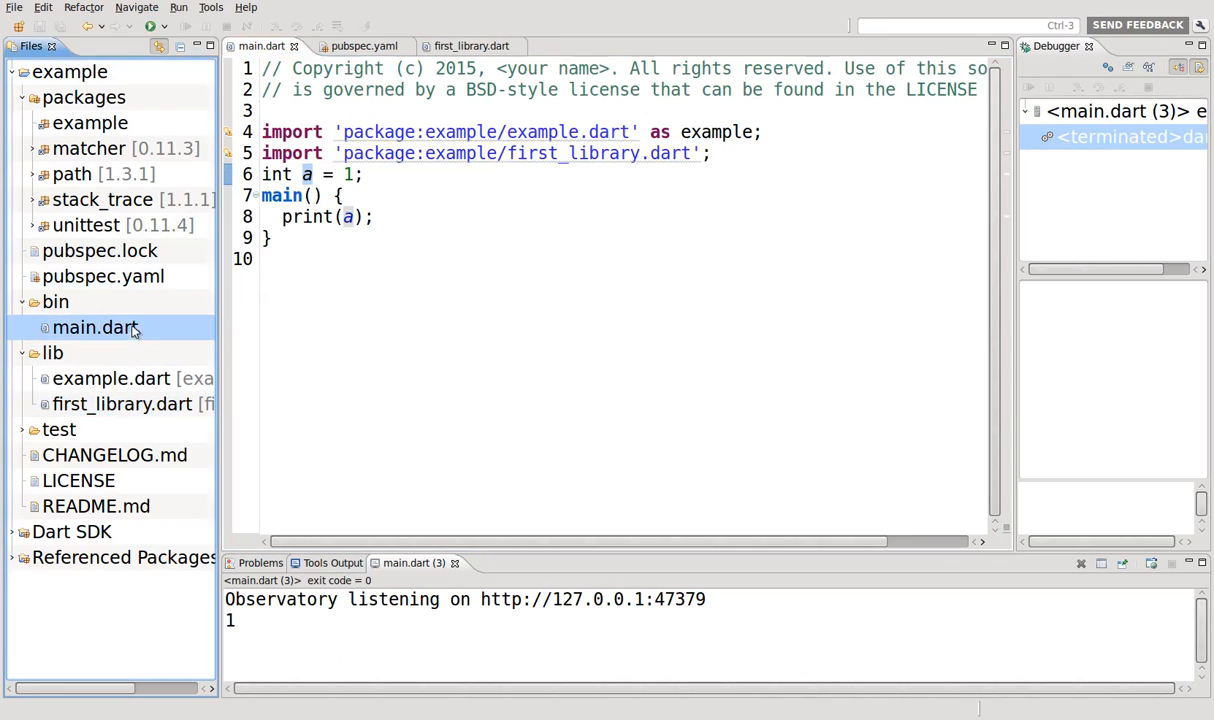
- Type int a = 1; in main.dart and jump to a's declaration
click(290, 174)
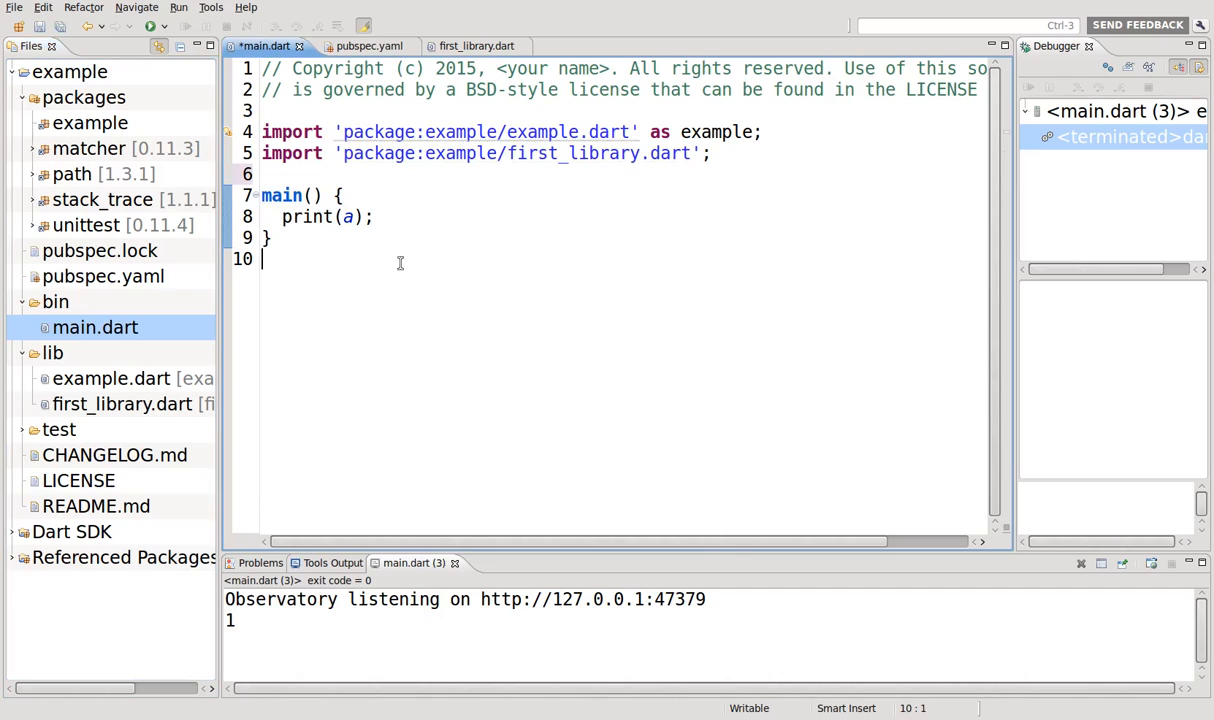
text(int a = 1;)
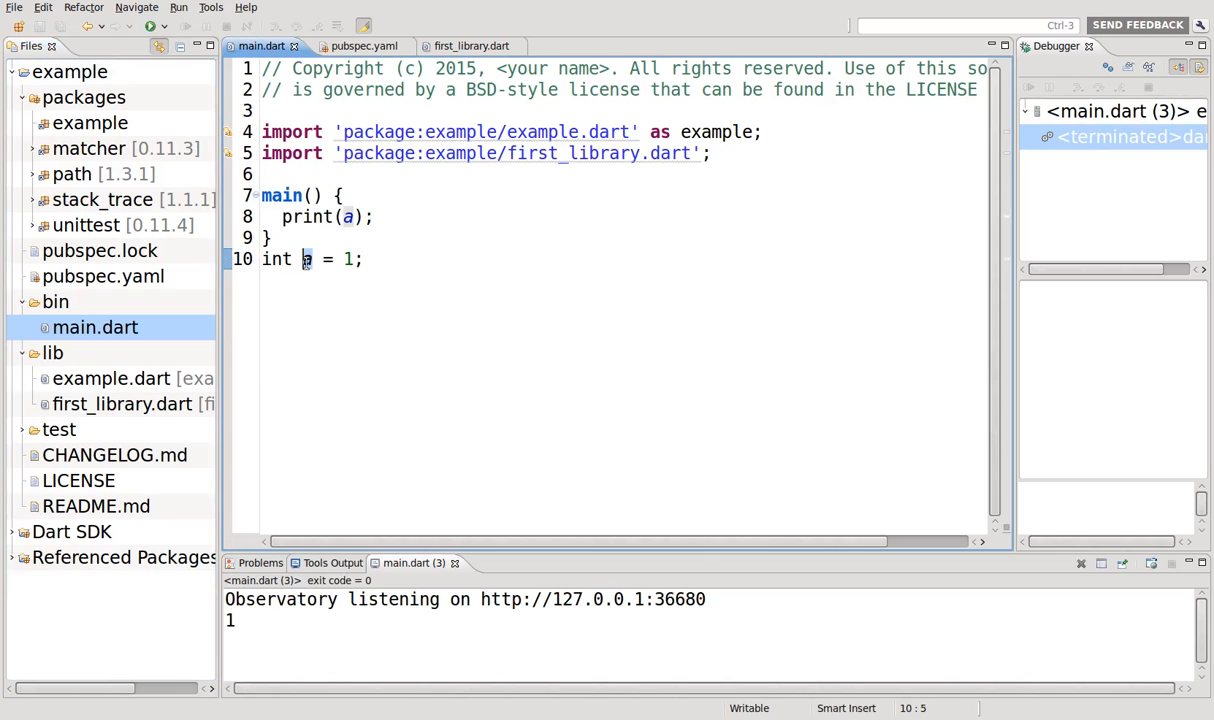
click(461, 46)
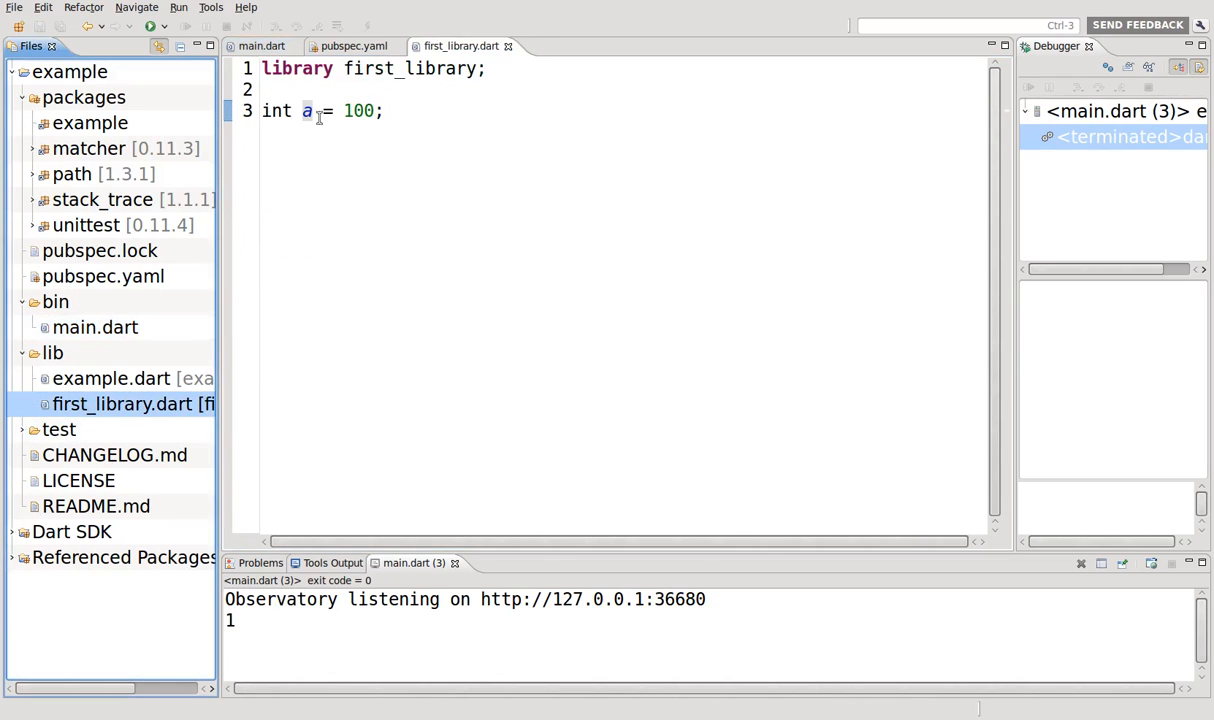
click(305, 110)
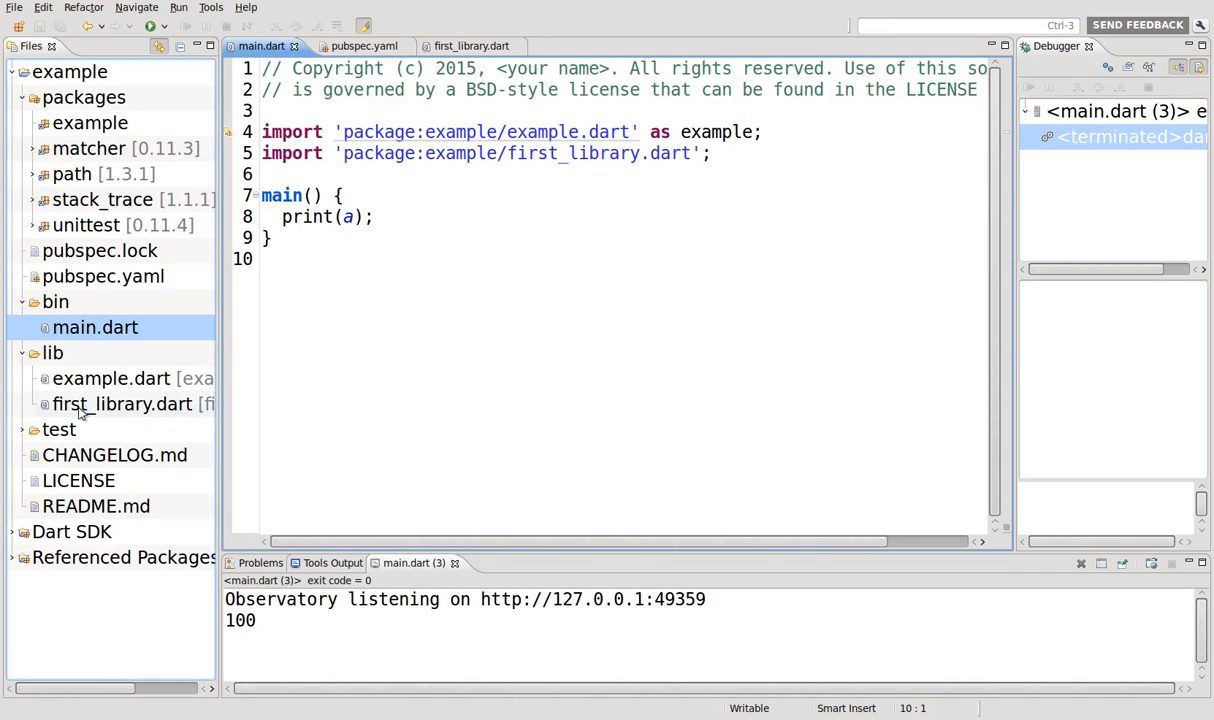
double_click(122, 404)
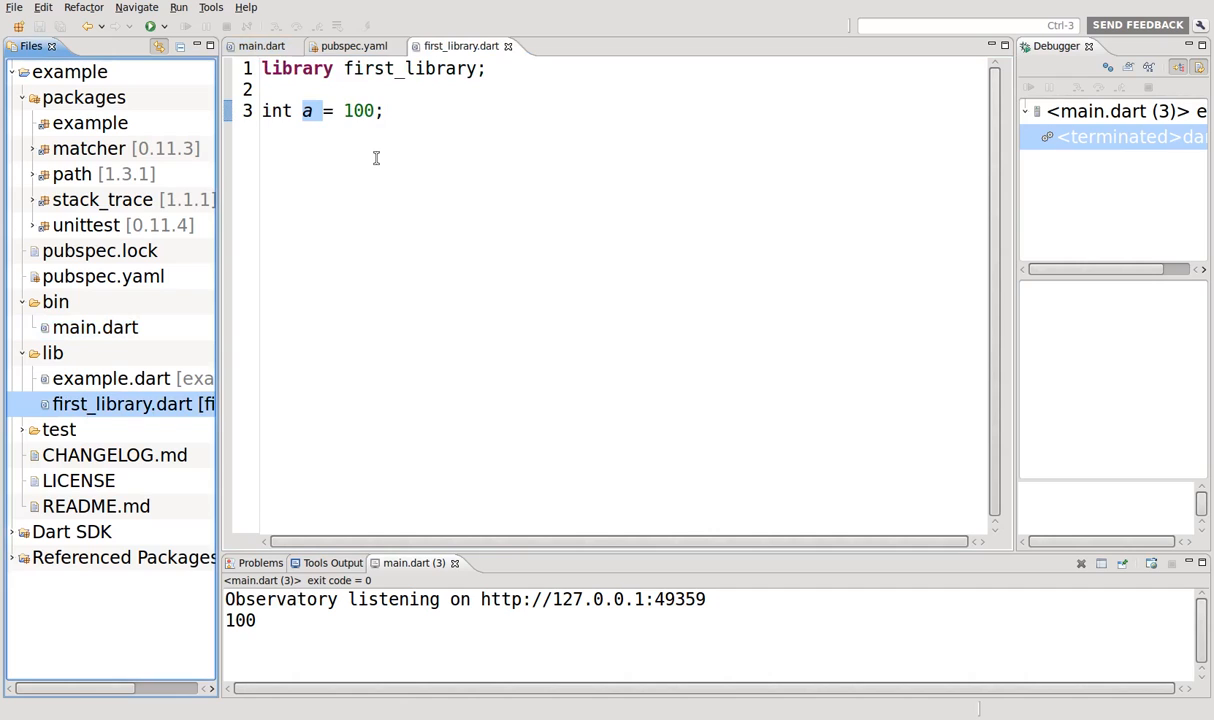
mouse_move(418, 108)
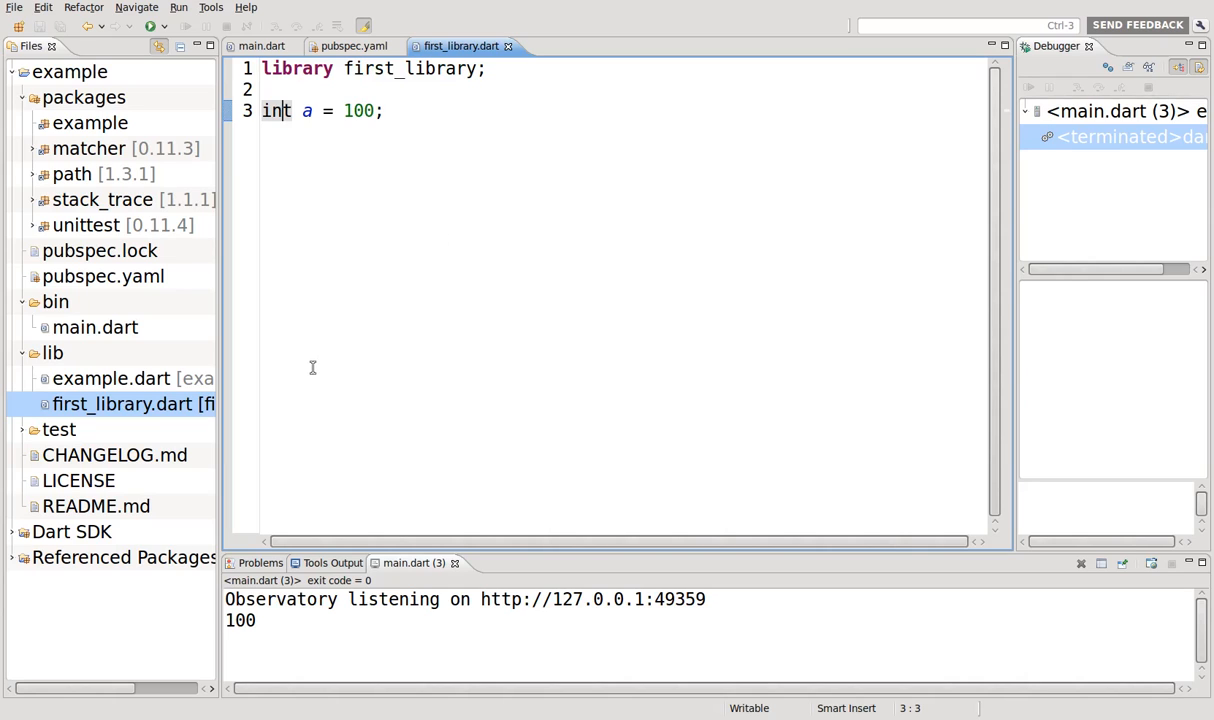
mouse_move(351, 360)
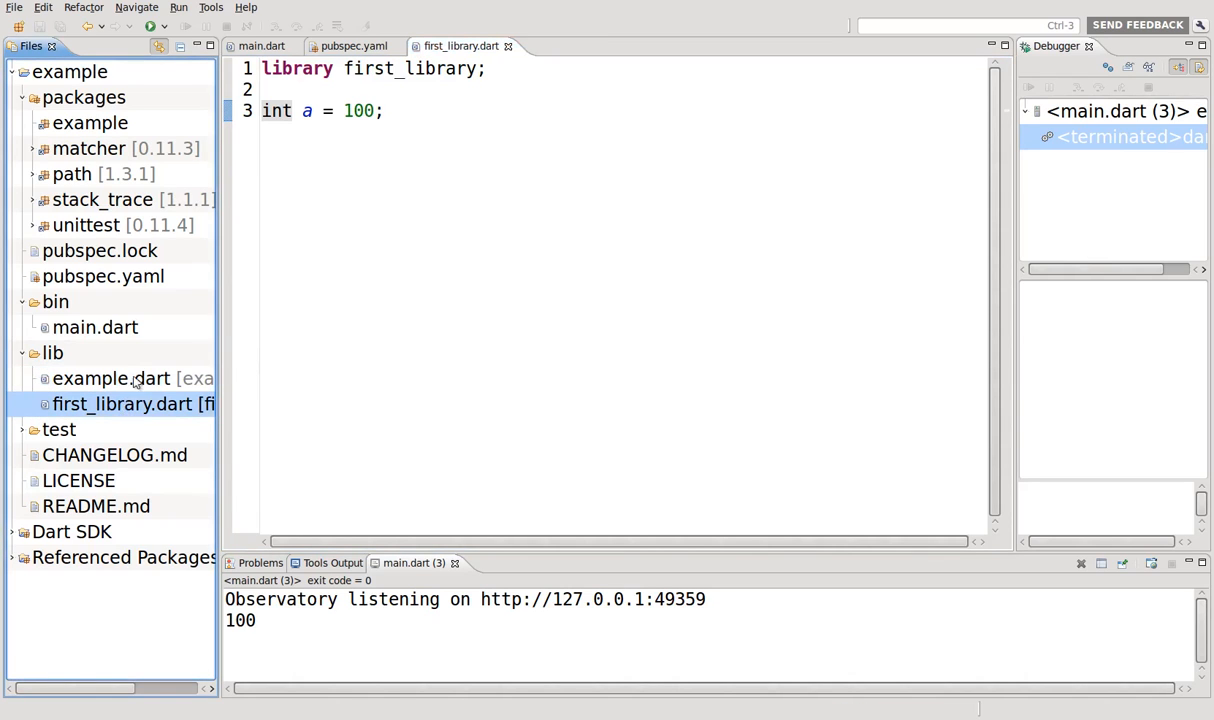
click(261, 46)
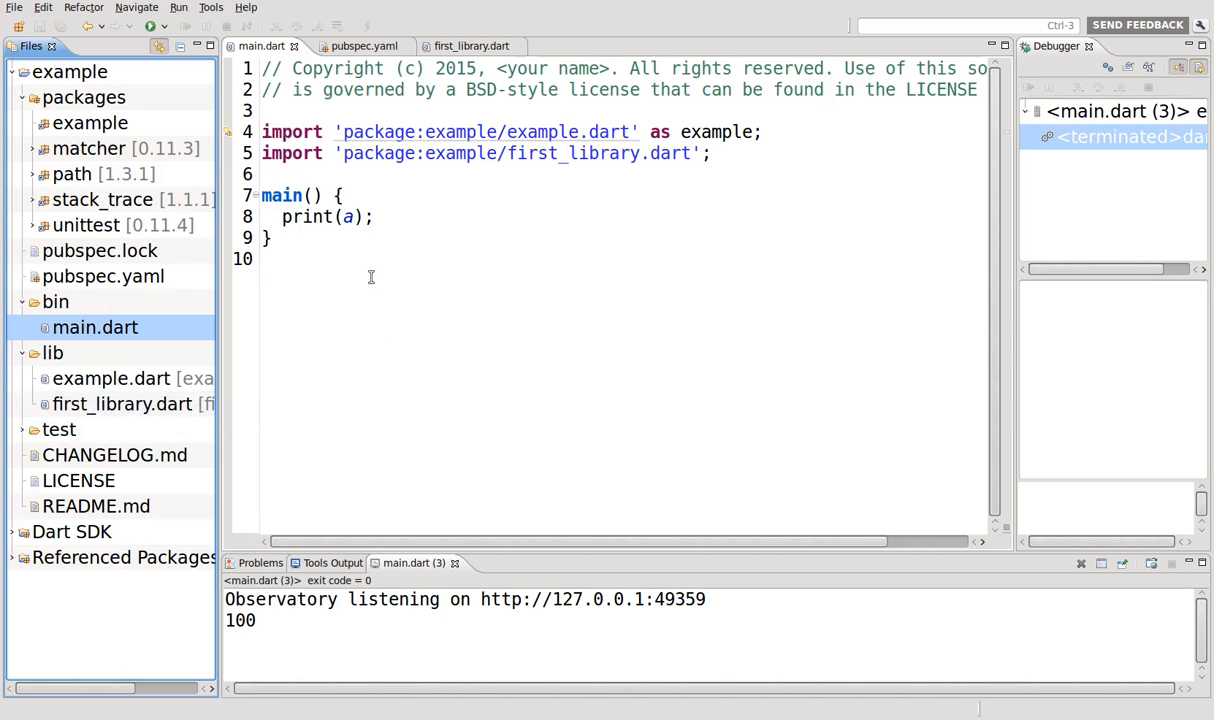
- Write empty functionThis() { } and functionThat() { } at the end of main.dart
click(262, 258)
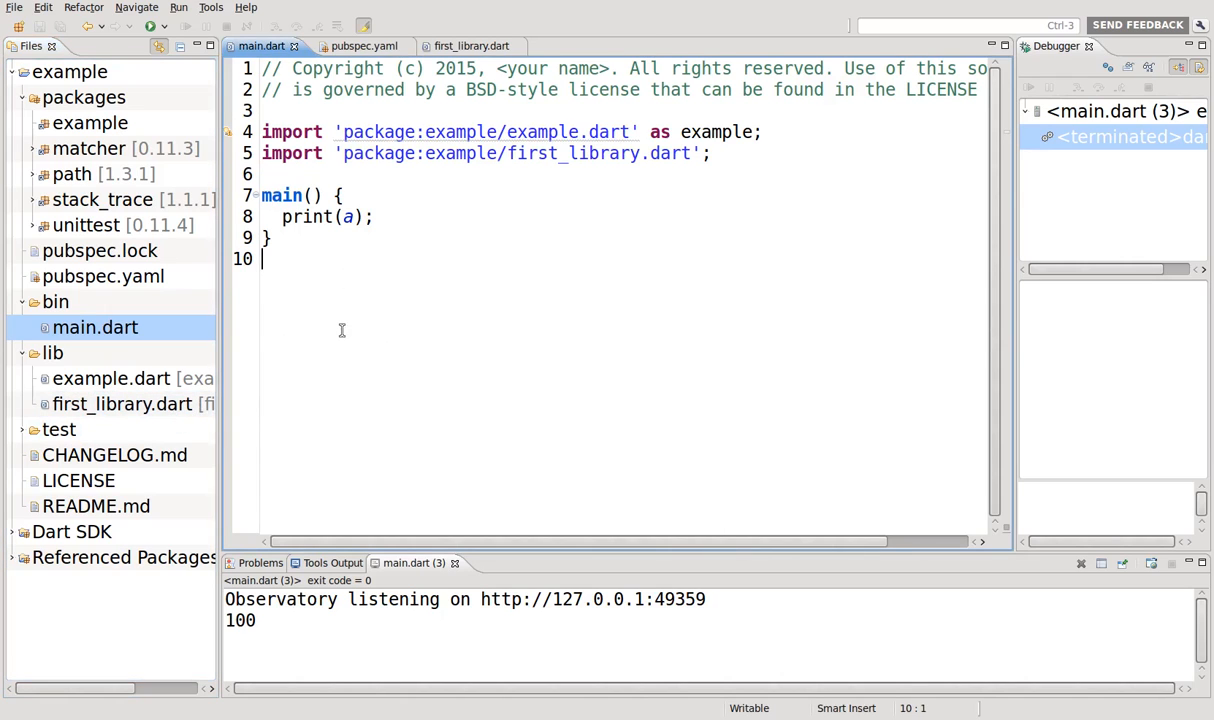
text(functio)
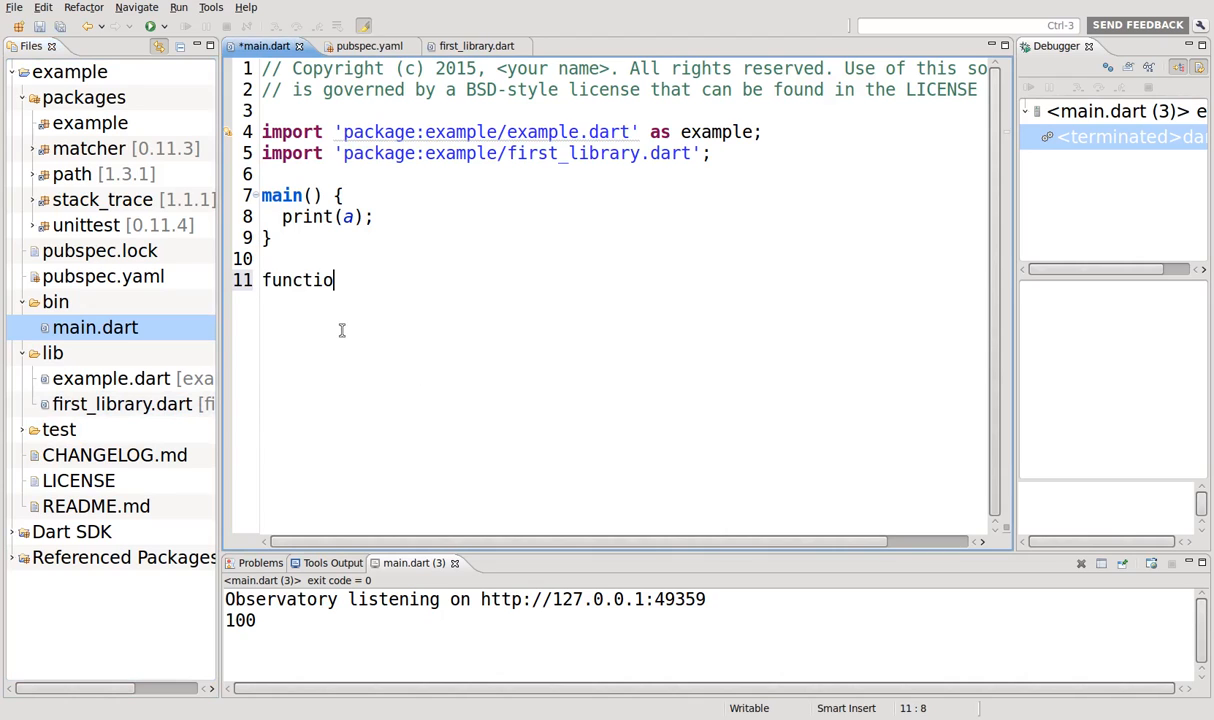
text(nThis)
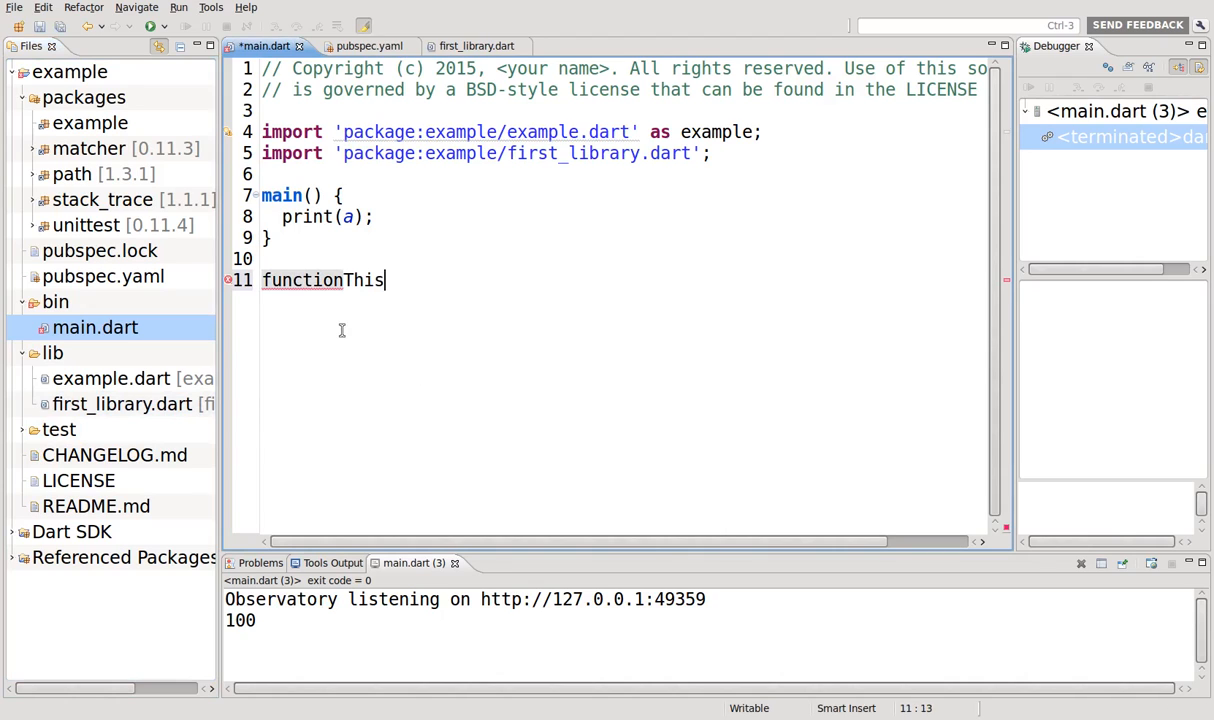
text(() {)
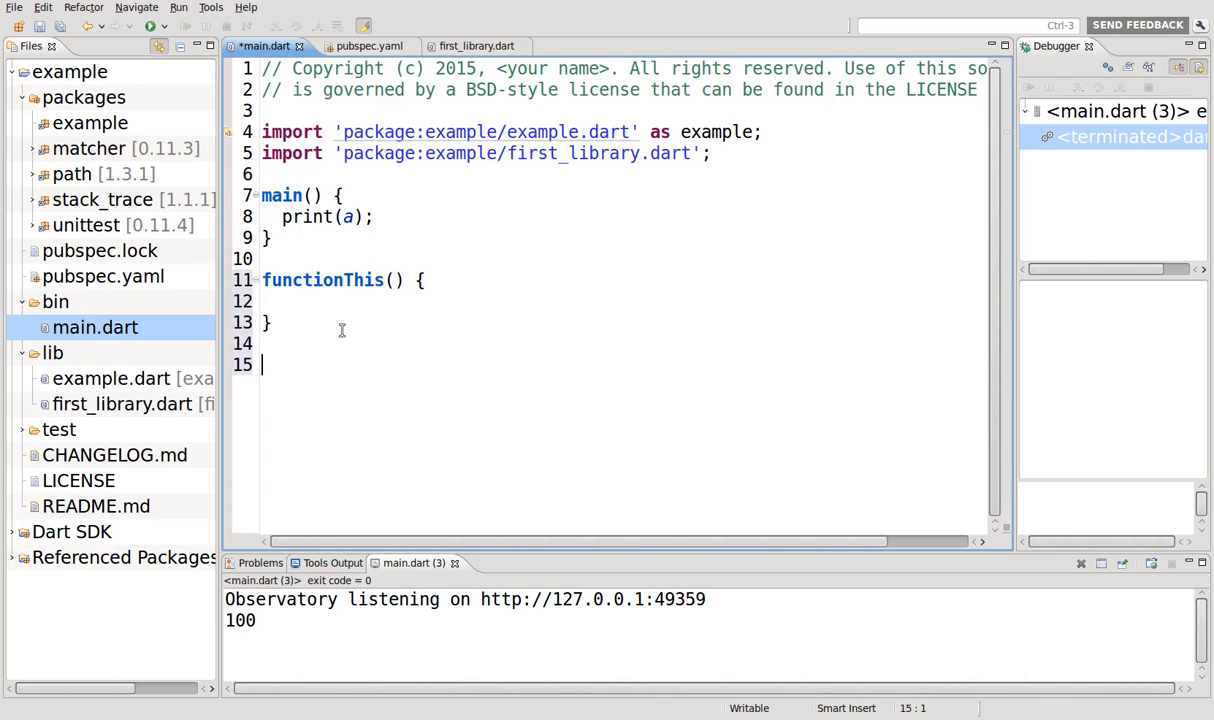
text(functionThat)
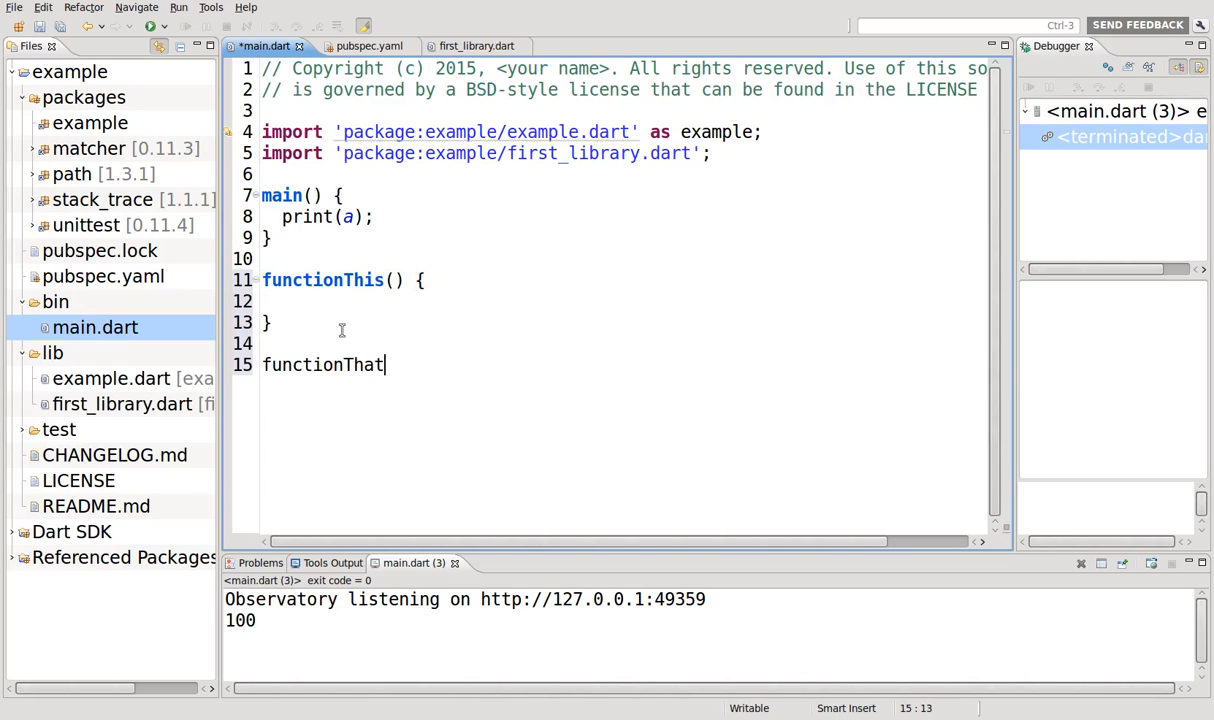
text(() {)
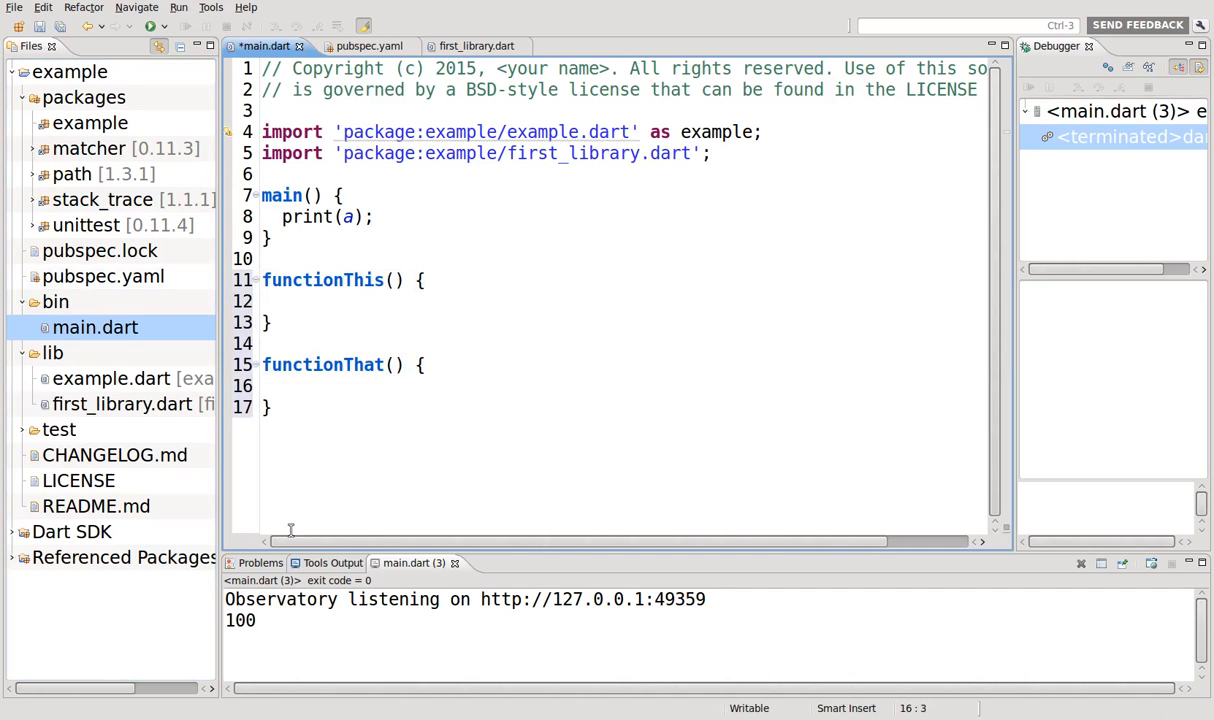
mouse_move(155, 388)
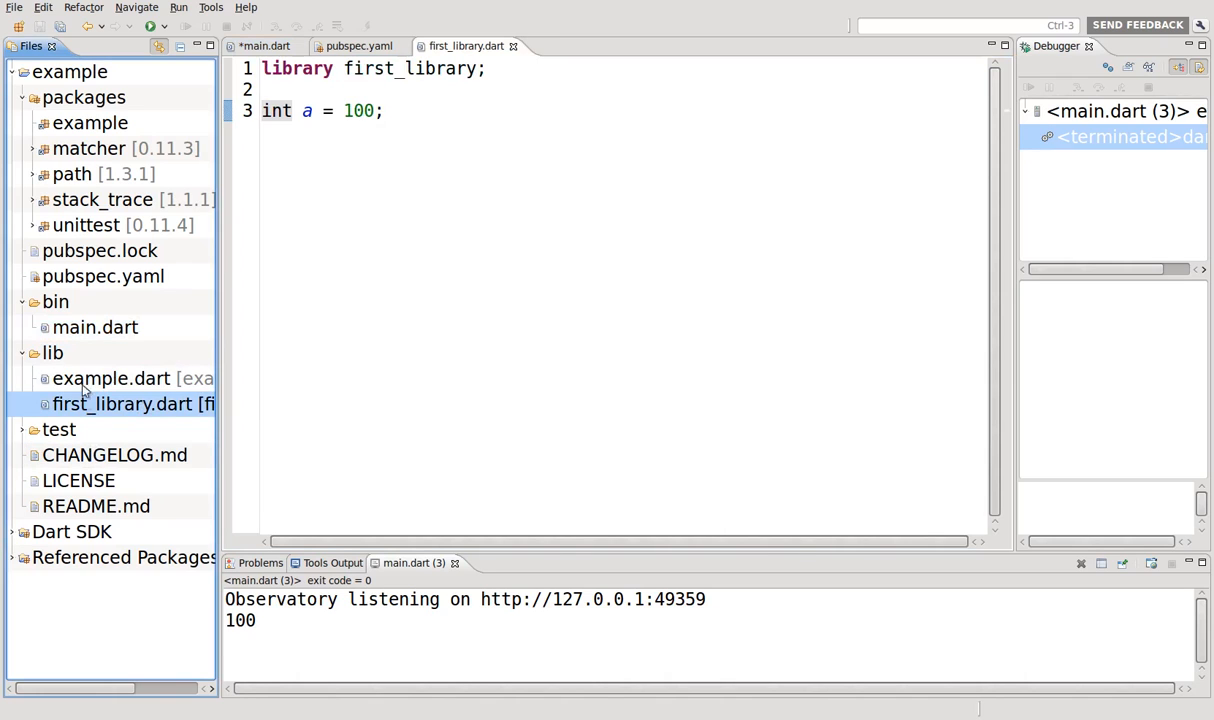
click(95, 327)
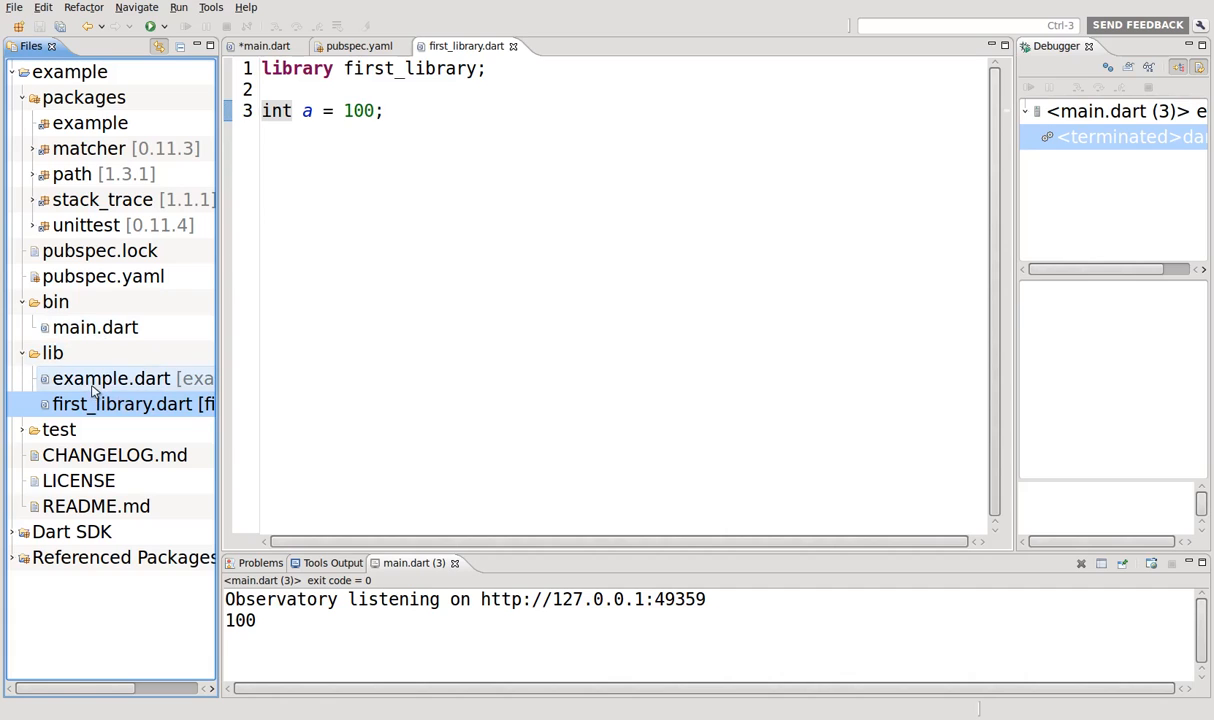
mouse_move(70, 410)
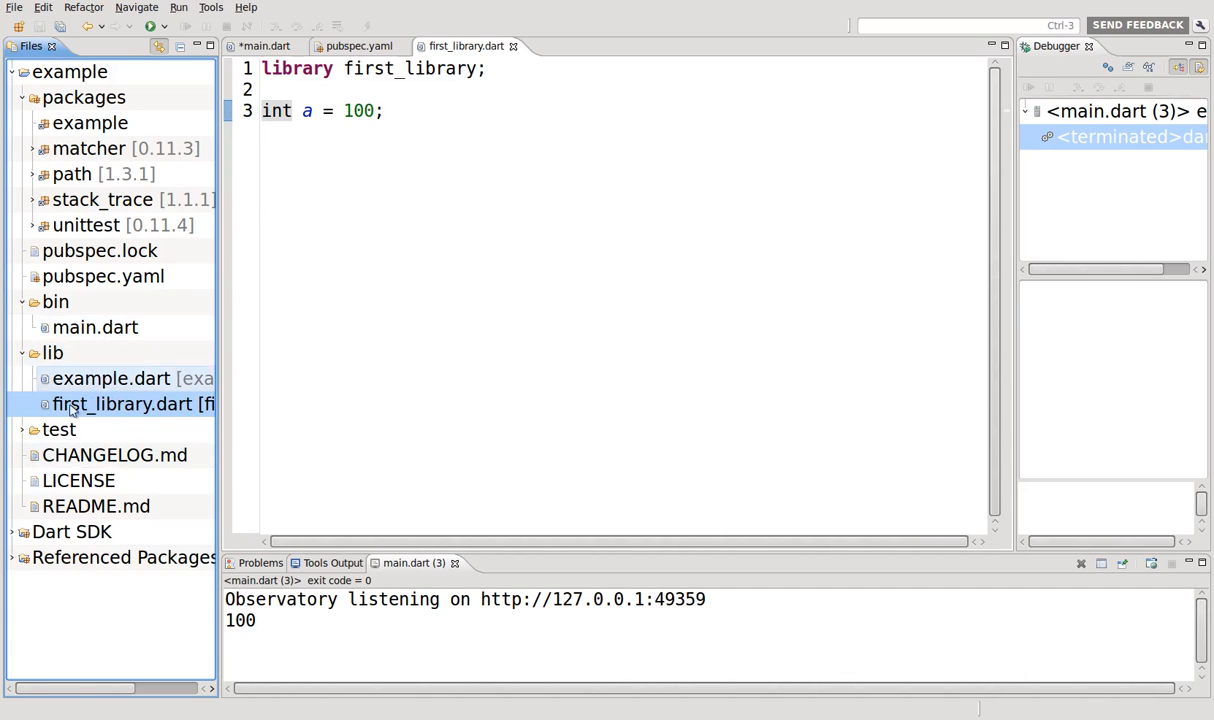
mouse_move(75, 378)
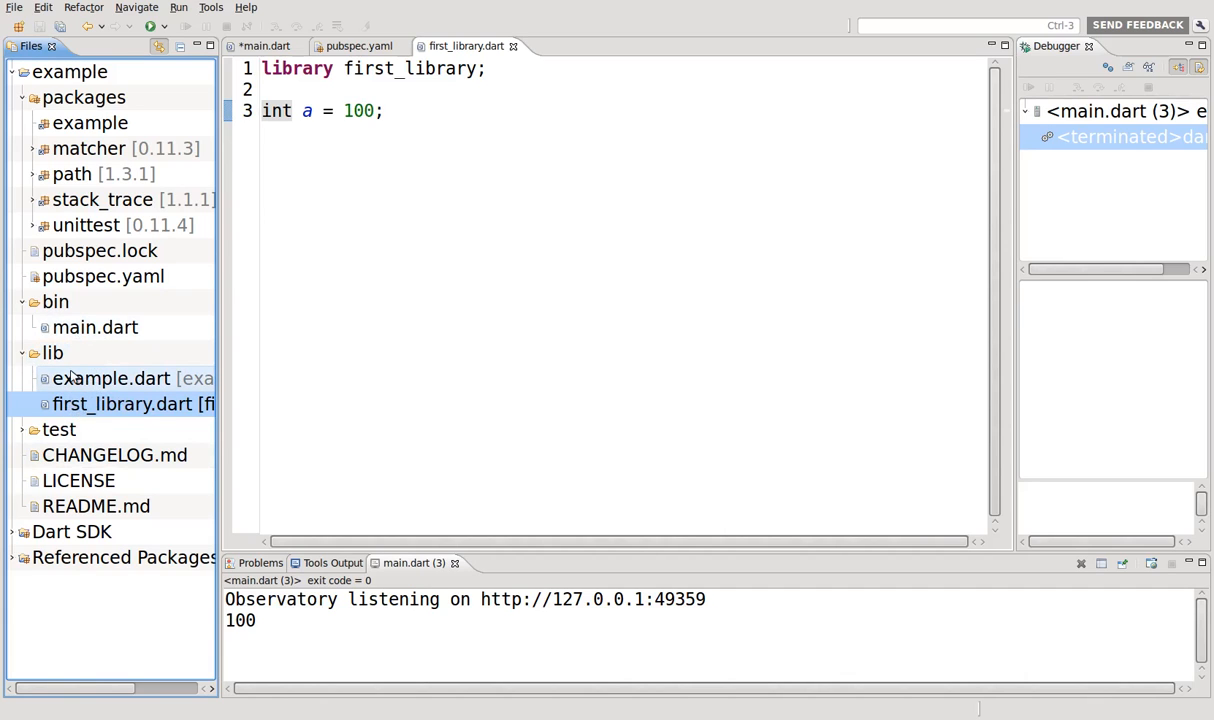
click(52, 352)
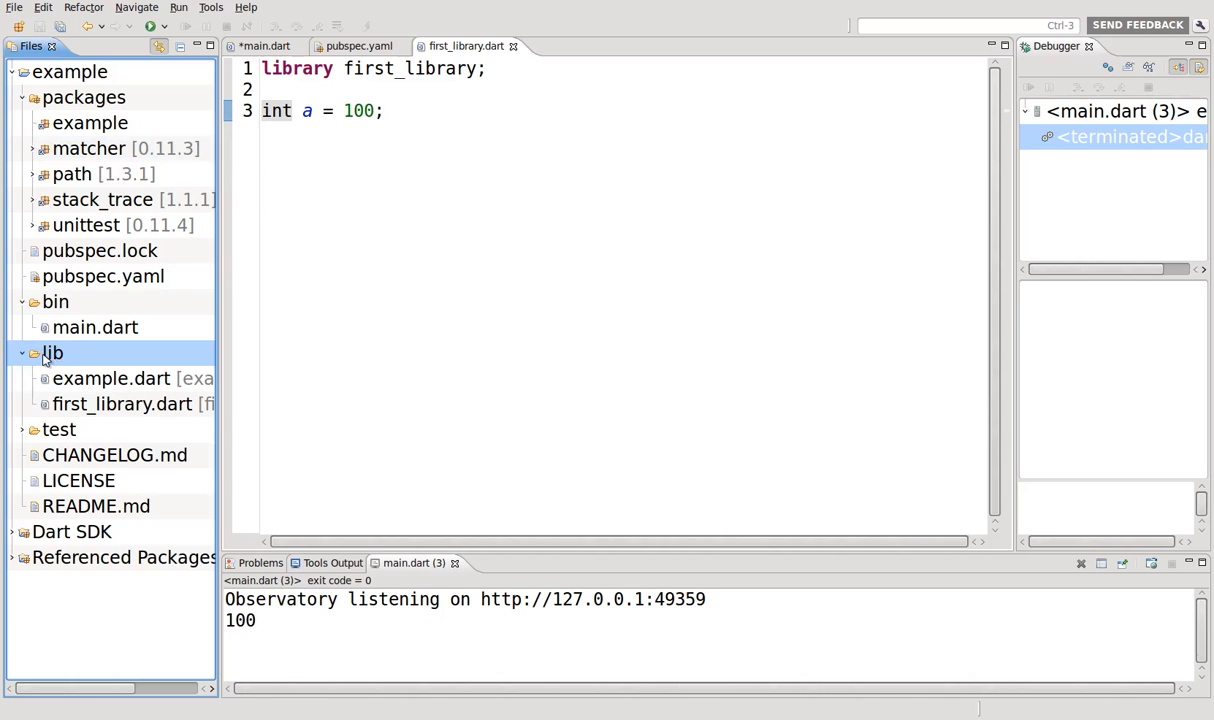
click(122, 404)
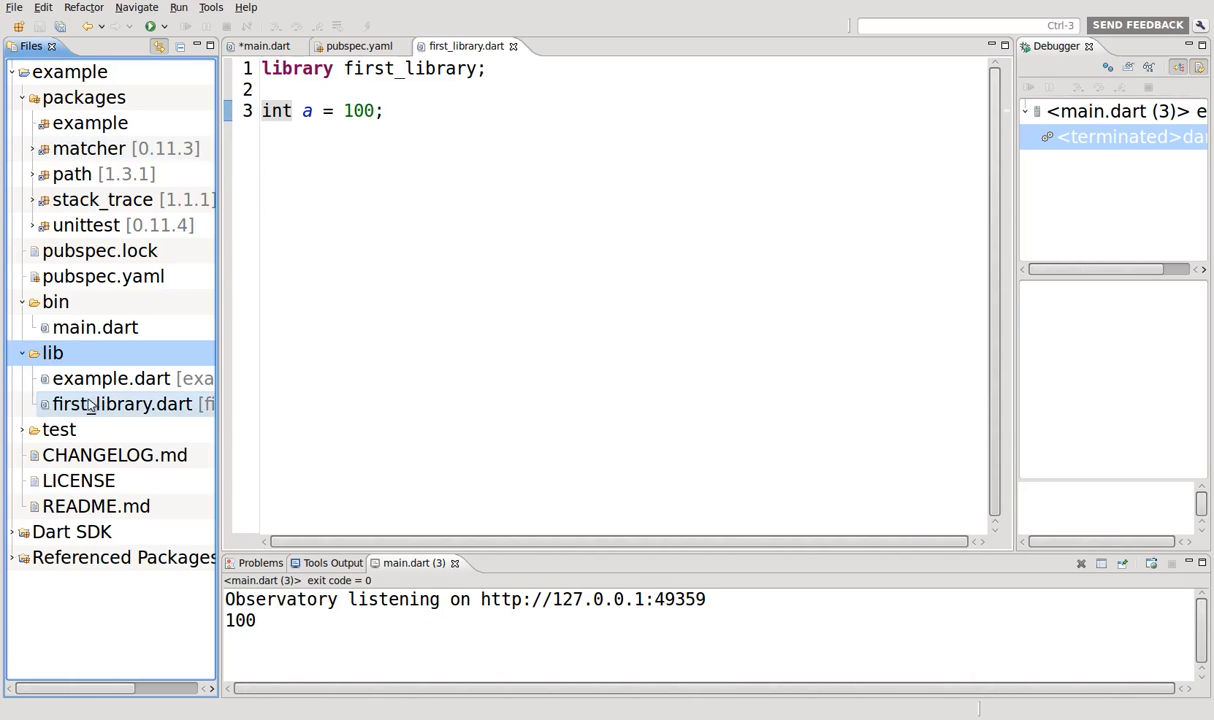
click(122, 403)
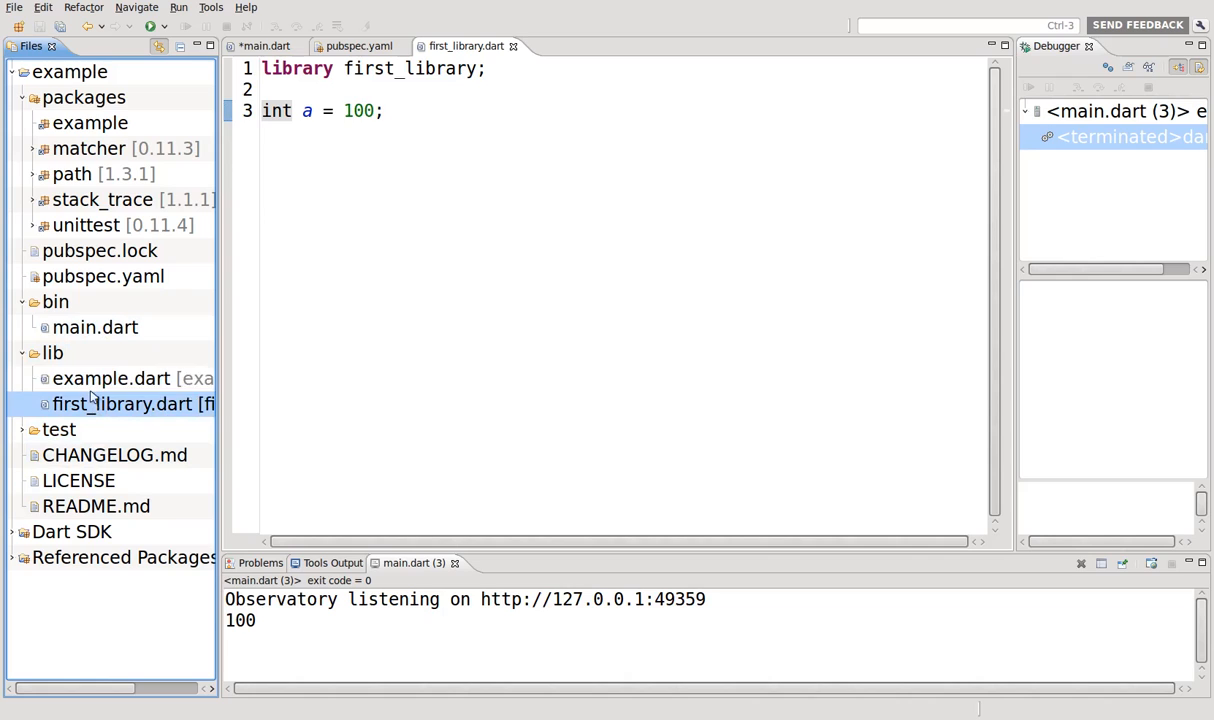
click(111, 378)
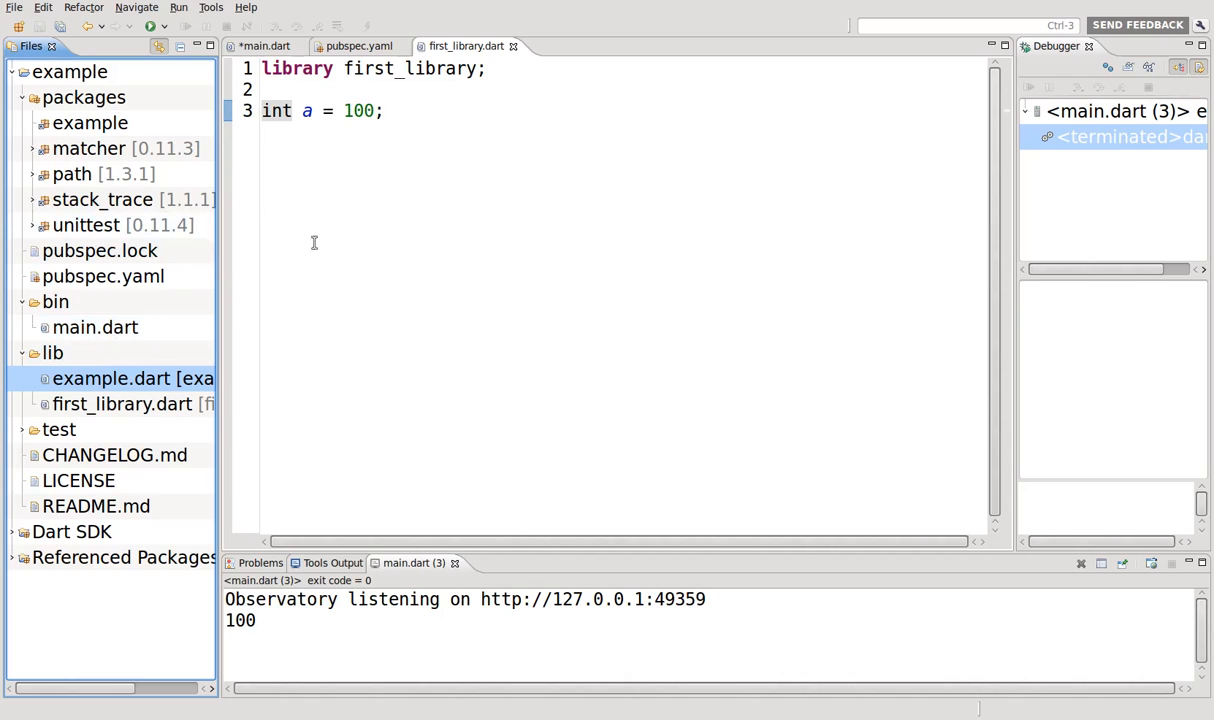
mouse_move(337, 308)
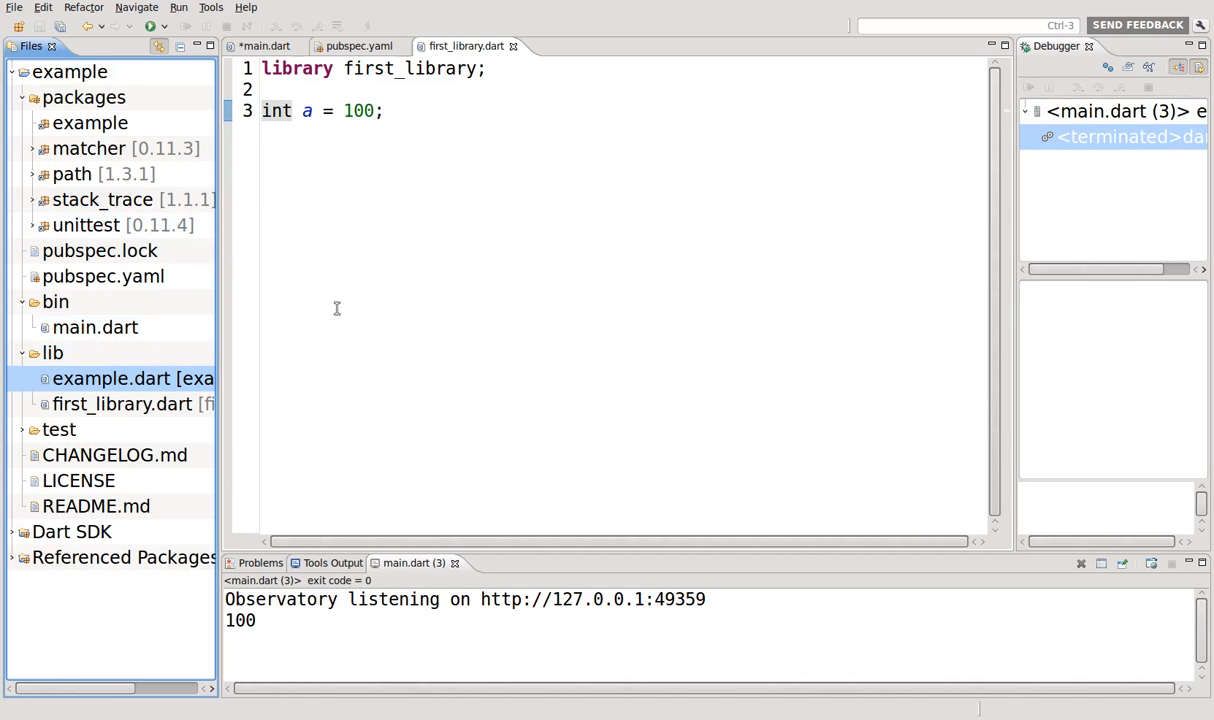
mouse_move(335, 307)
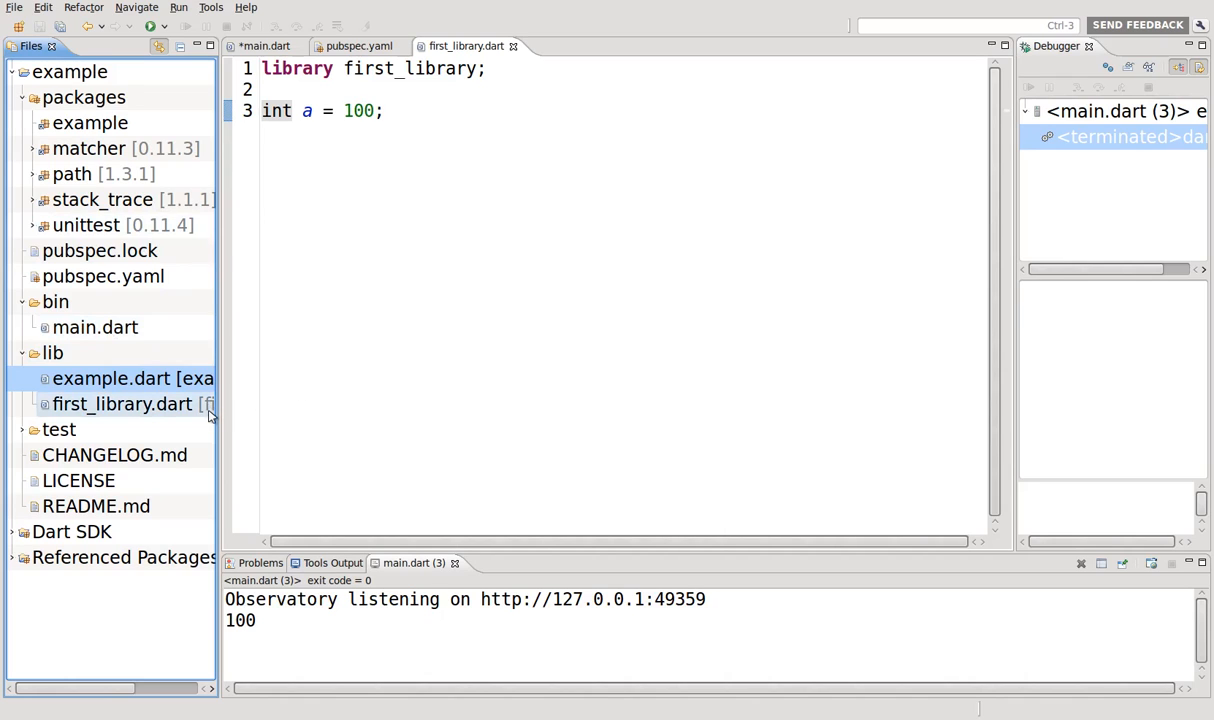
mouse_move(205, 410)
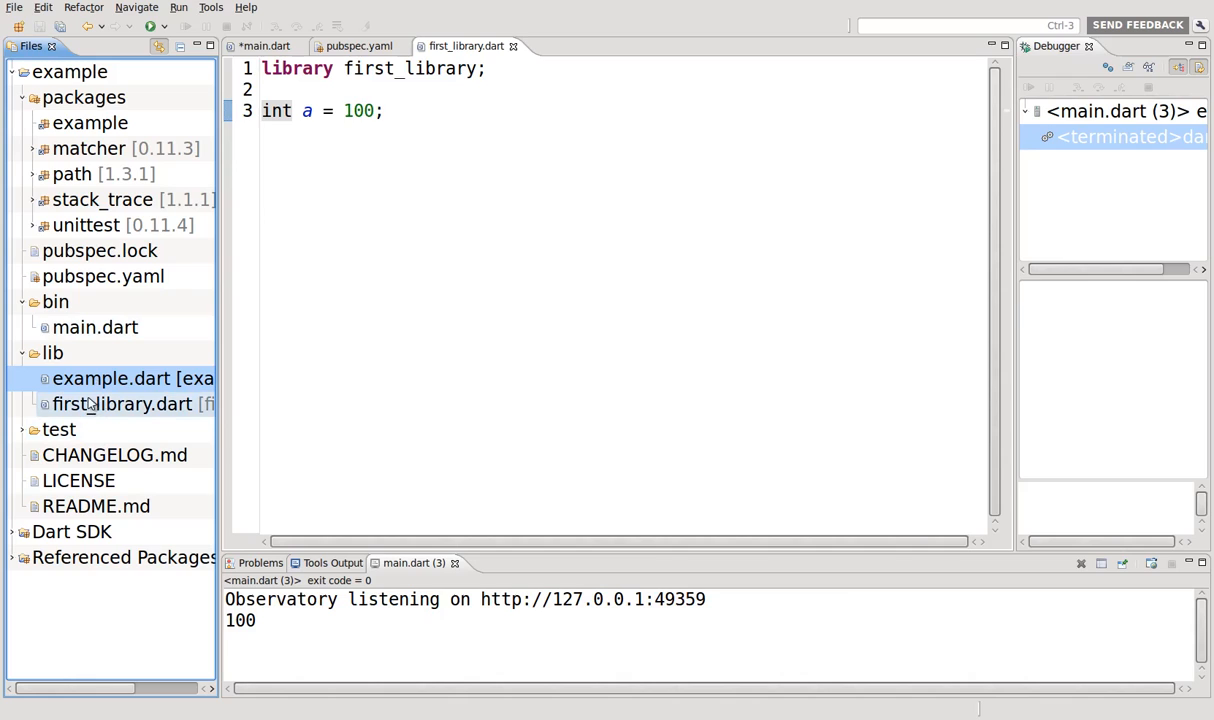
mouse_move(82, 404)
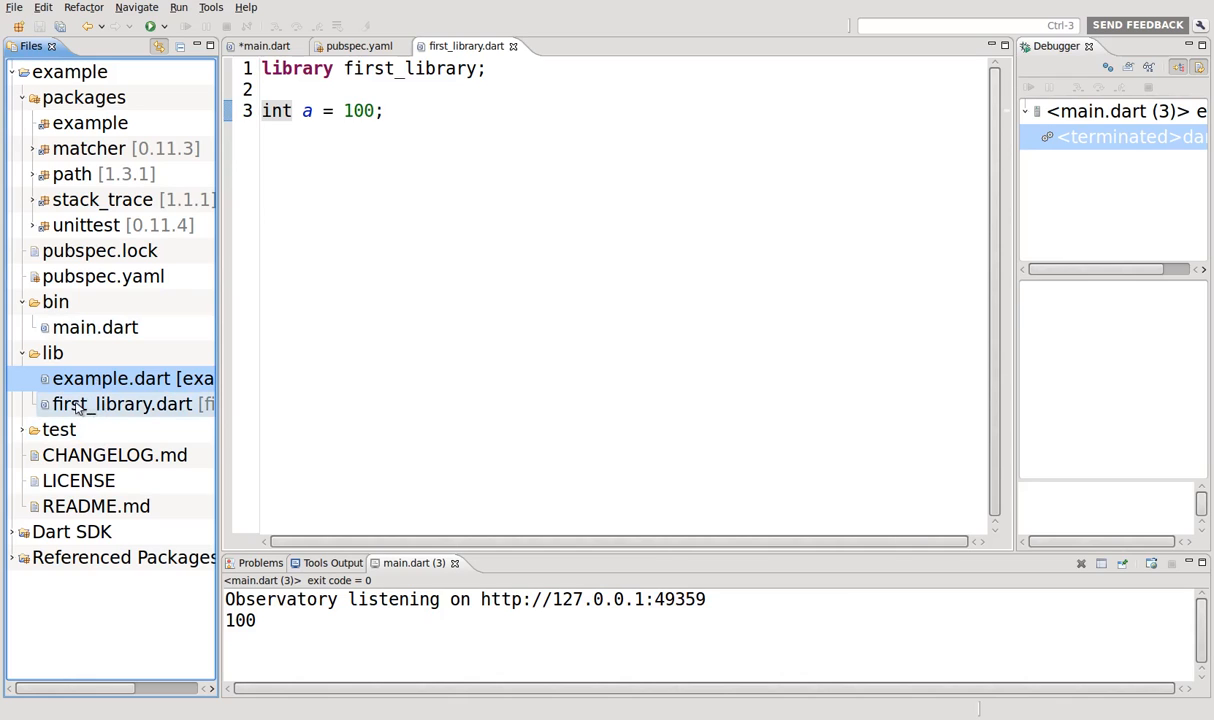
mouse_move(125, 414)
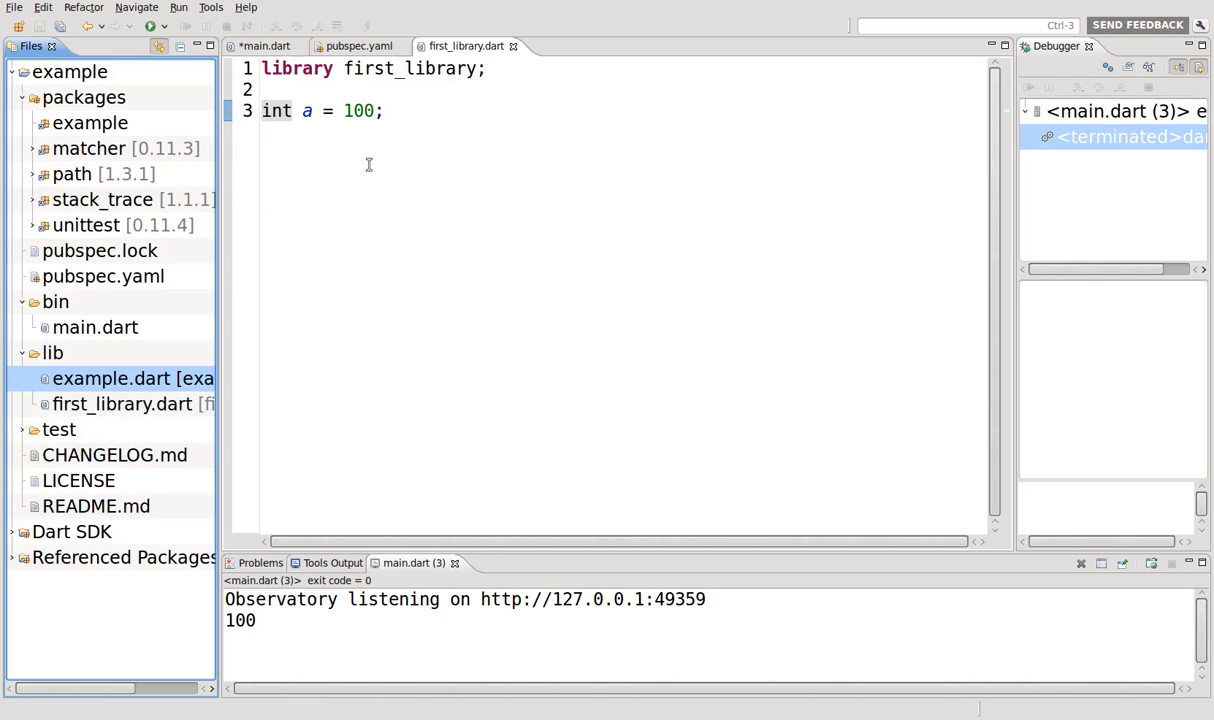
mouse_move(420, 355)
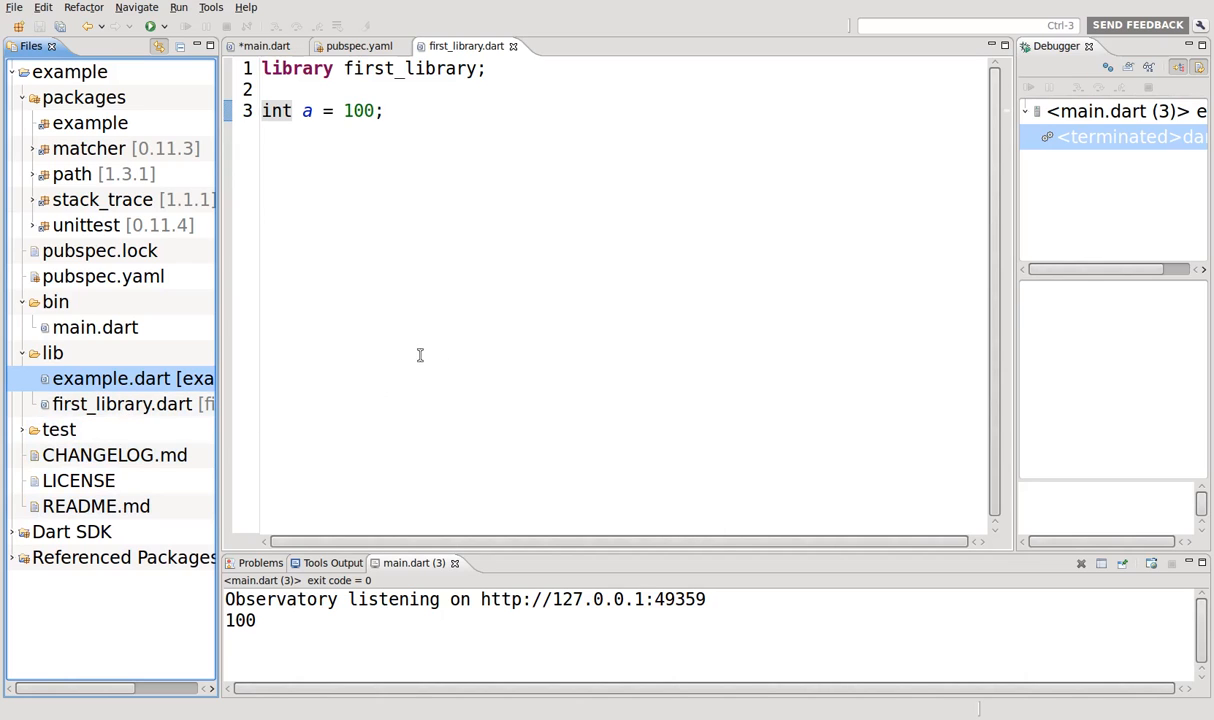
mouse_move(417, 353)
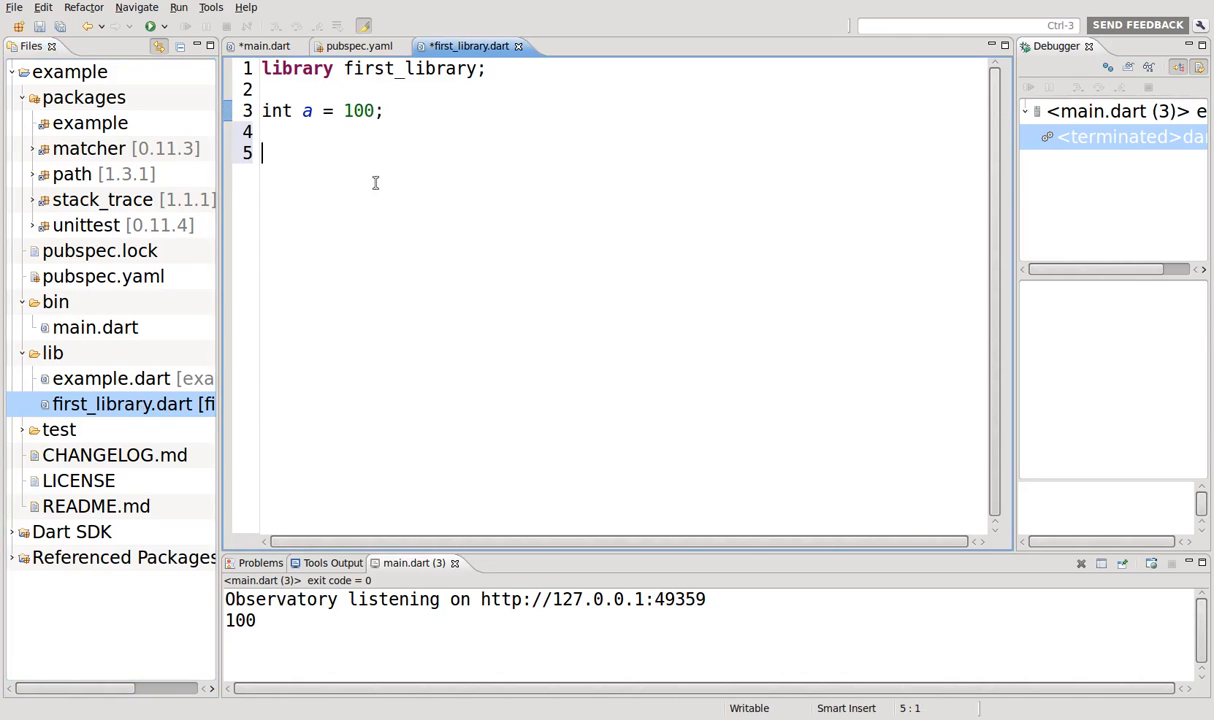
- Type double b = log(55); below int a = 100 in first_library.dart
text(int)
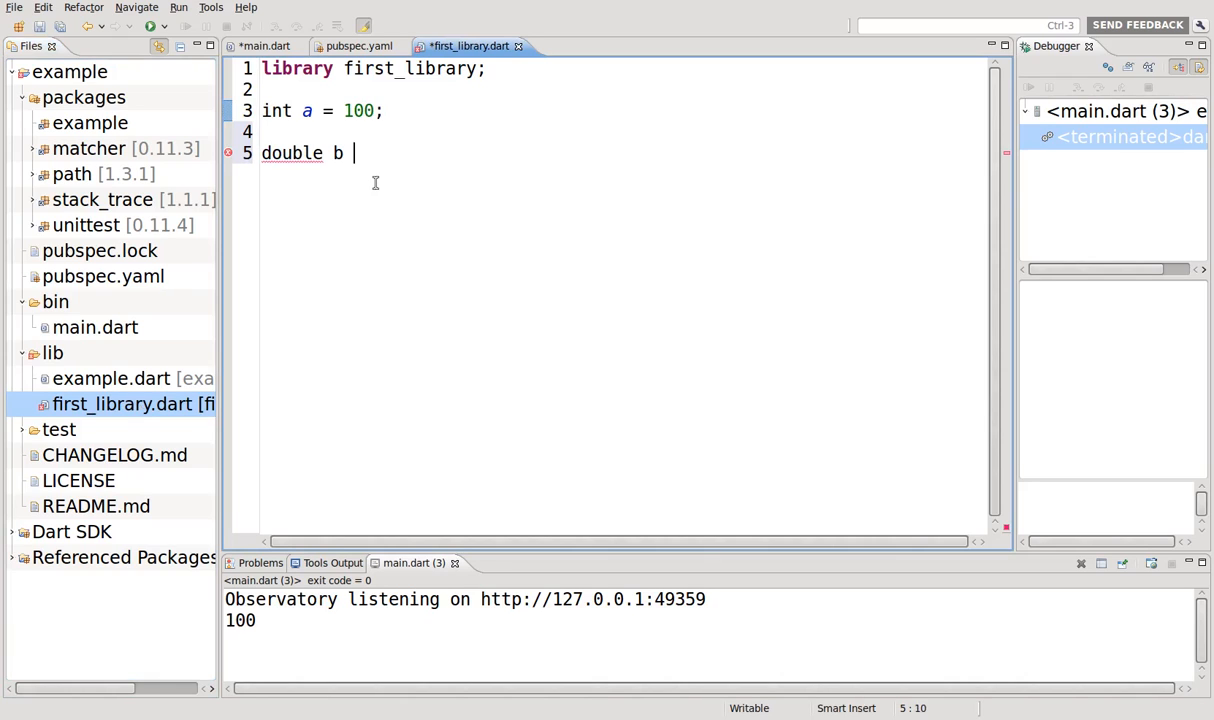
text(=)
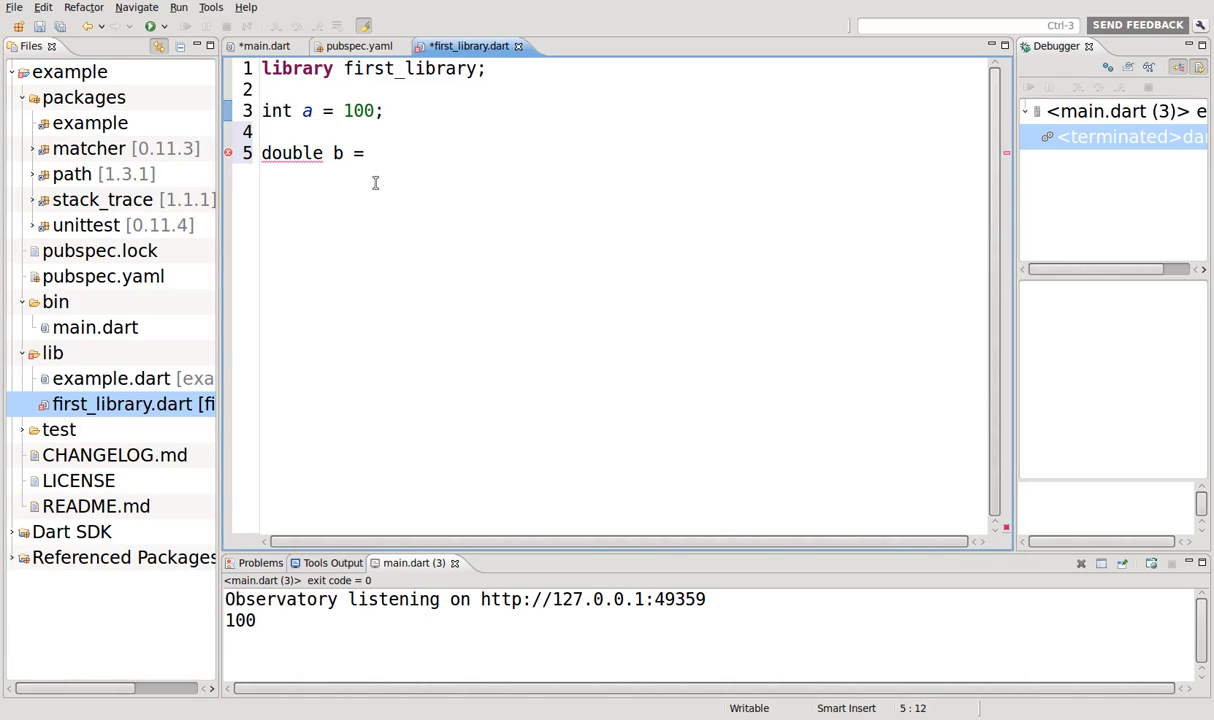
text(log)
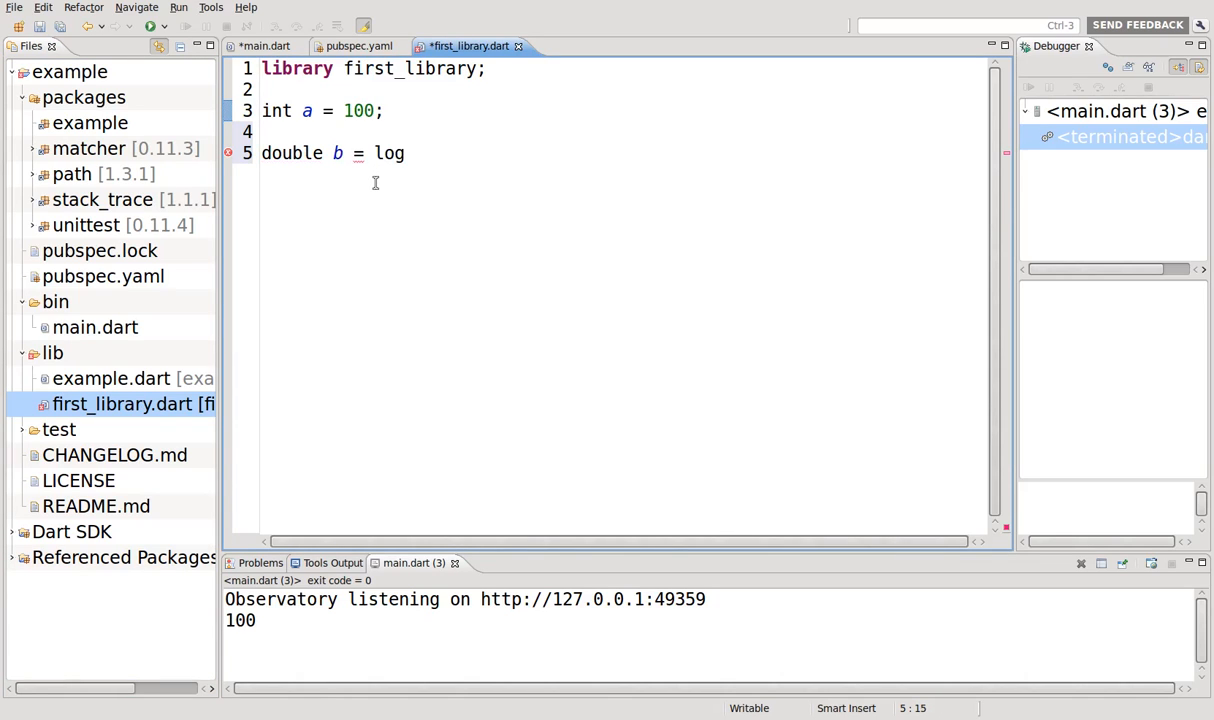
text(())
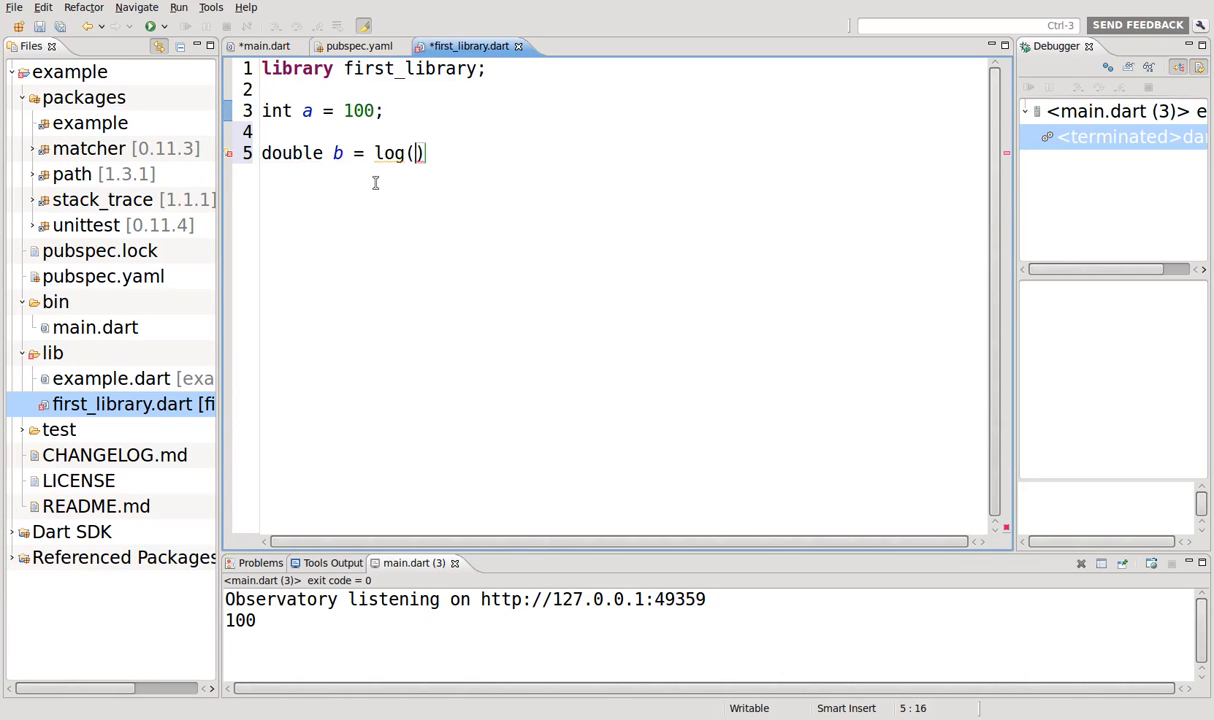
text(5)
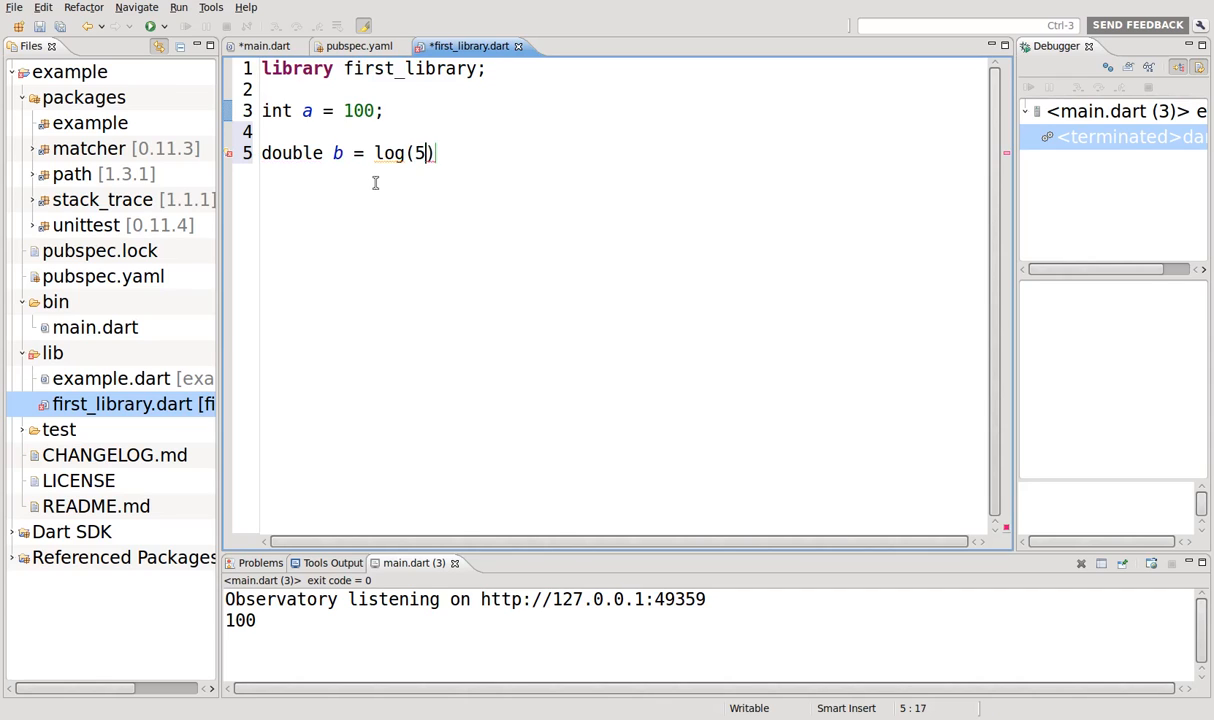
text(5;)
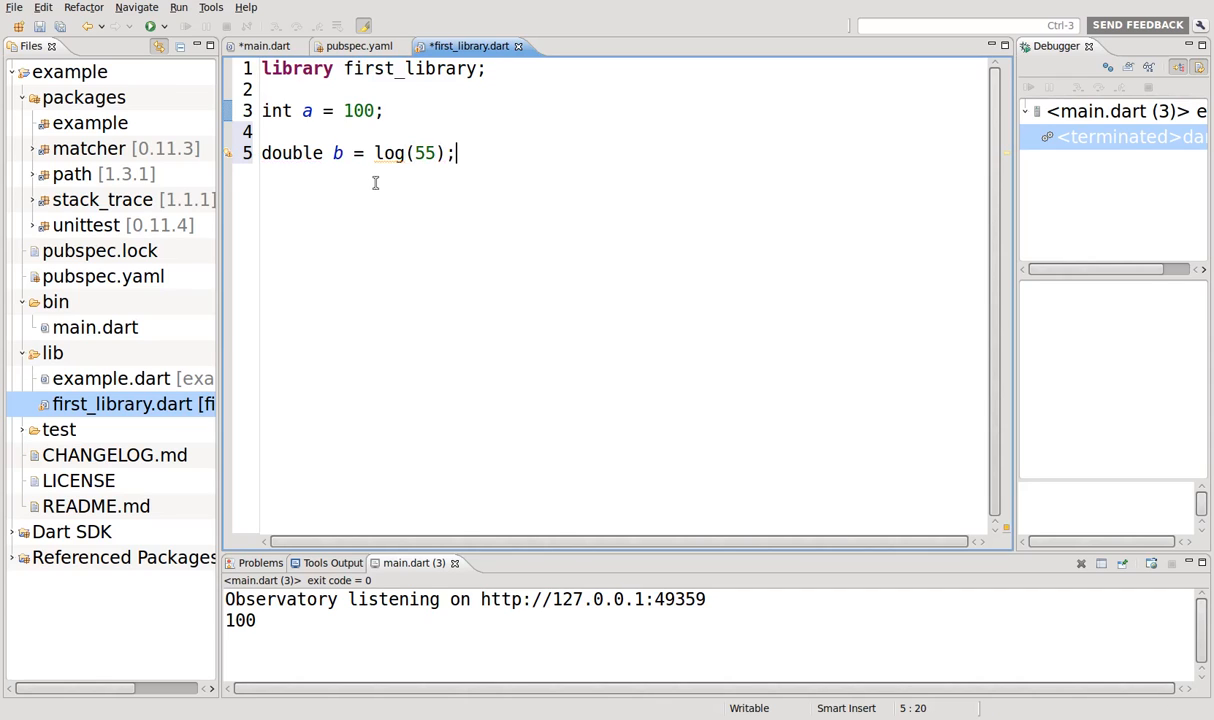
mouse_move(229, 160)
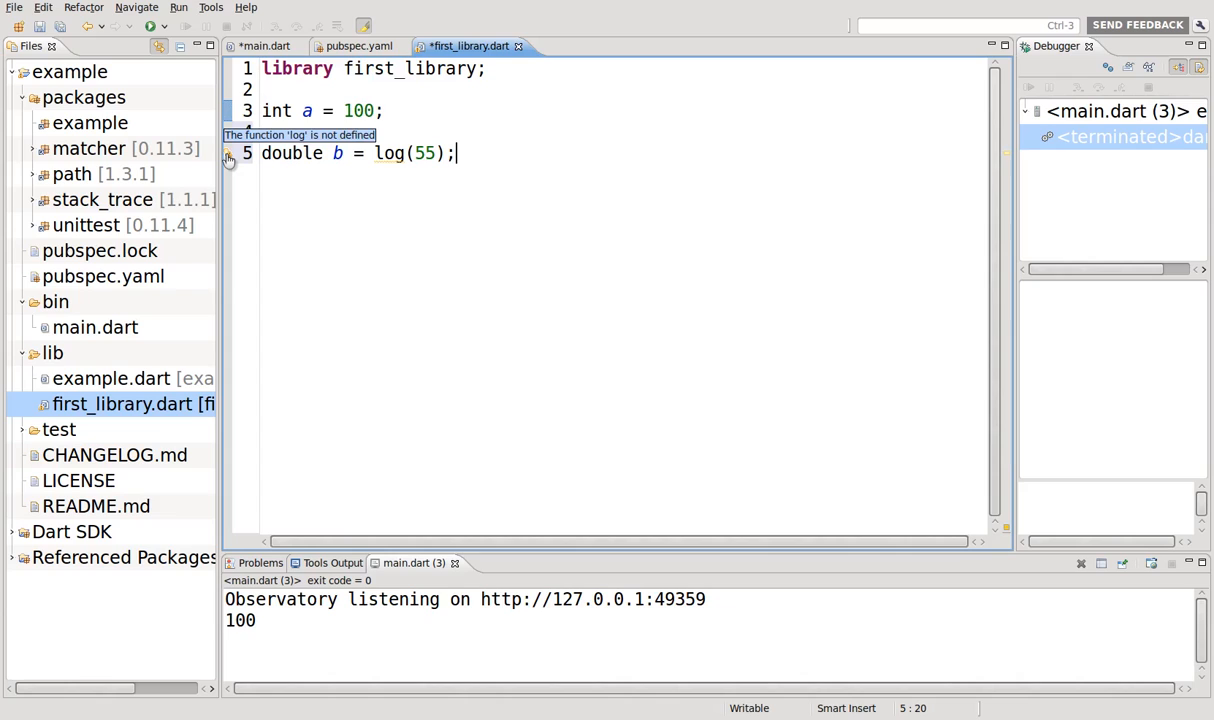
- Add import 'dart:math'; on line 2 of first_library.dart
click(352, 90)
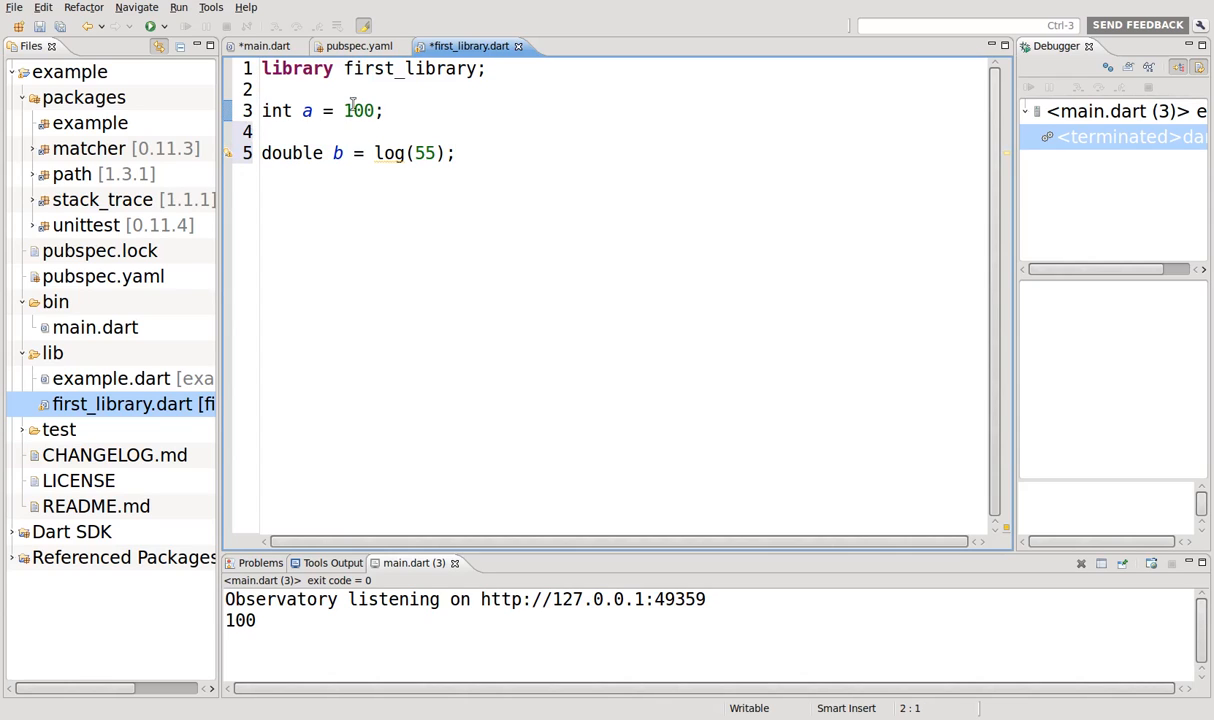
text(import '')
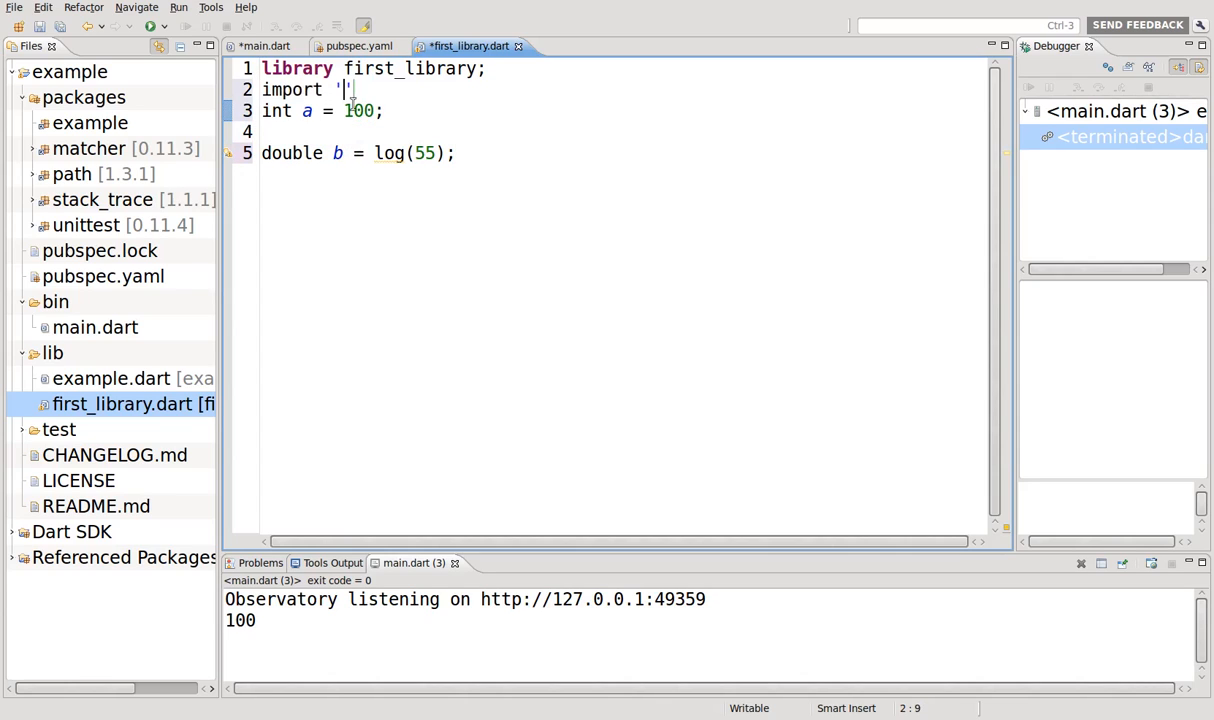
text(dart)
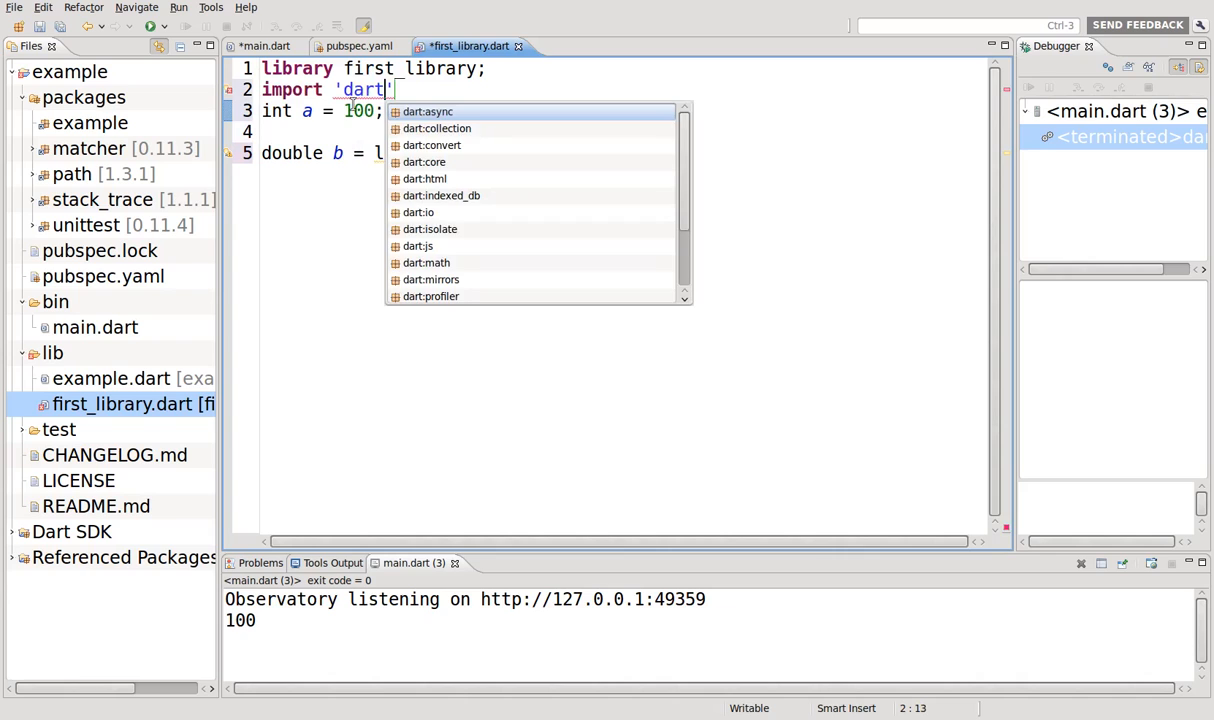
text(:math)
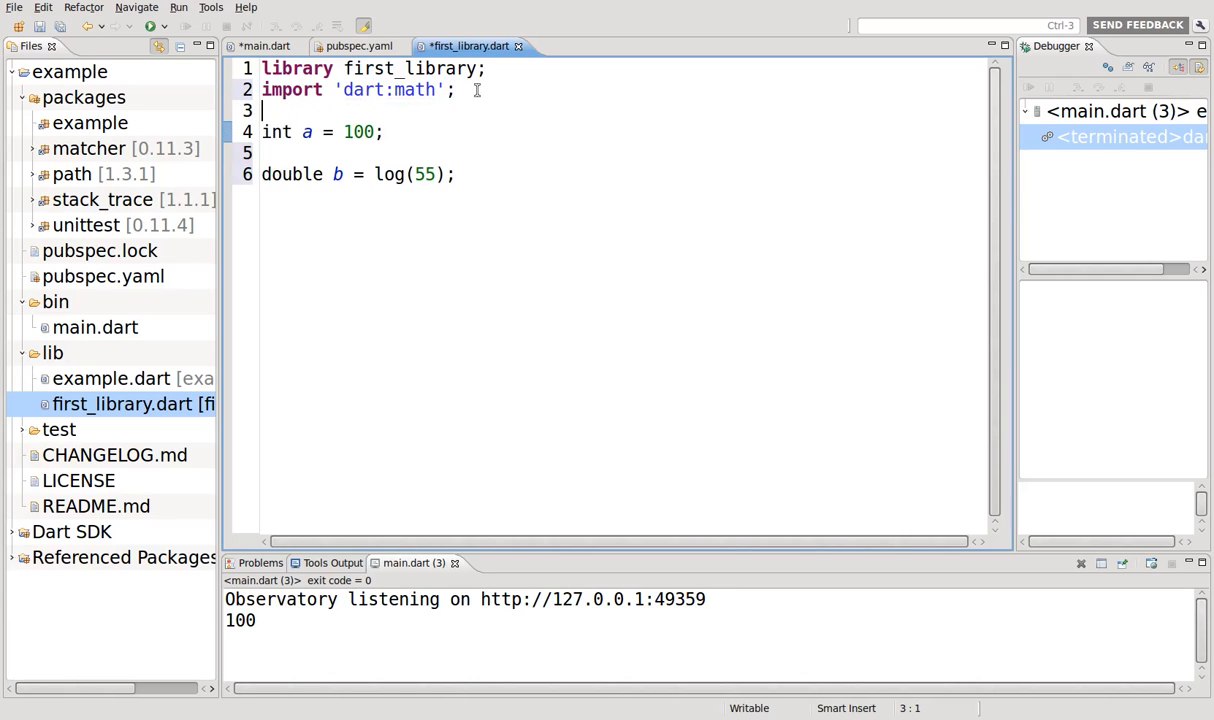
click(262, 90)
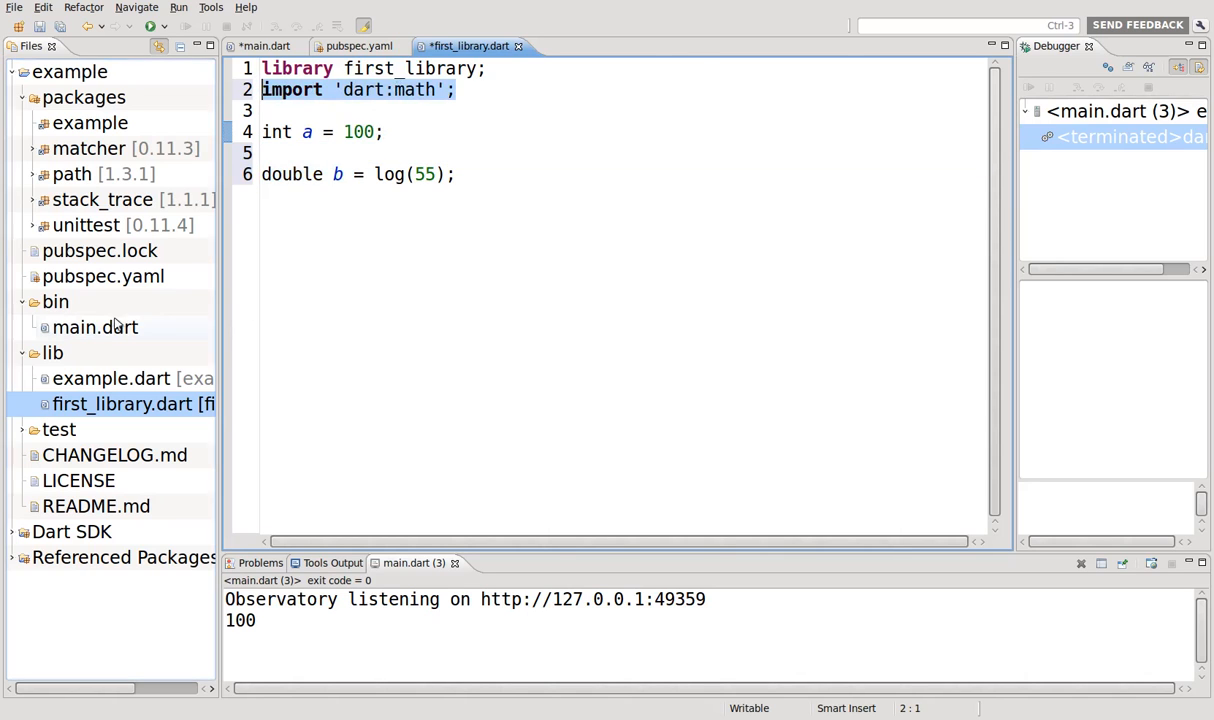
- In main.dart, delete the empty functionThis and functionThat and print b instead of a
click(265, 46)
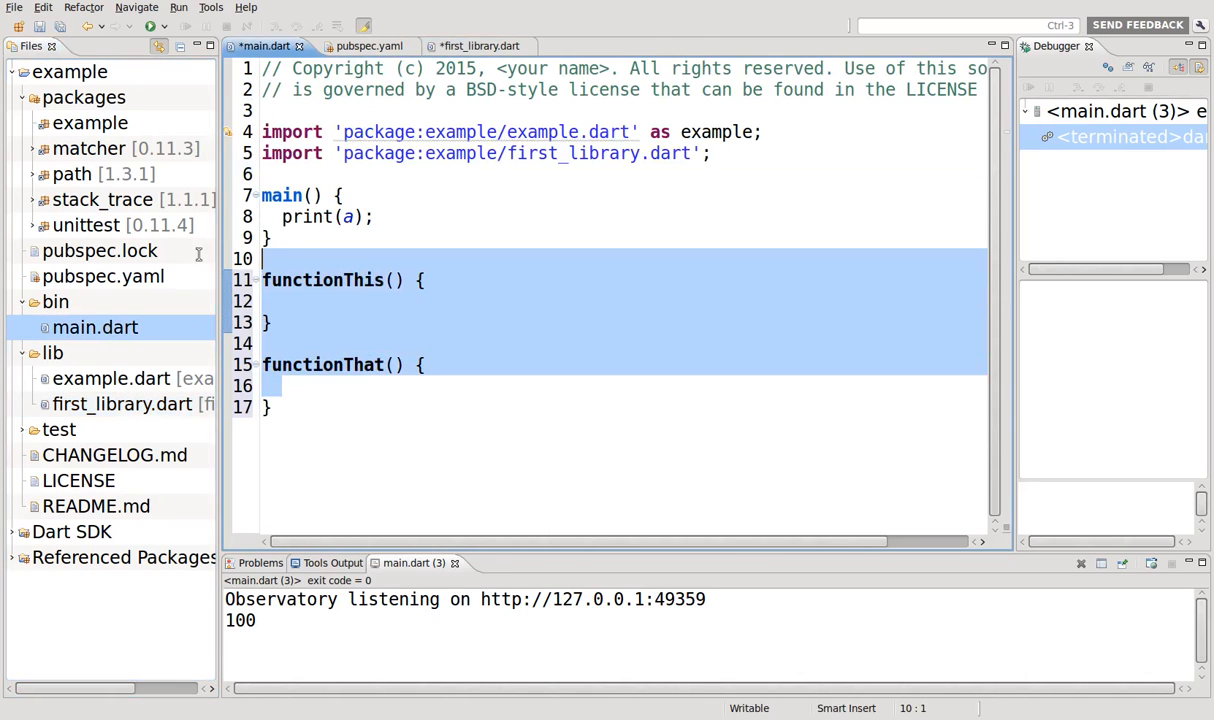
key(Delete)
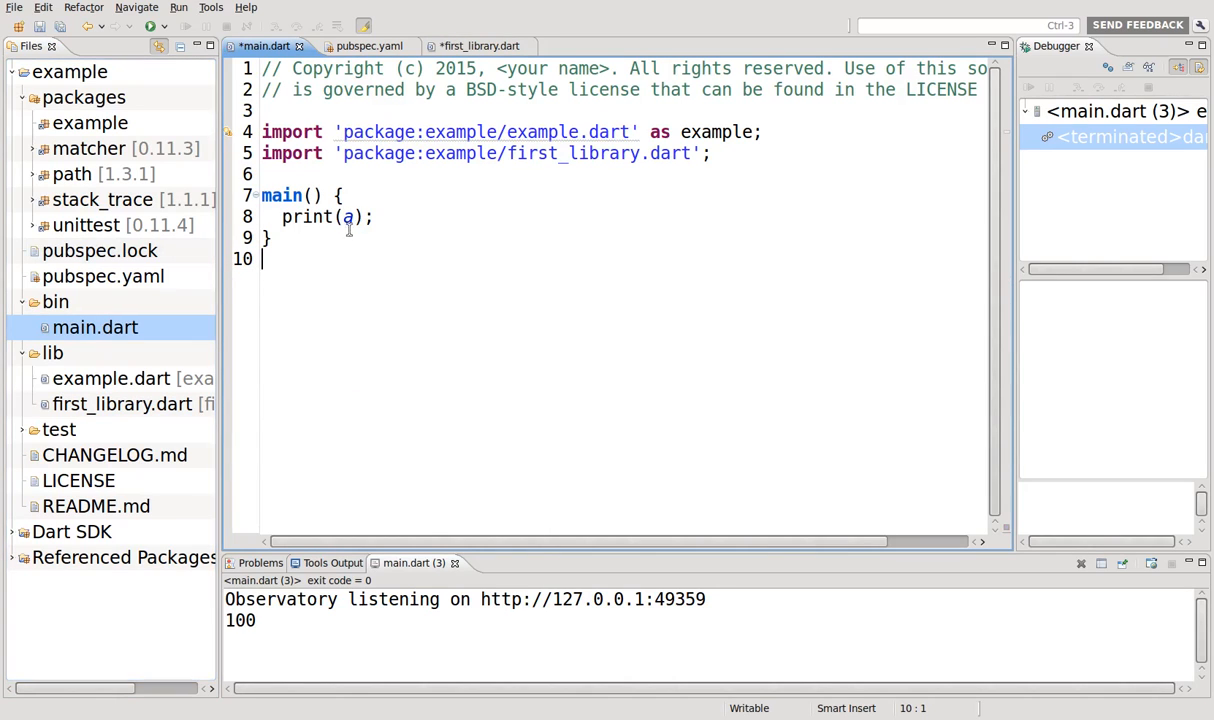
text(ble b = log(55);)
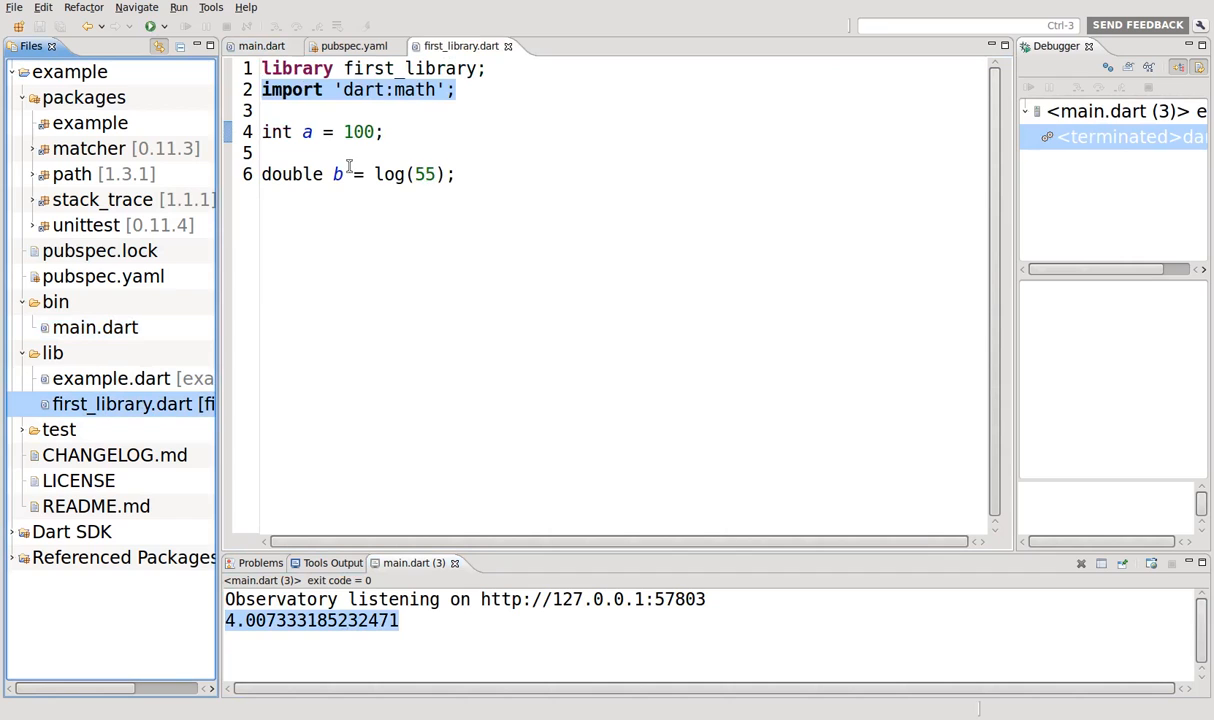
- Add a log(40); line below print(b); in main.dart
click(261, 45)
text(p)
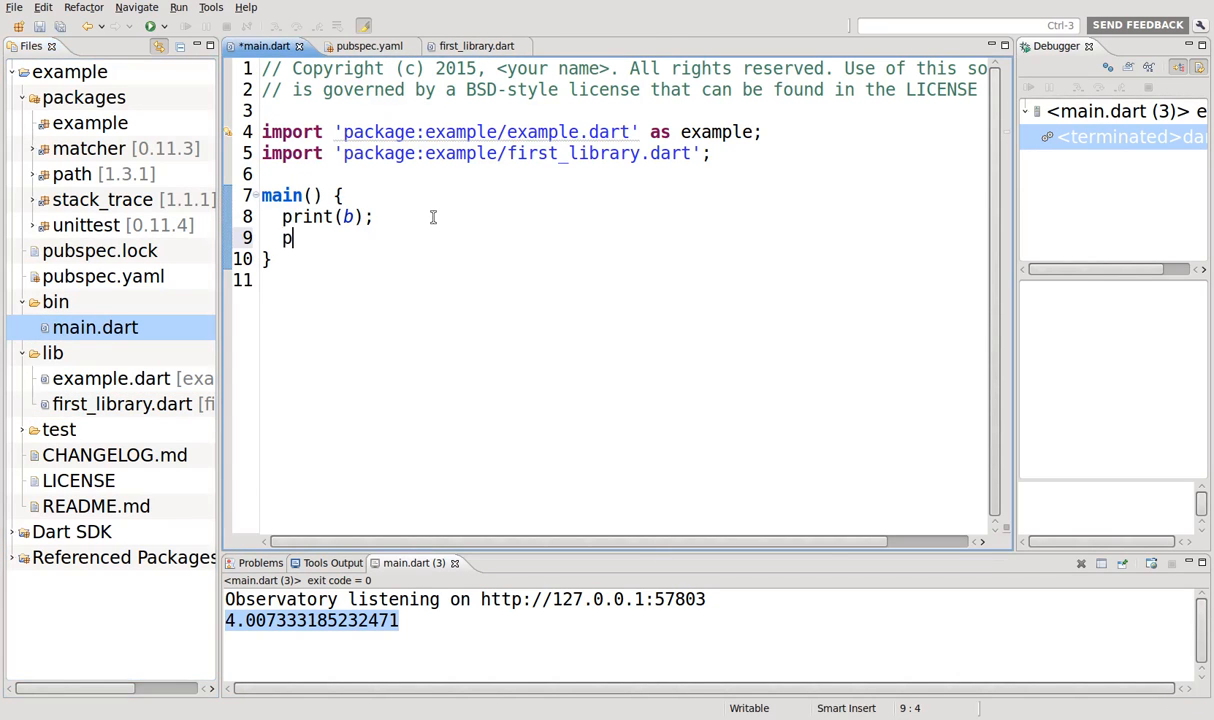
text(ow())
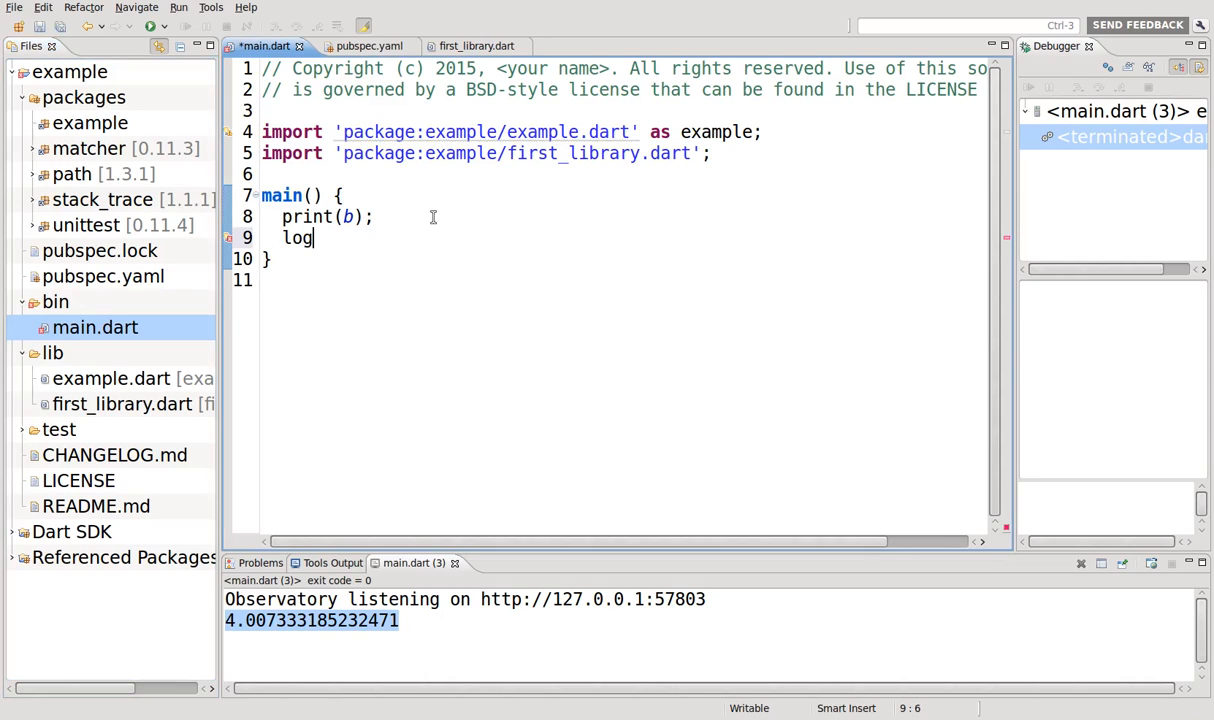
text(())
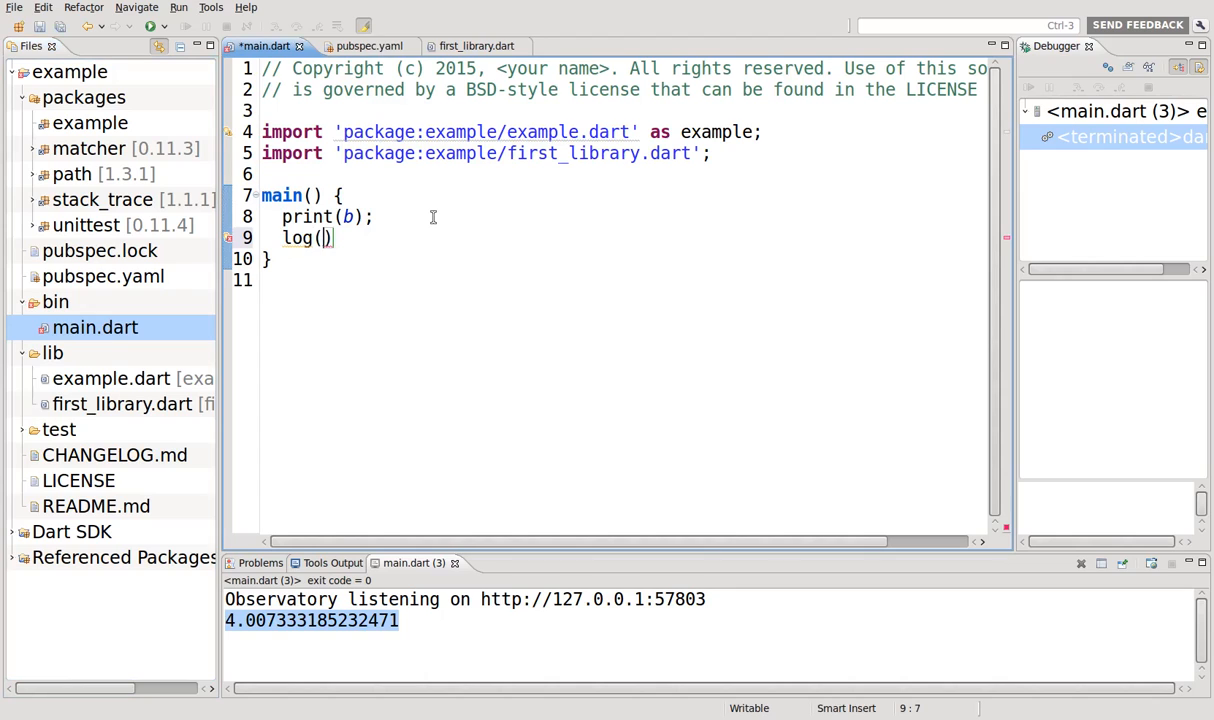
text(40);)
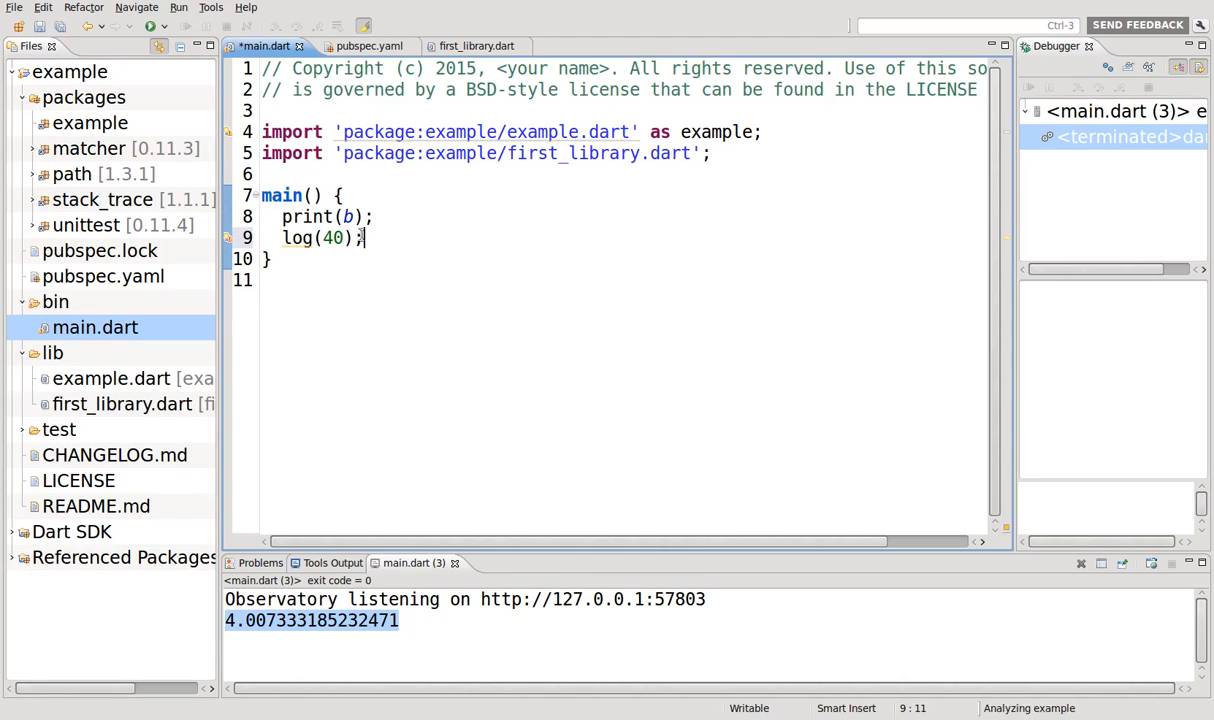
mouse_move(227, 237)
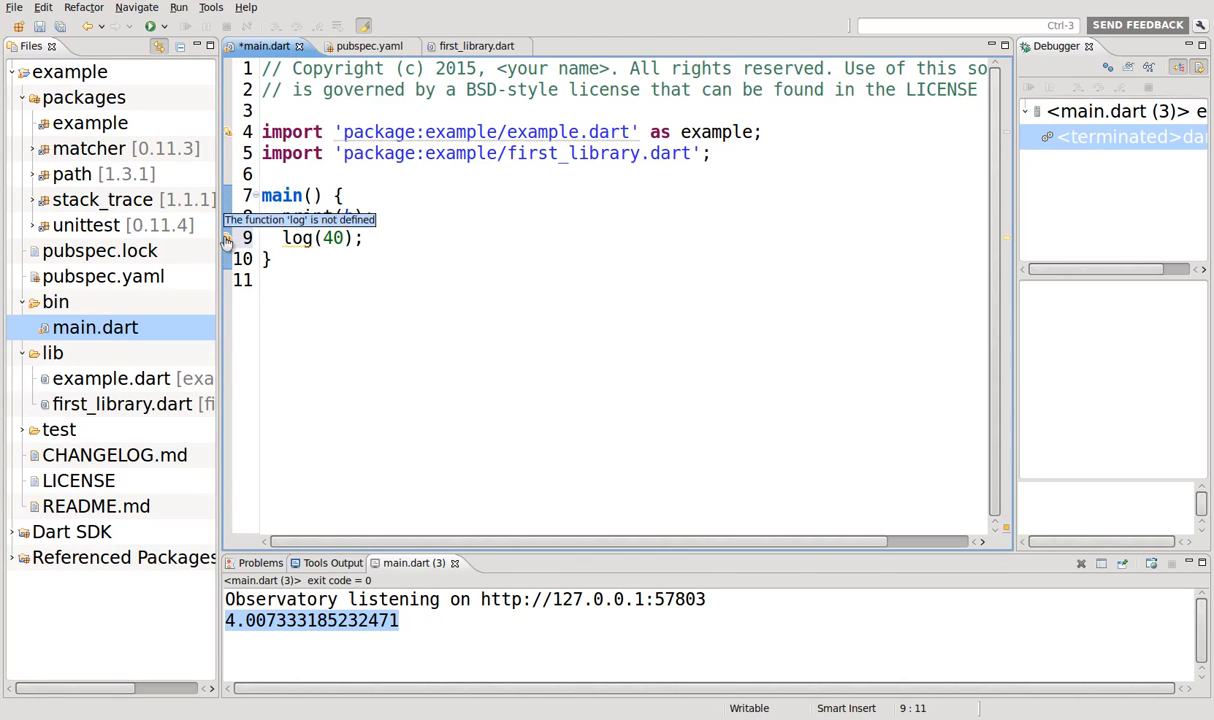
text(print(b);)
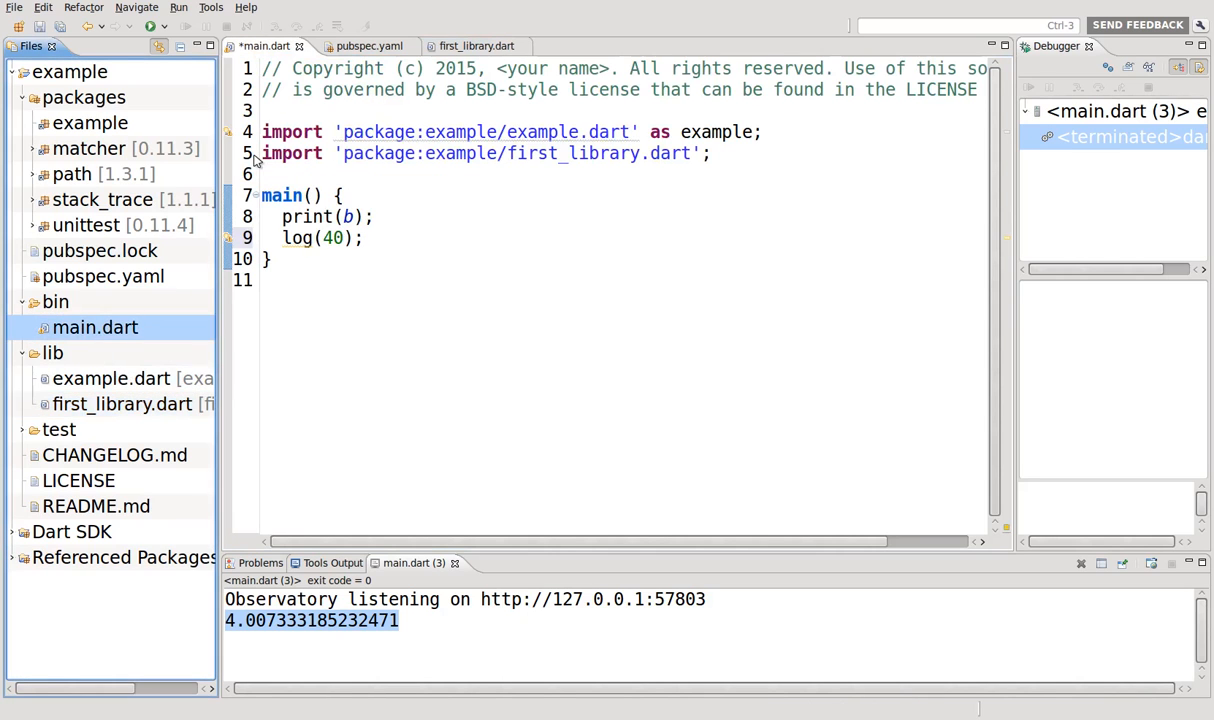
- Add export 'dart:math'; below the dart:math import in first_library.dart
triple_click(490, 153)
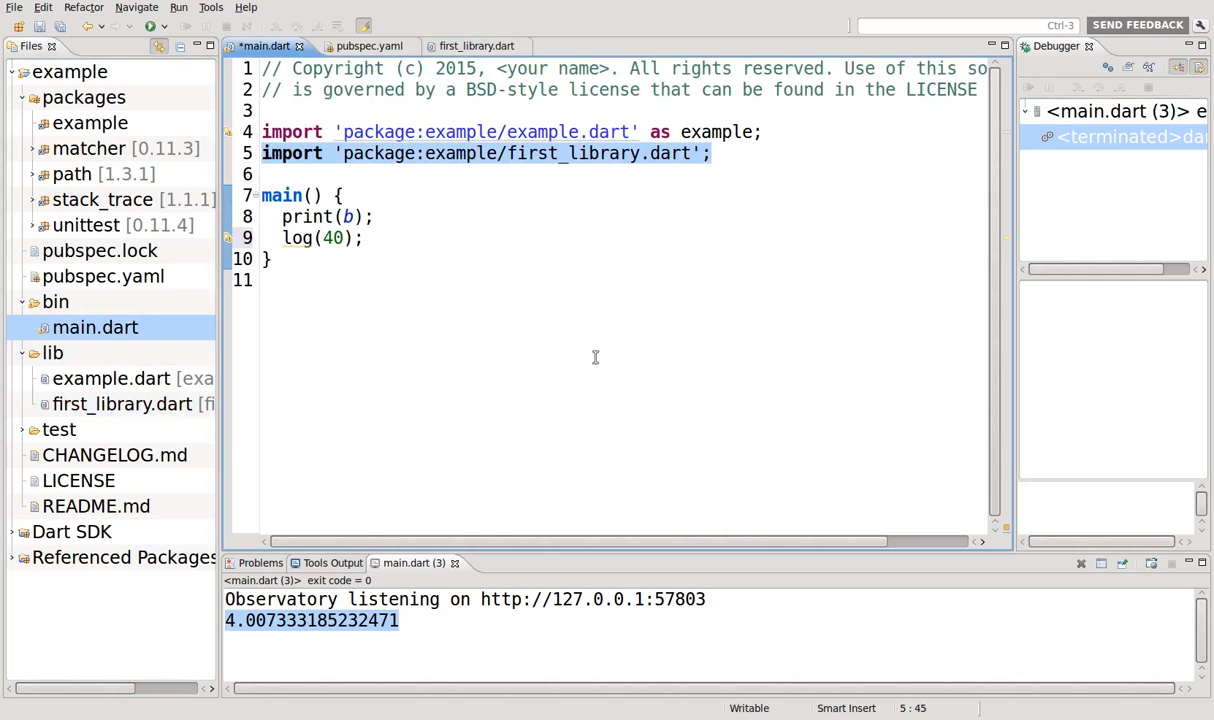
click(475, 45)
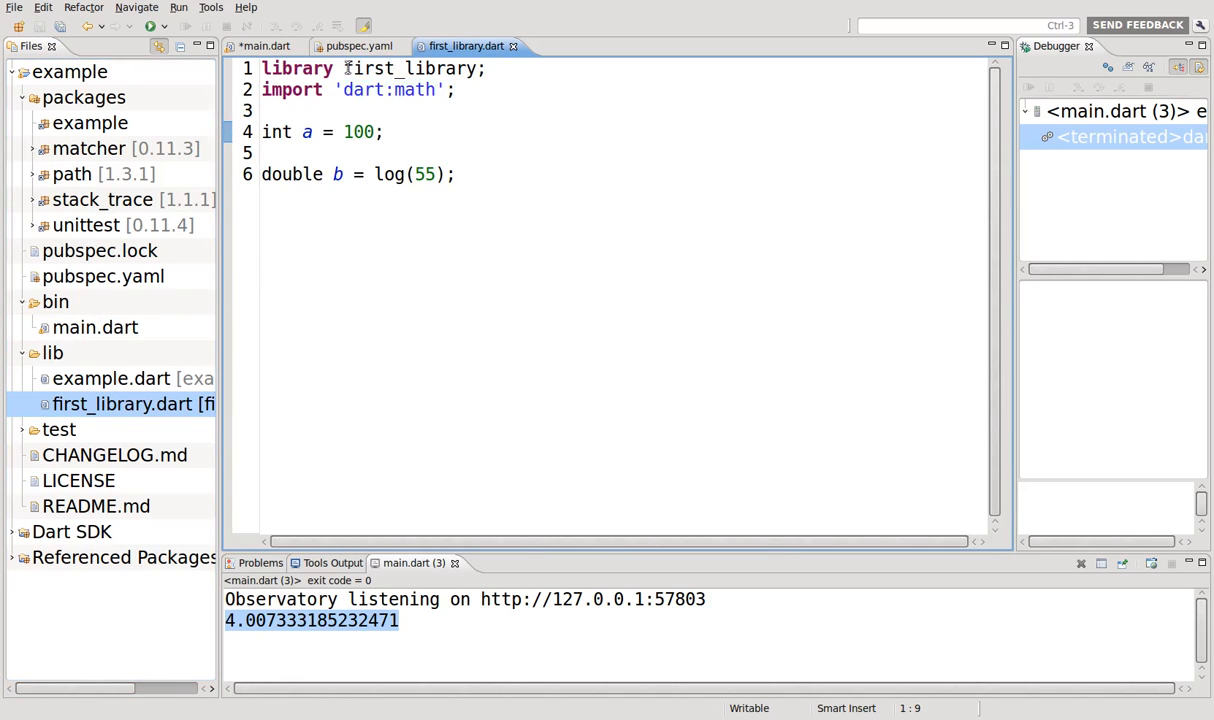
double_click(412, 68)
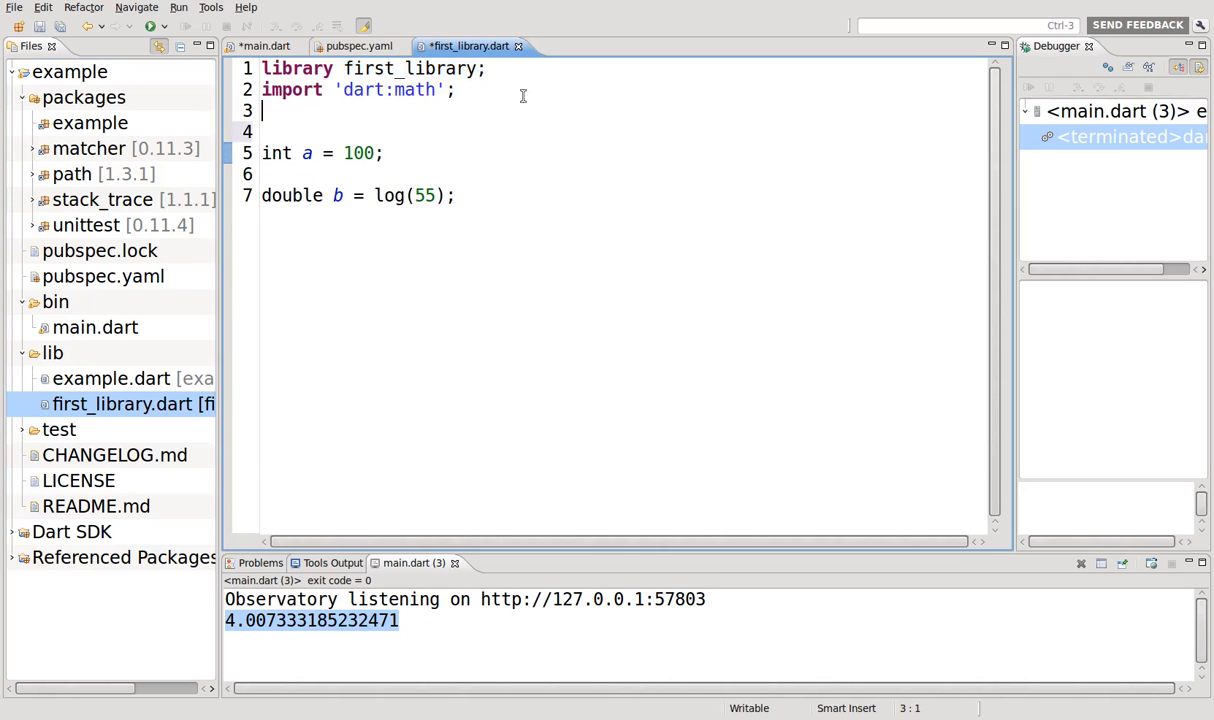
text(export 'd)
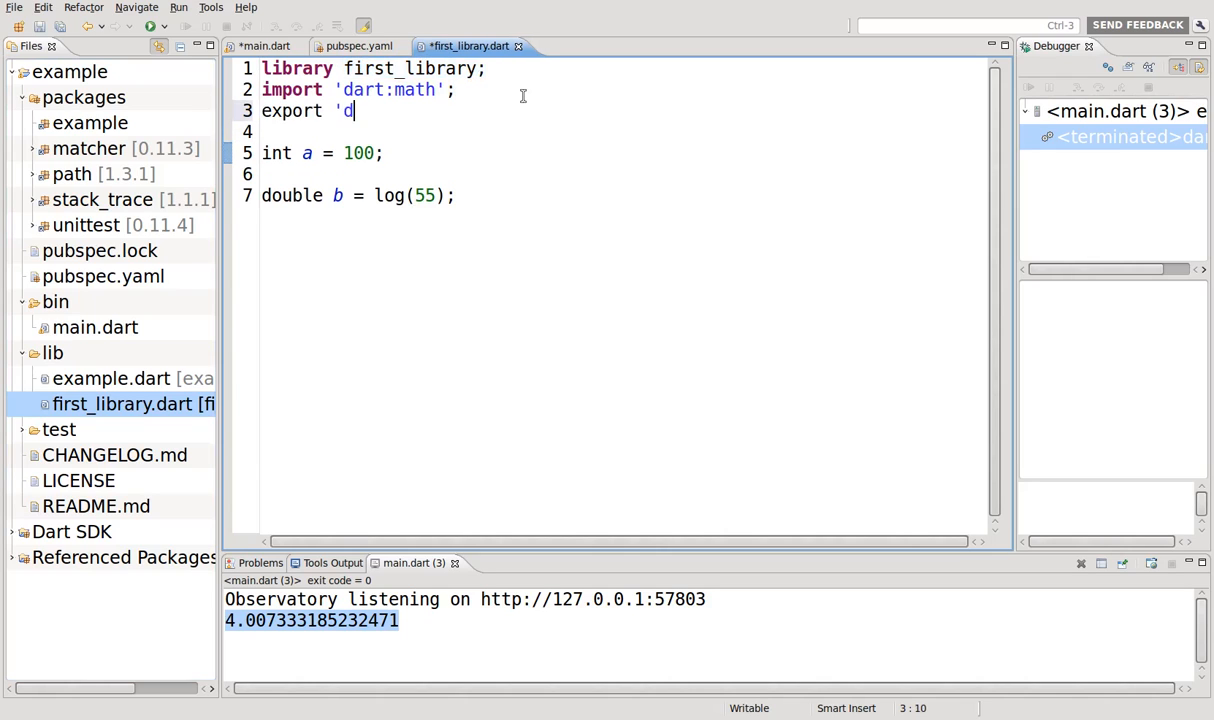
text(art:math)
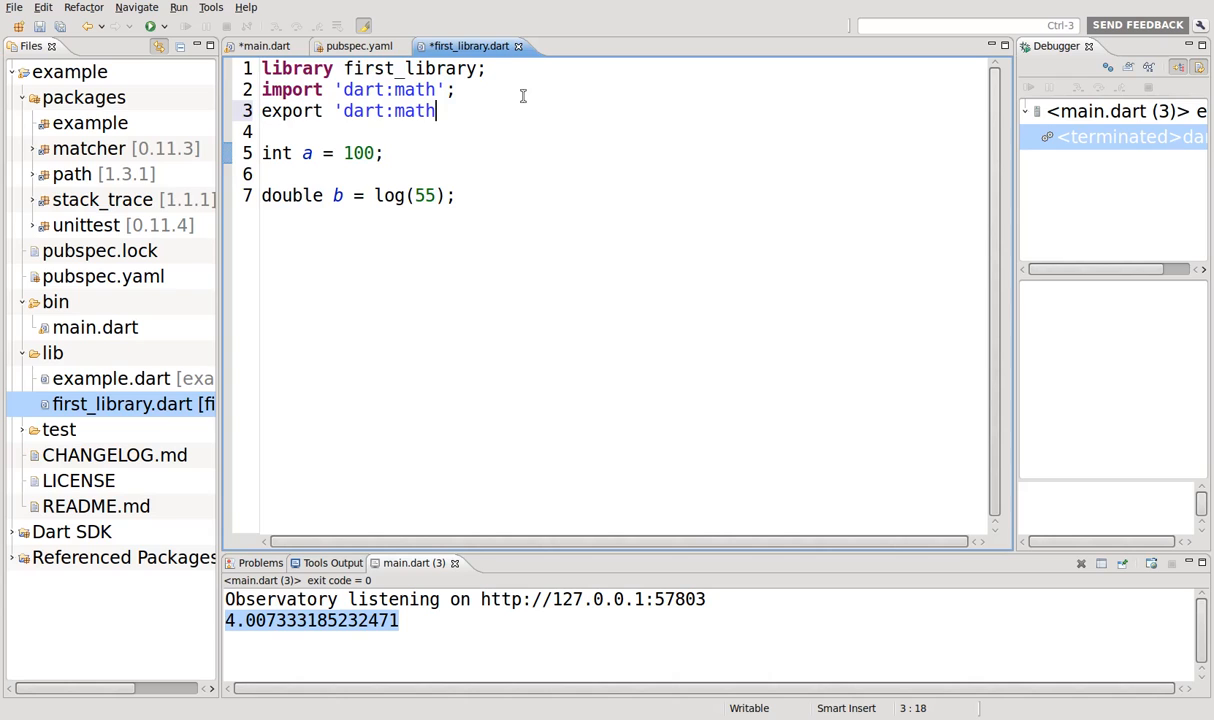
text(';)
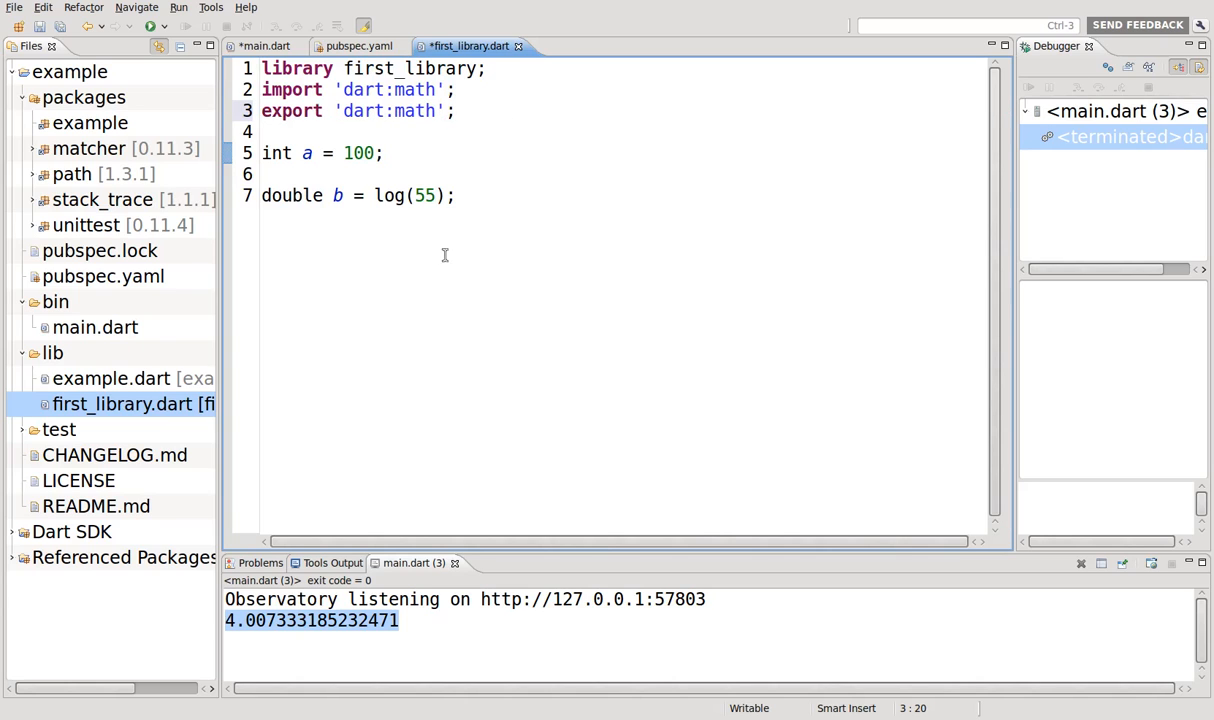
- Wrap log(40) in print() in main.dart, replacing the print(b) line
click(263, 45)
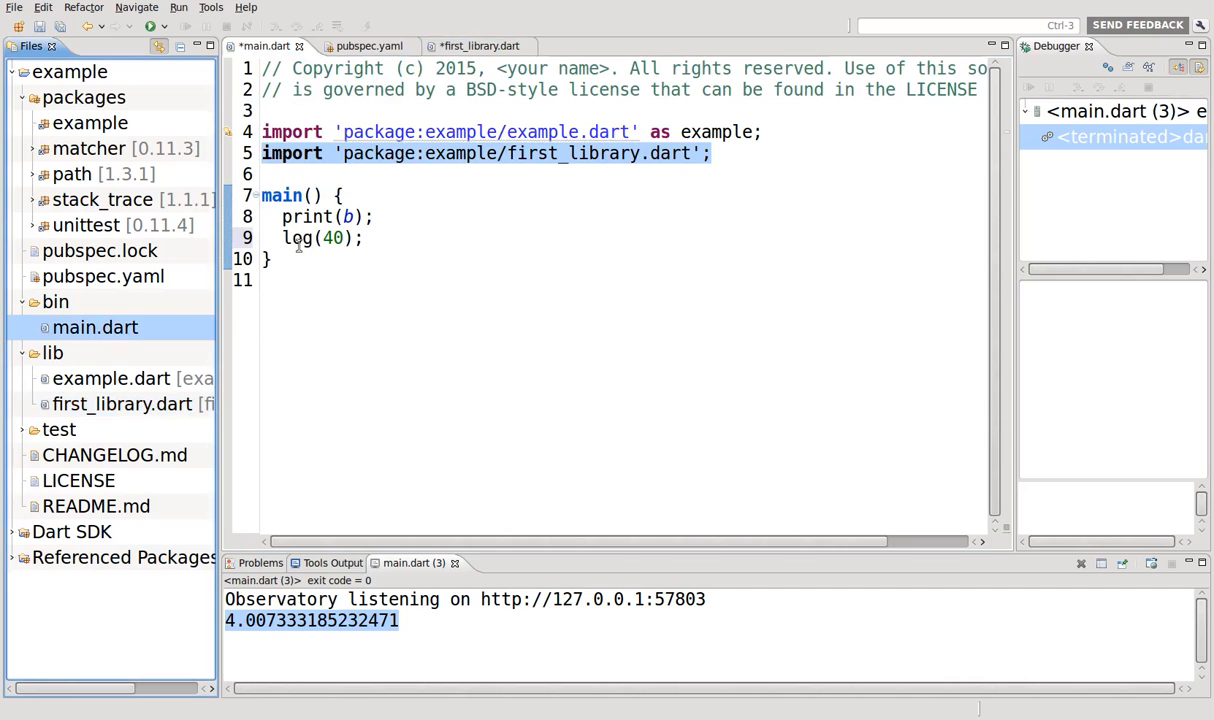
click(707, 153)
text(print()
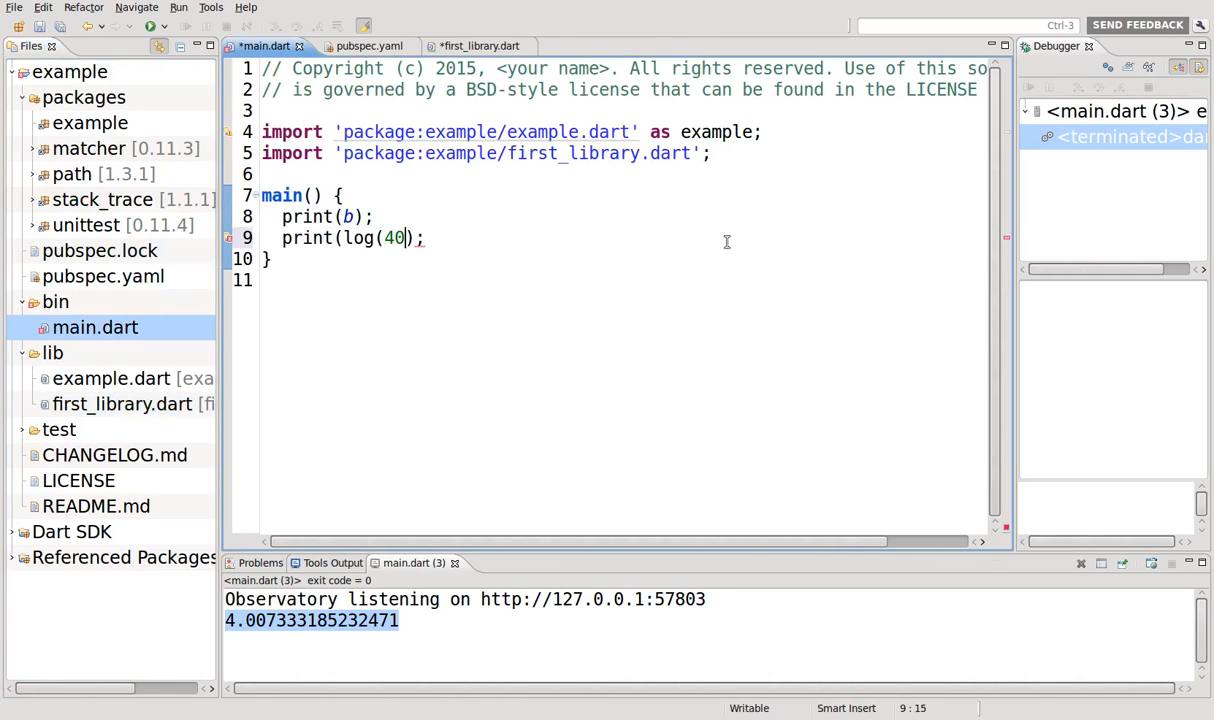
text())
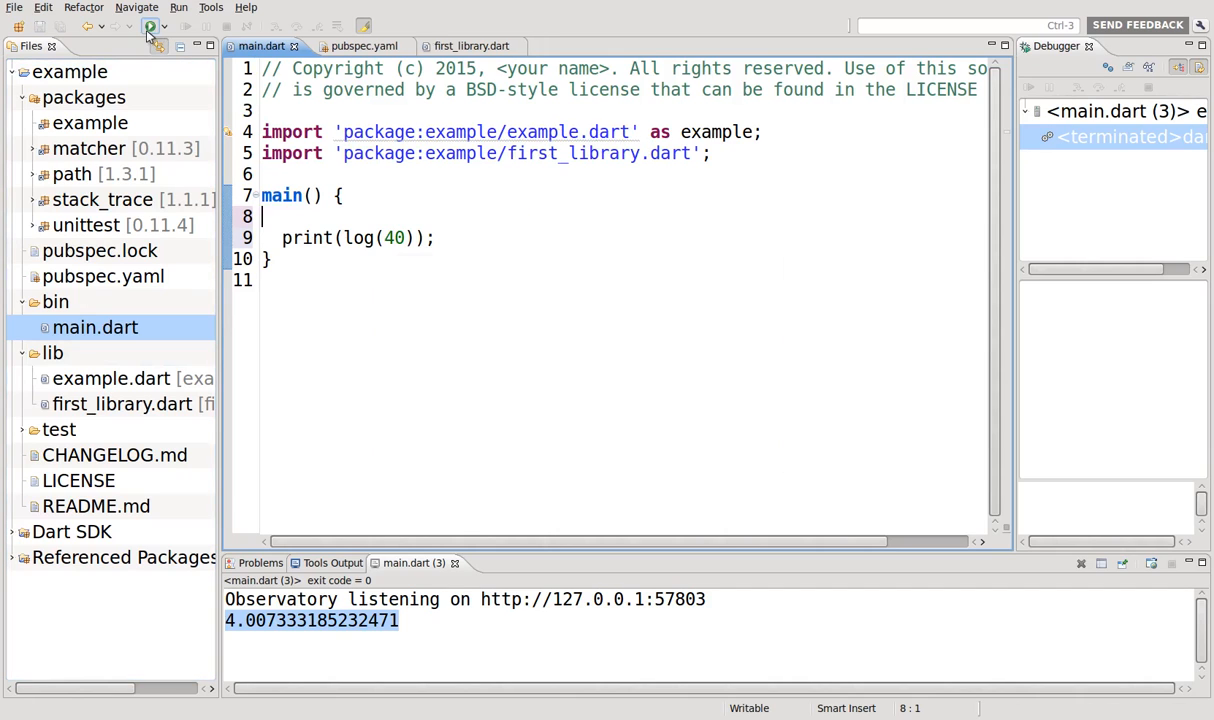
- Run main.dart and confirm it prints 3.6888794541139363
click(149, 26)
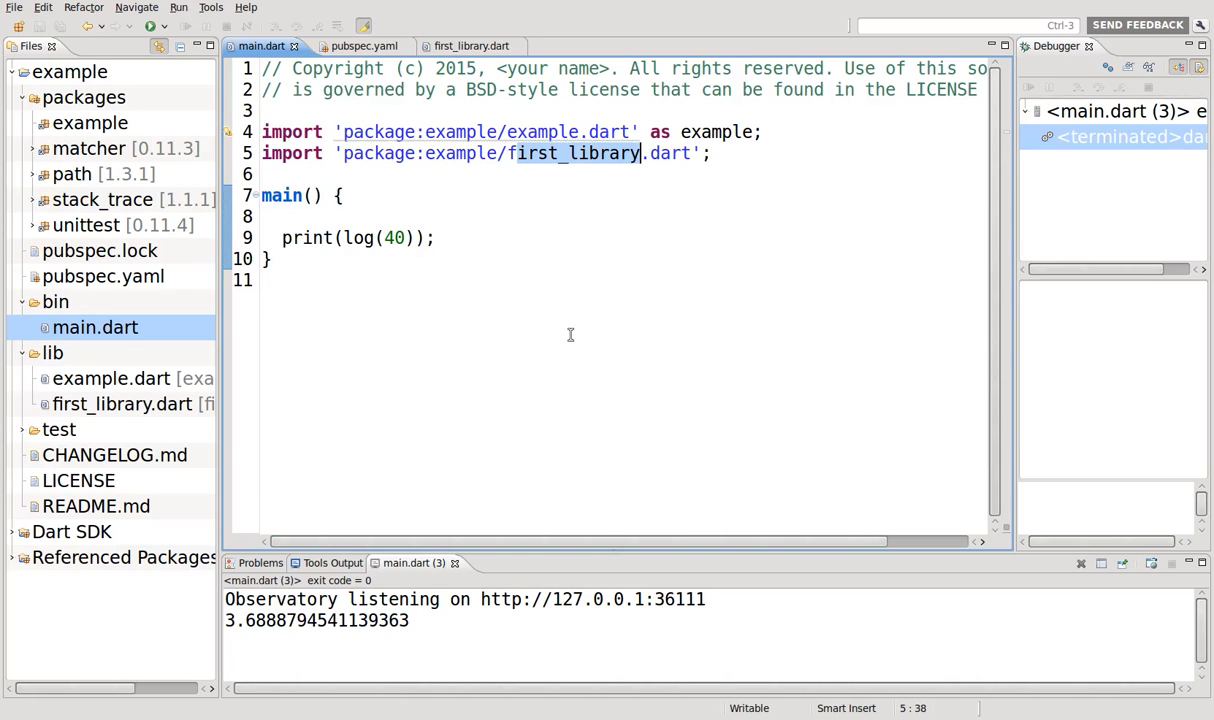
mouse_move(386, 318)
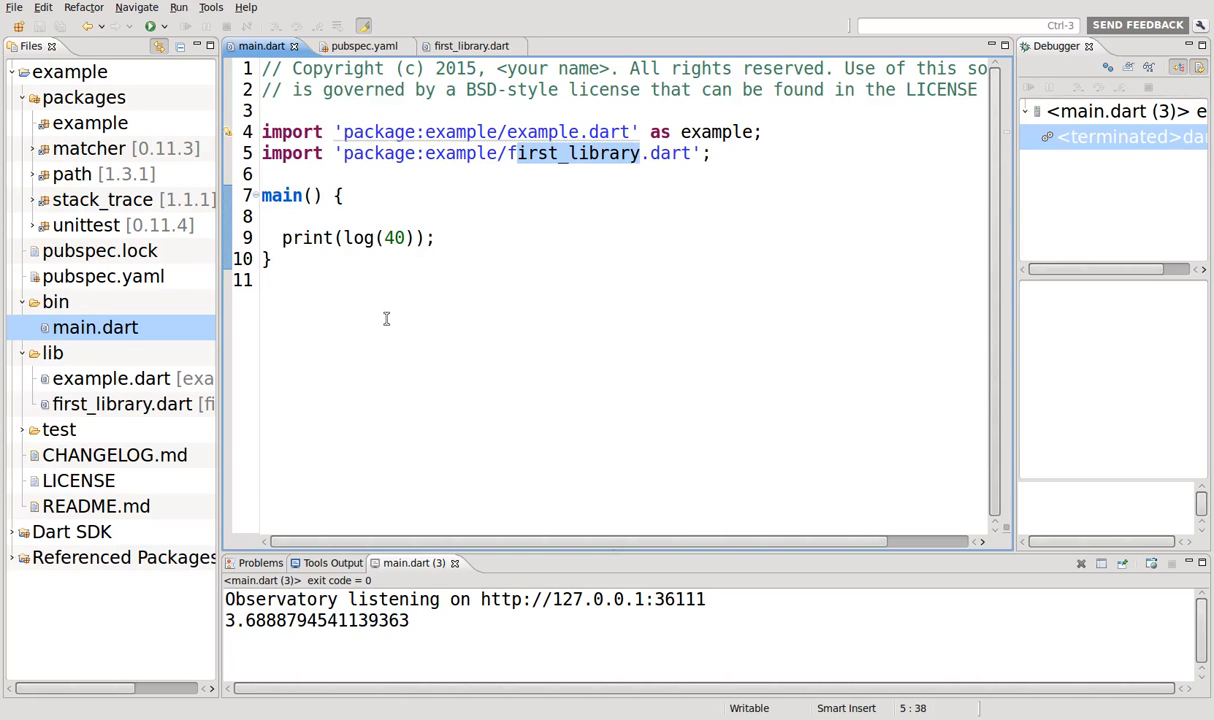